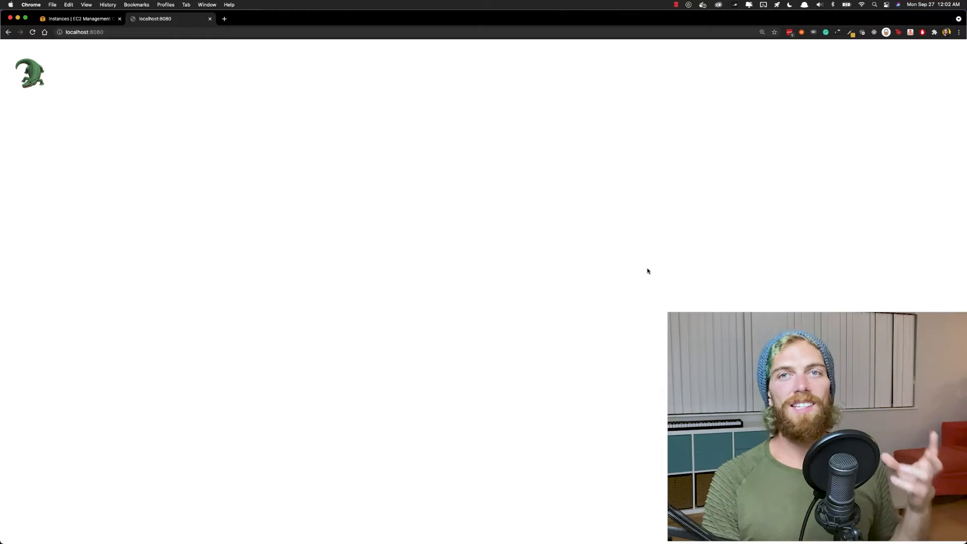
mouse_move(392, 161)
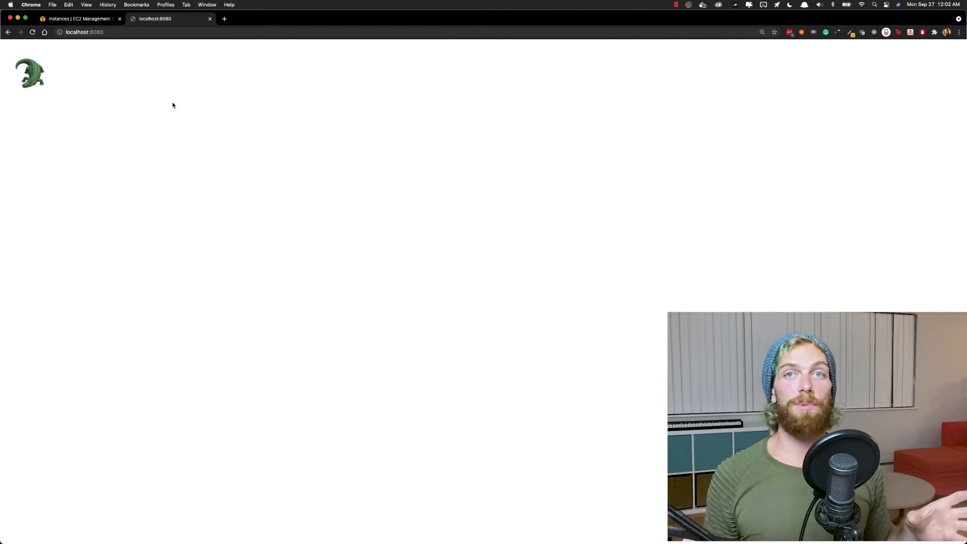
- Switch from the localhost crocodile page back to the empty EC2 Instances console
left_click(79, 18)
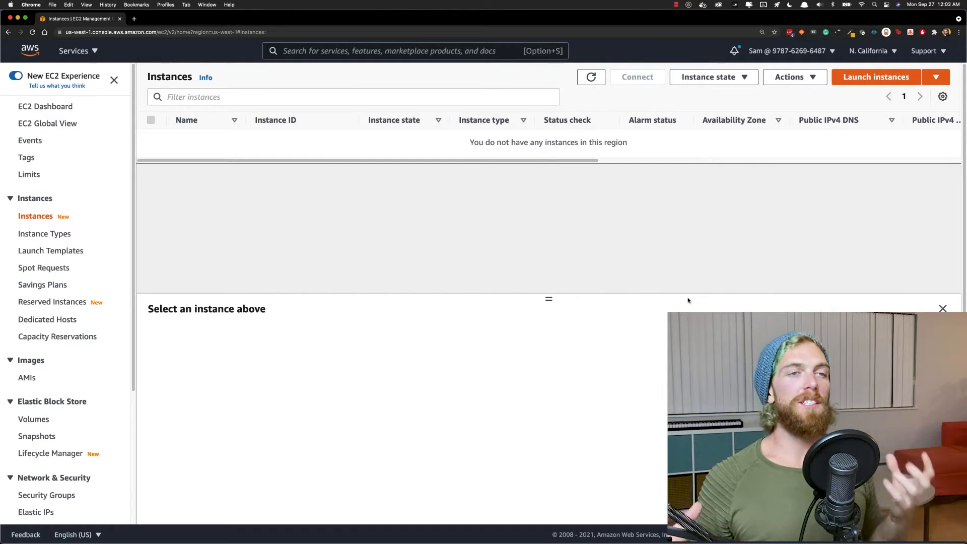
mouse_move(606, 221)
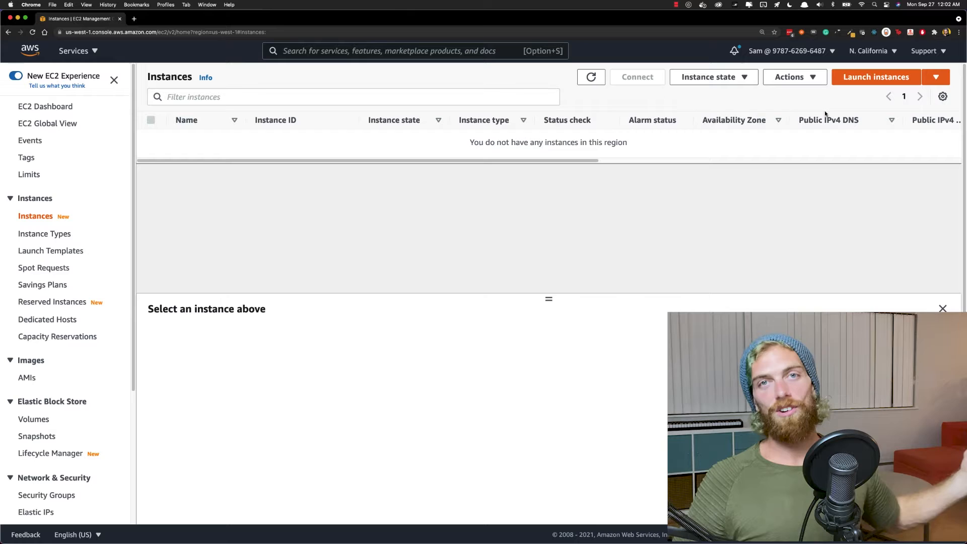
mouse_move(795, 207)
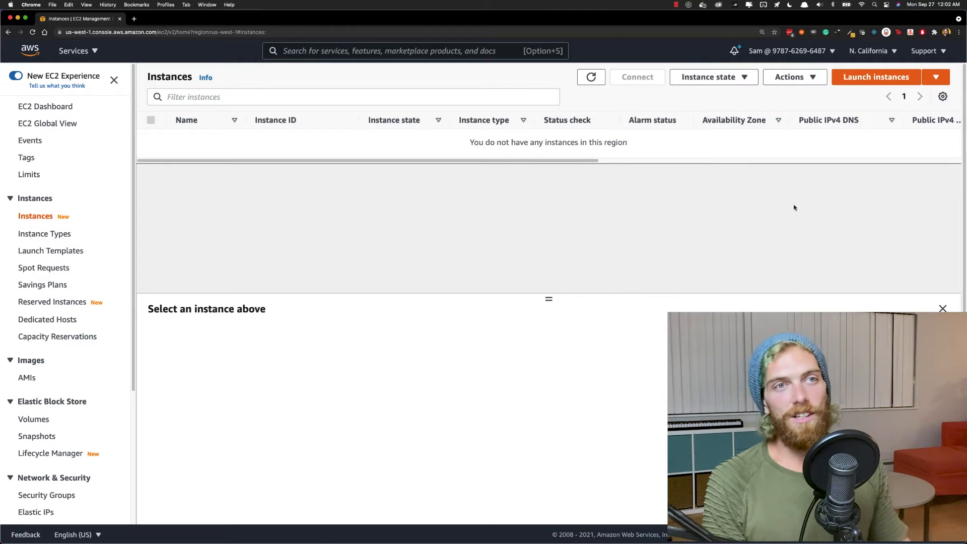
- Launch an Amazon Linux 2 instance with default type, details and storage, reaching Configure Security Group
left_click(875, 76)
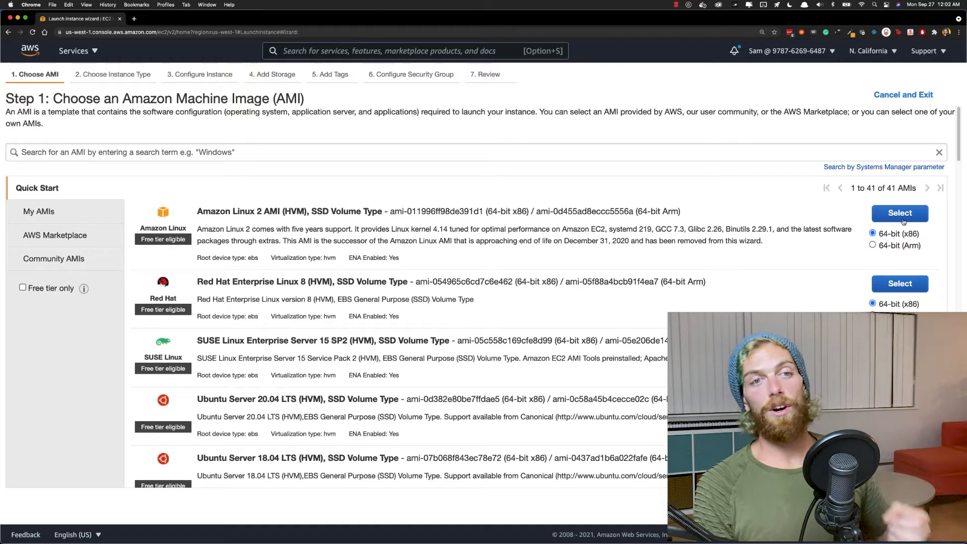
left_click(900, 213)
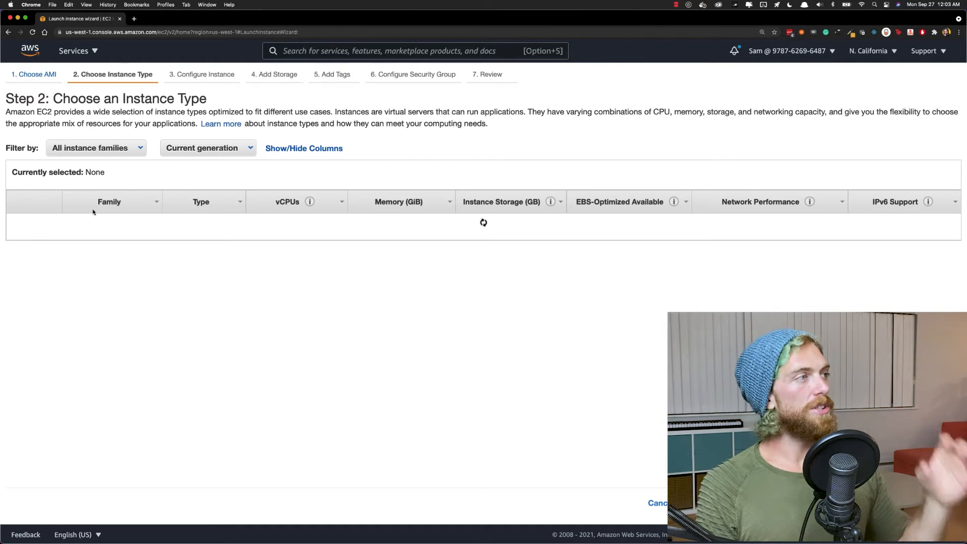
left_click(17, 251)
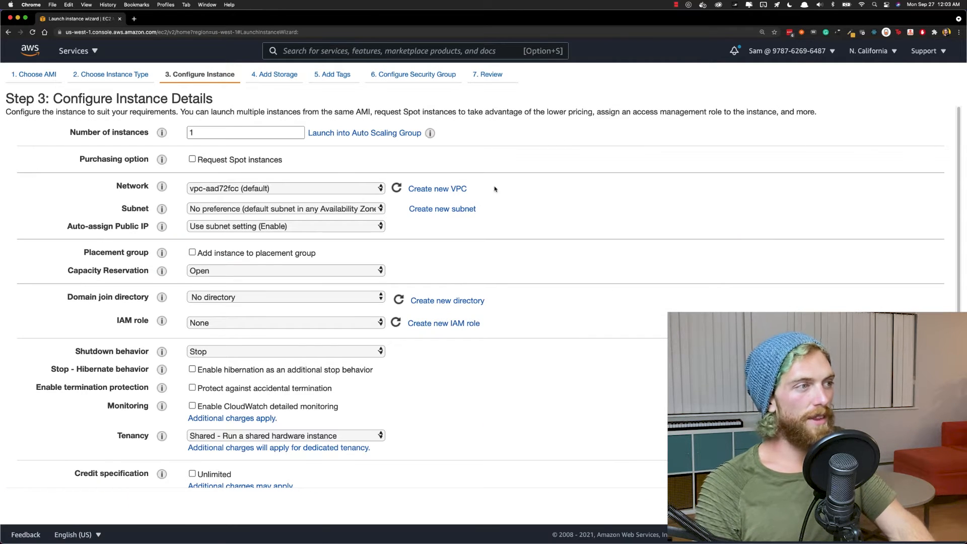
scroll("down", 3)
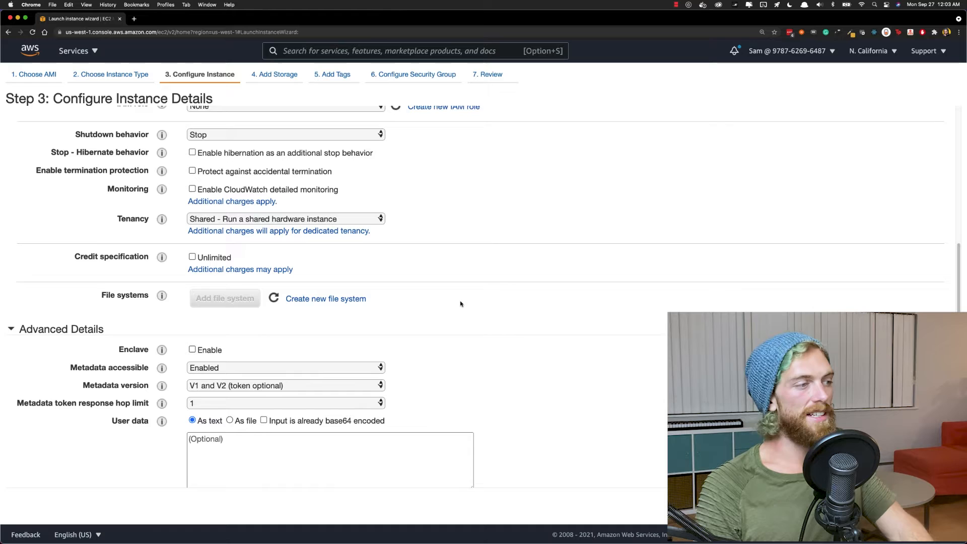
scroll("down", 3)
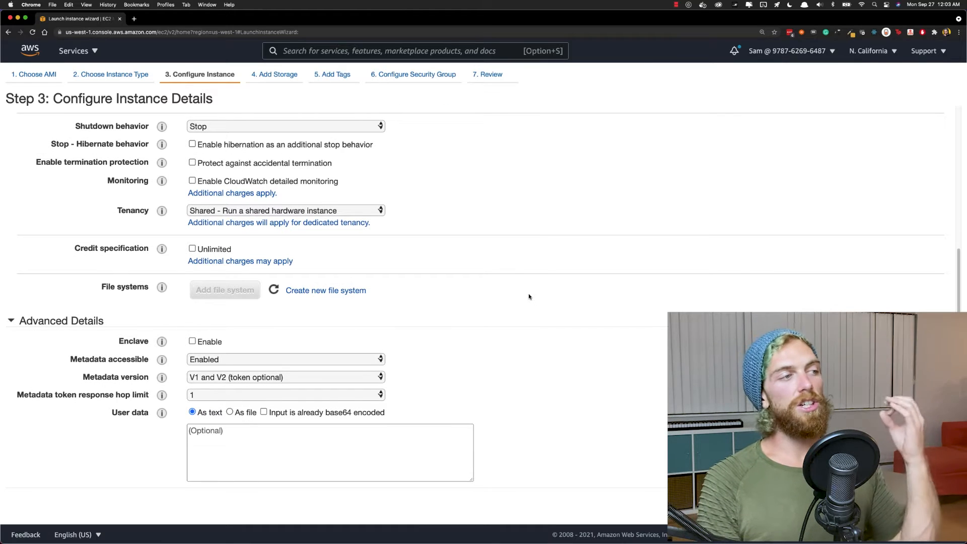
mouse_move(557, 281)
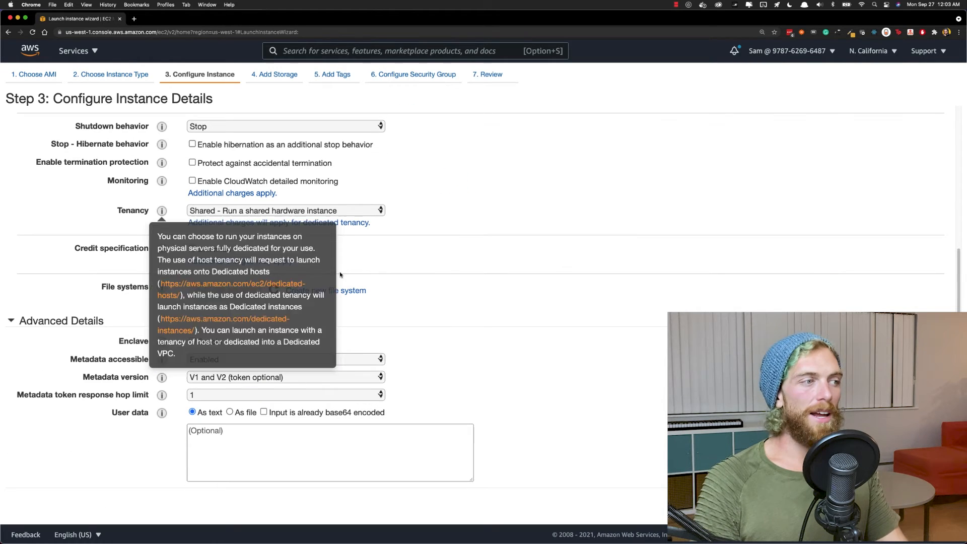
left_click(271, 74)
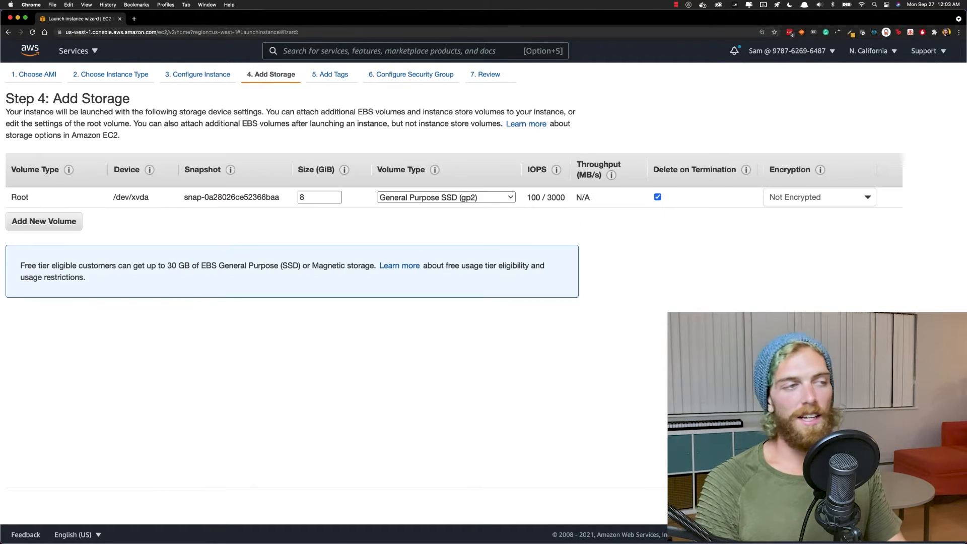
left_click(328, 73)
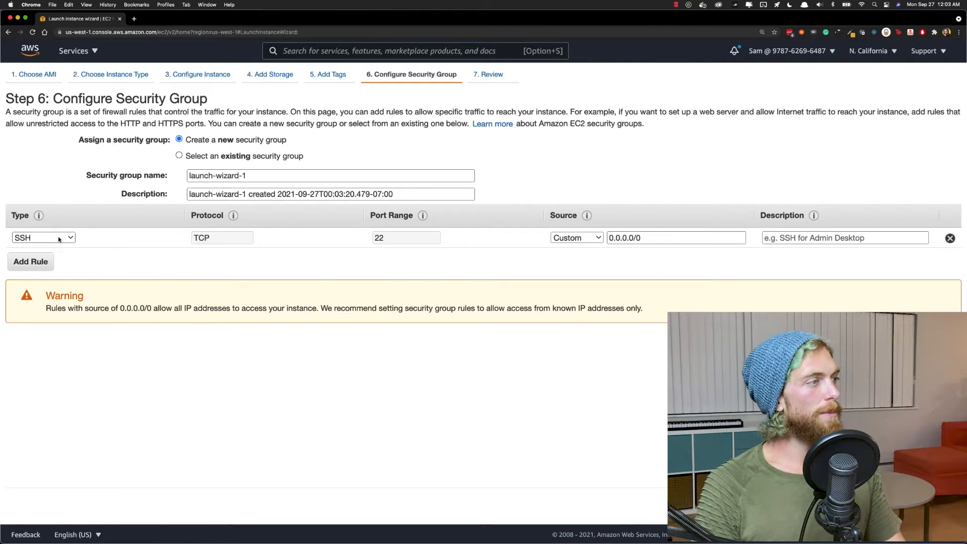
- Create security group any-tcp allowing All TCP from Anywhere, then go to Review and Launch
left_click(42, 238)
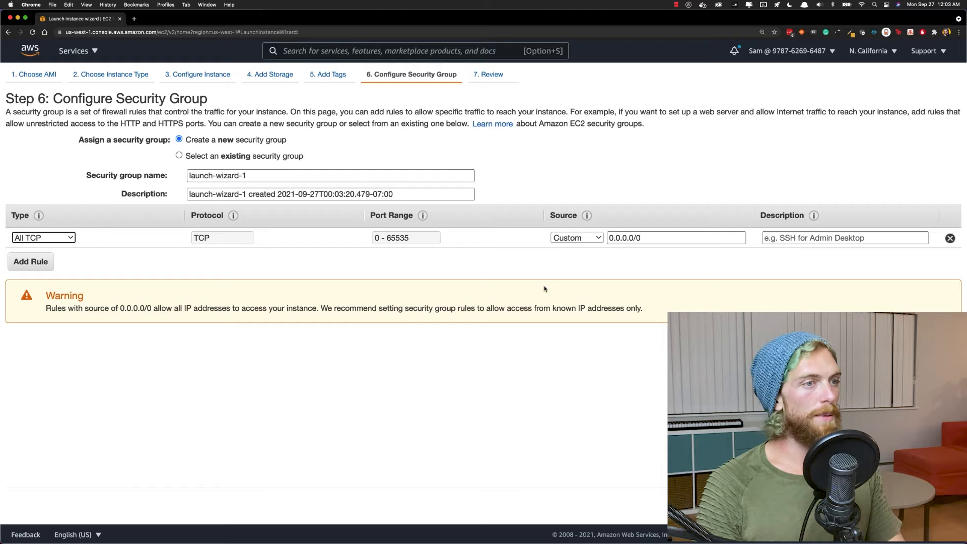
left_click(576, 238)
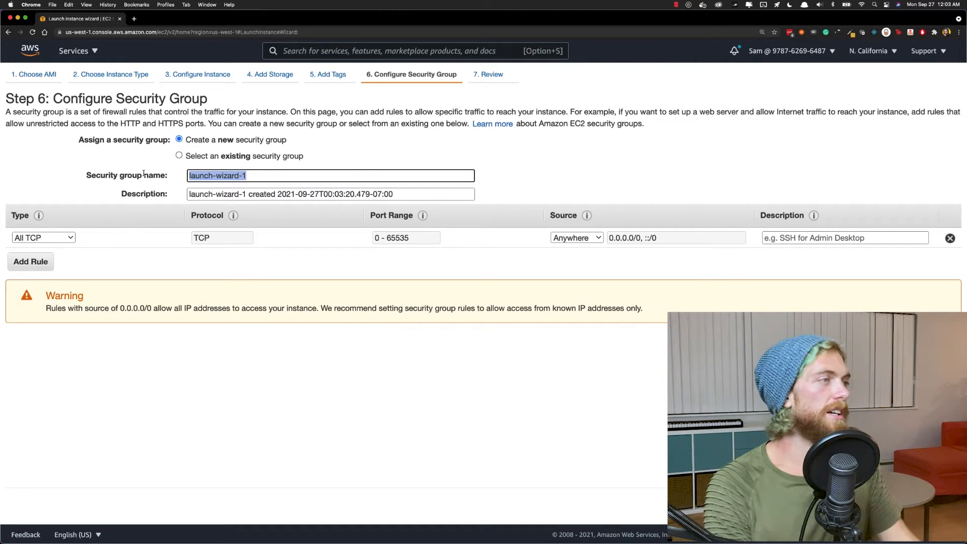
type("any-tcp")
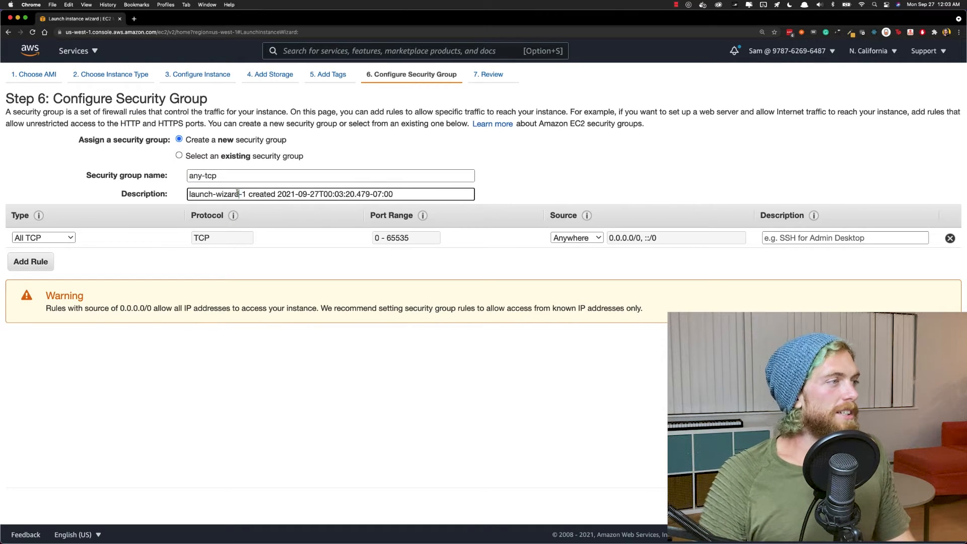
type("any tcp")
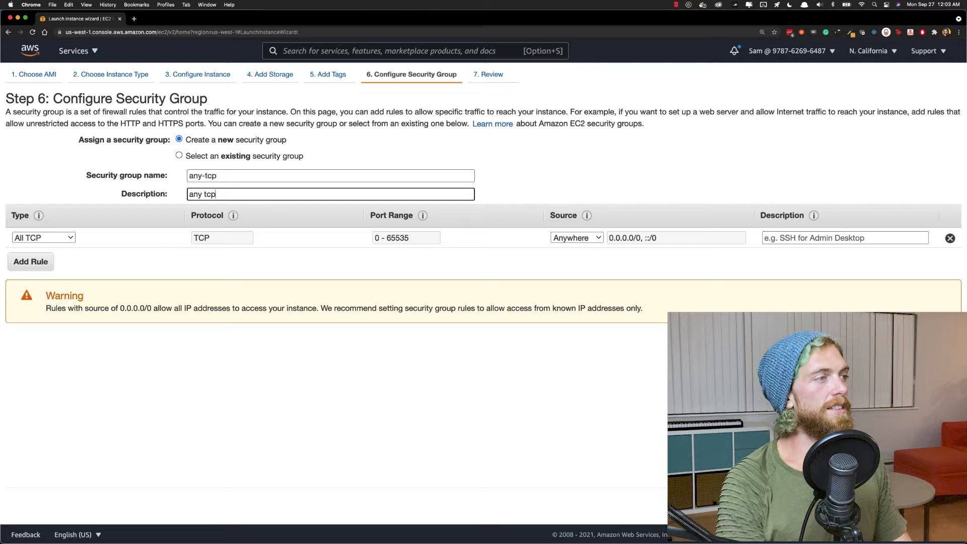
left_click(487, 73)
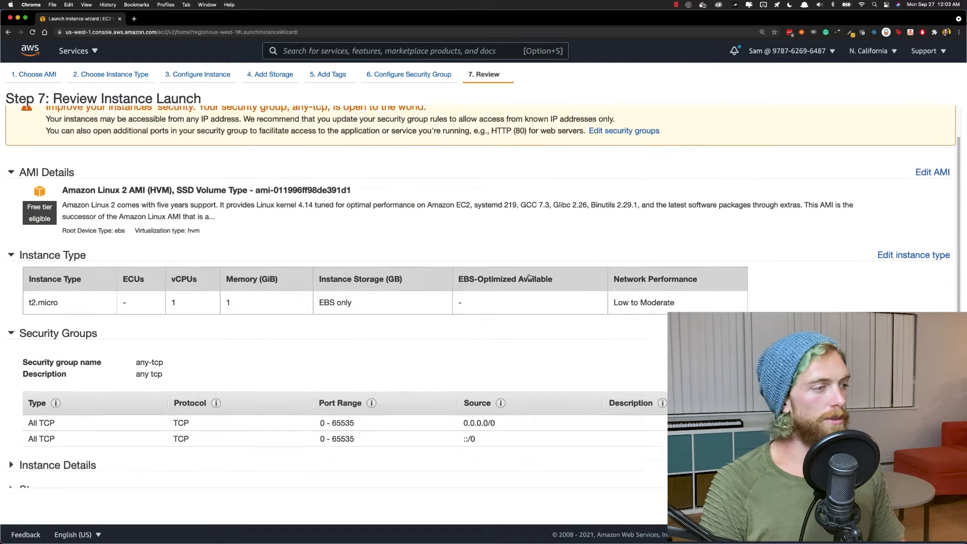
- Launch the instance with the CaliKey key pair and name it testing-instnace
left_click(479, 306)
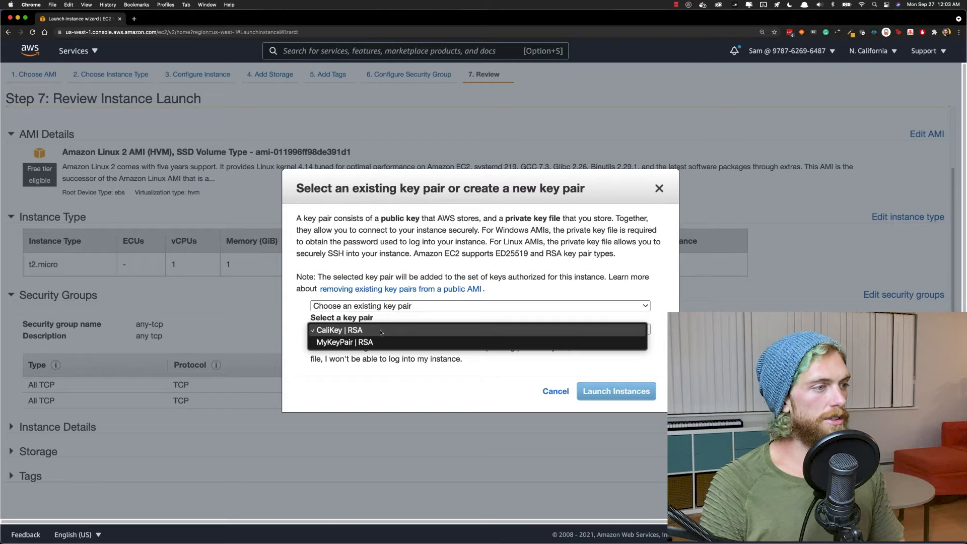
left_click(614, 391)
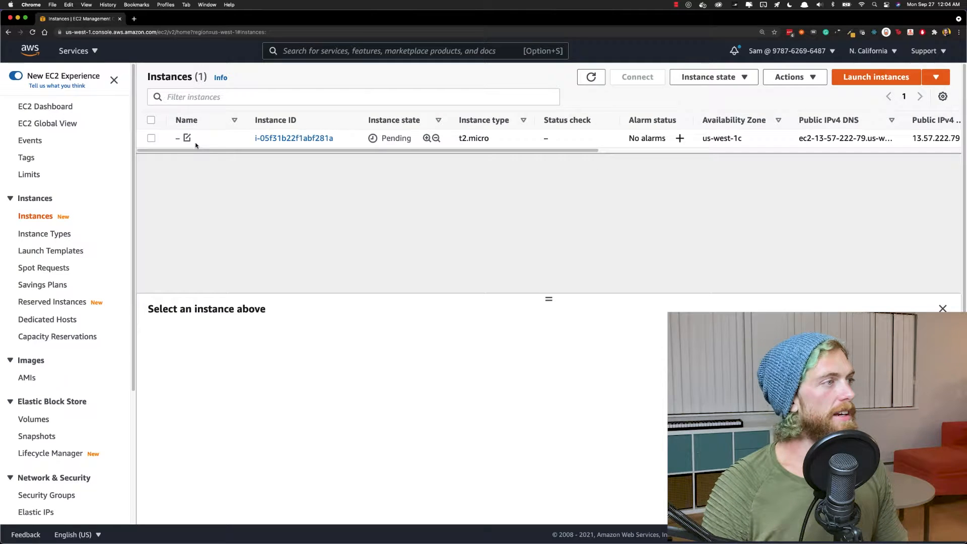
left_click(151, 138)
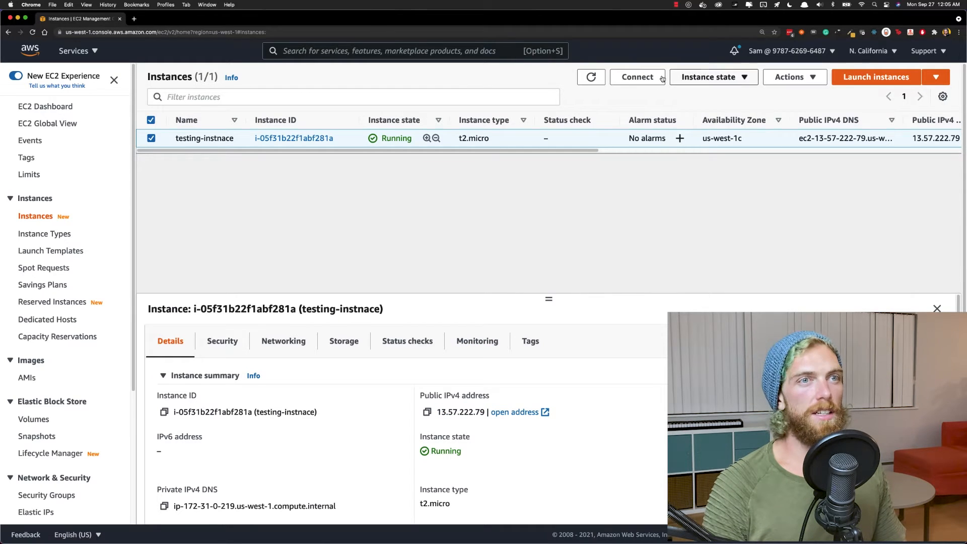
- SSH in with CaliKey.pem, install git, clone emojis, run npm i and node server.js
left_click(637, 76)
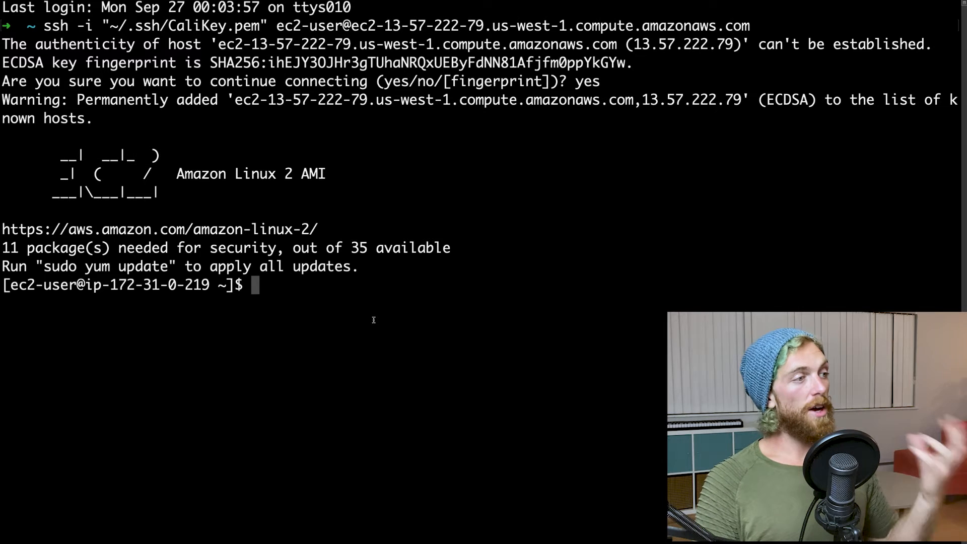
mouse_move(381, 326)
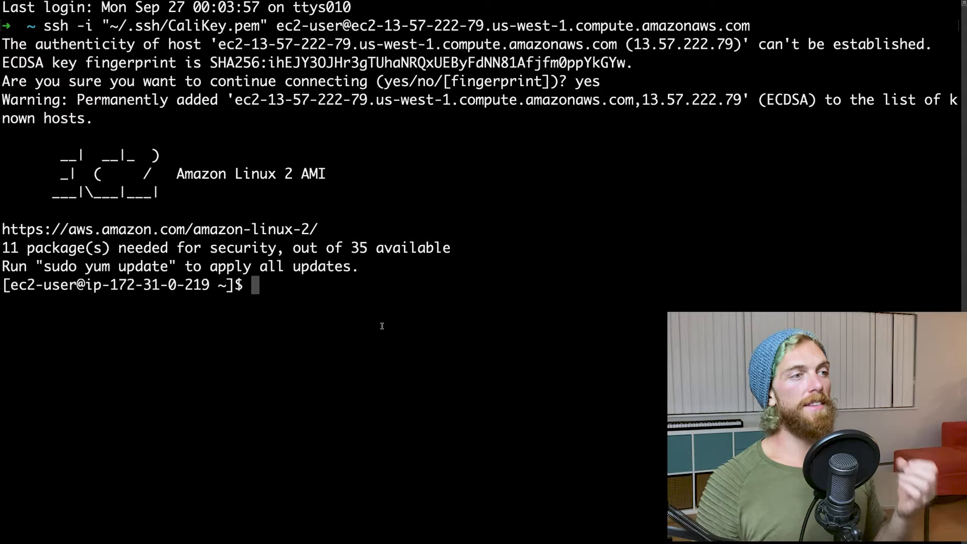
type("sud")
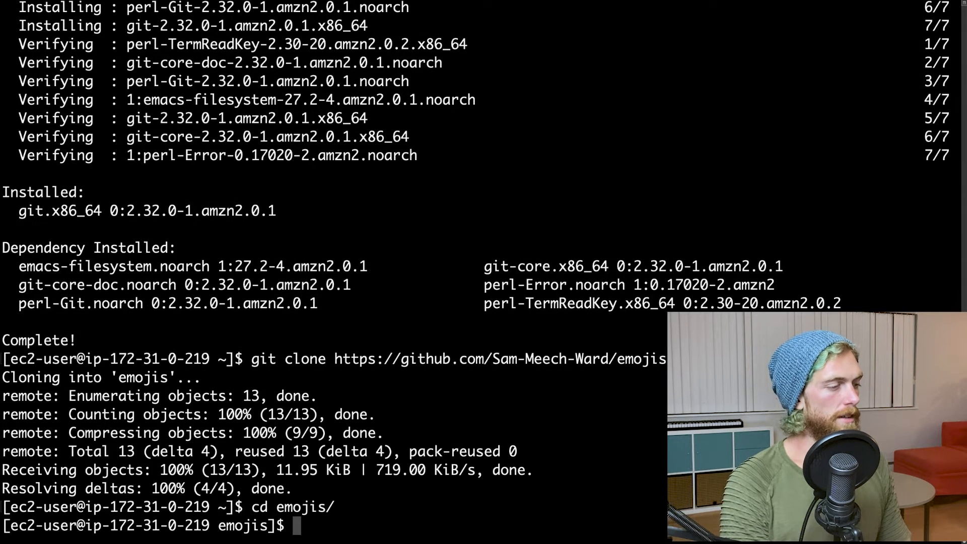
type("npm i")
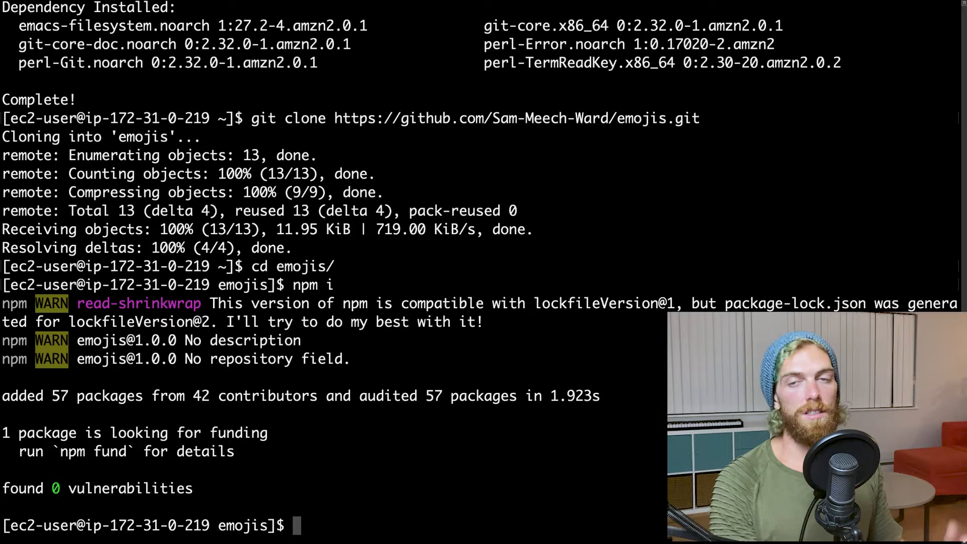
type("node server.js")
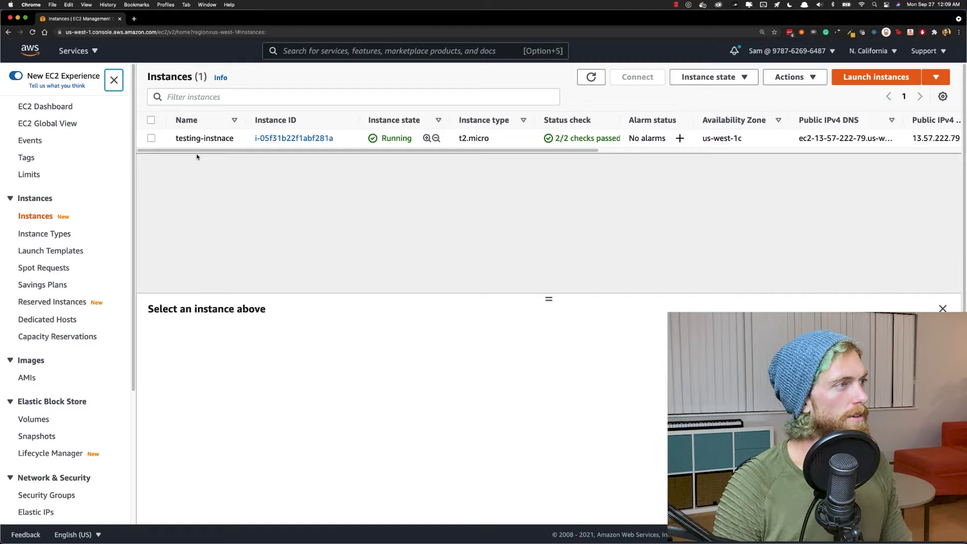
- From the instance's Actions menu choose Image and templates > Create image
left_click(151, 138)
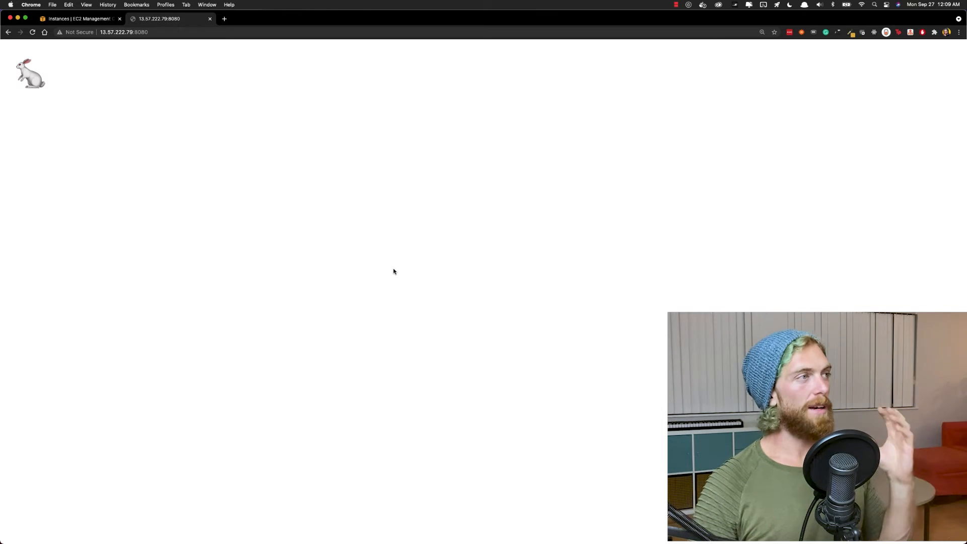
mouse_move(369, 231)
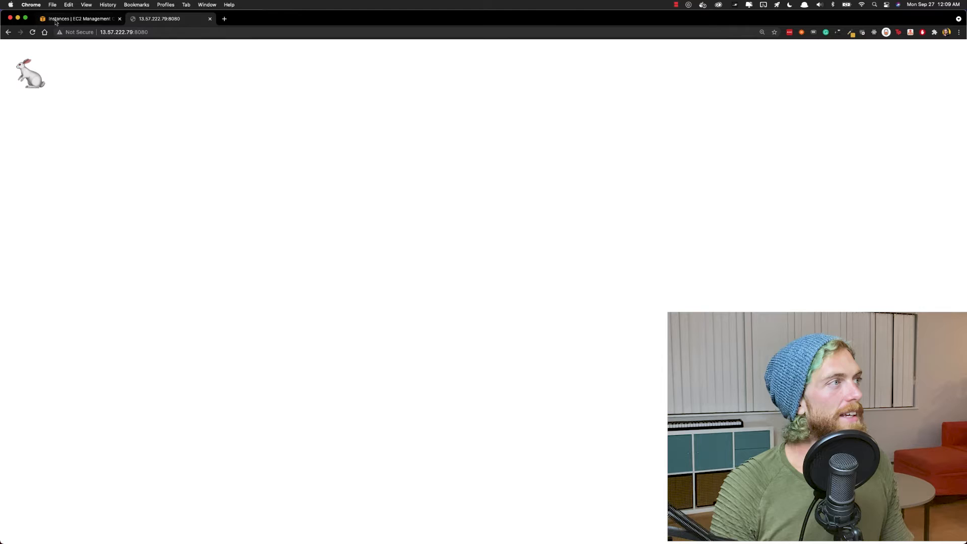
left_click(79, 18)
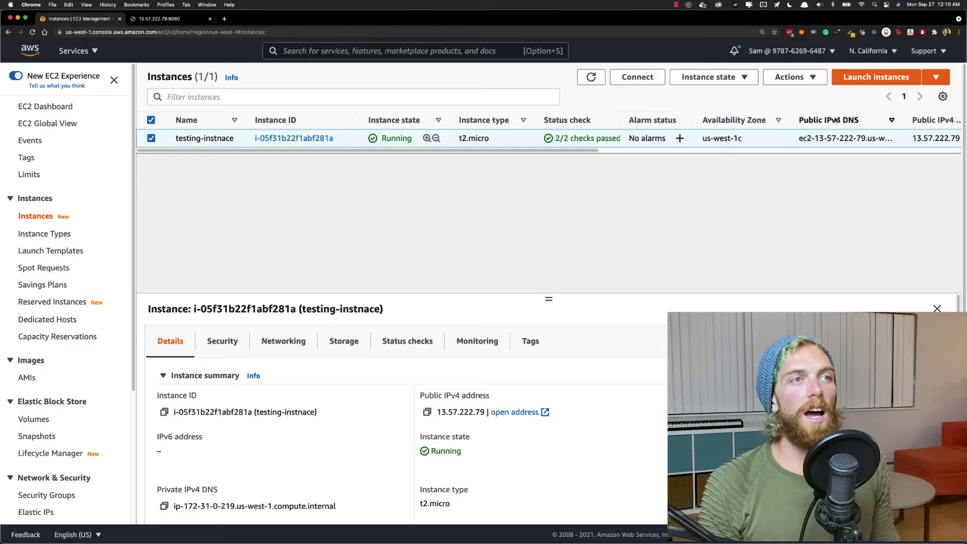
left_click(791, 76)
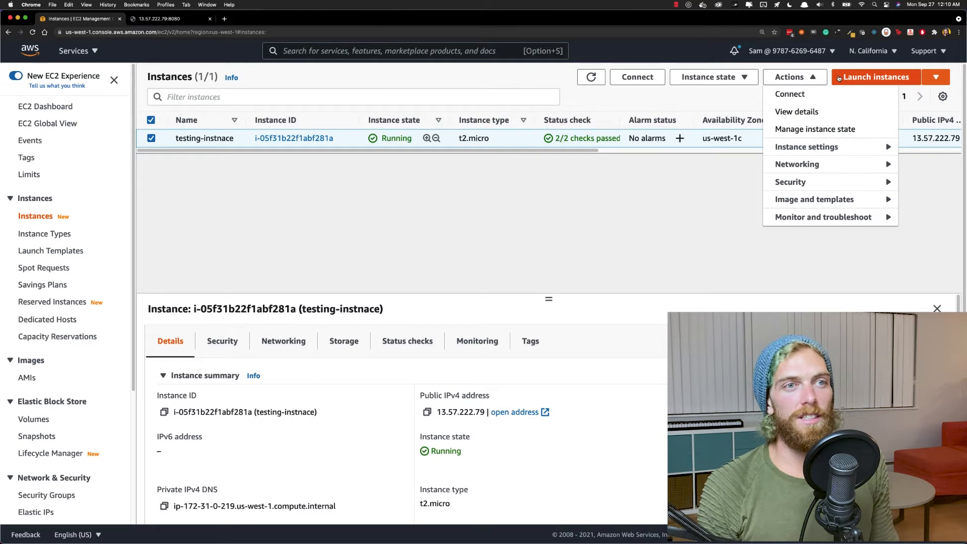
mouse_move(814, 200)
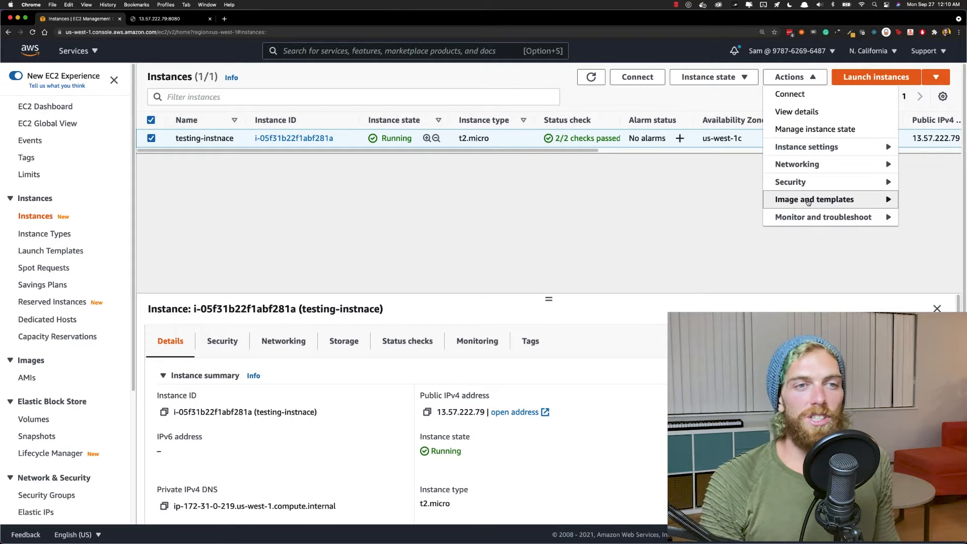
mouse_move(814, 200)
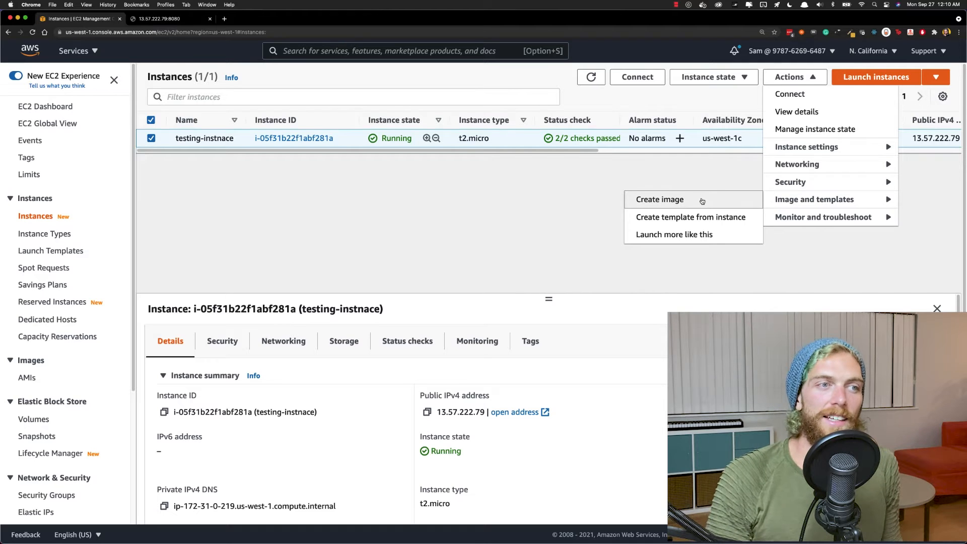
left_click(659, 200)
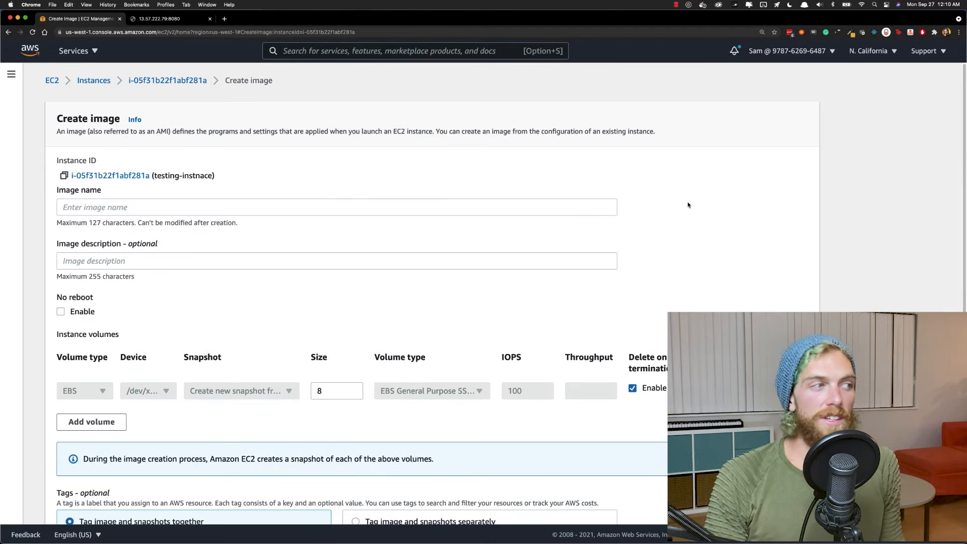
- Name the image EmojiImage and leave the No reboot option unchecked
scroll("down", 3)
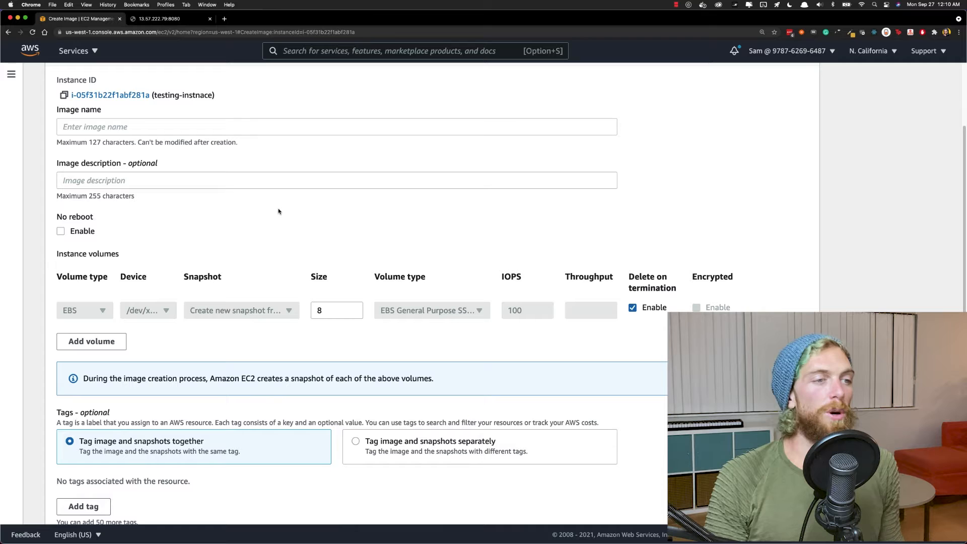
mouse_move(274, 222)
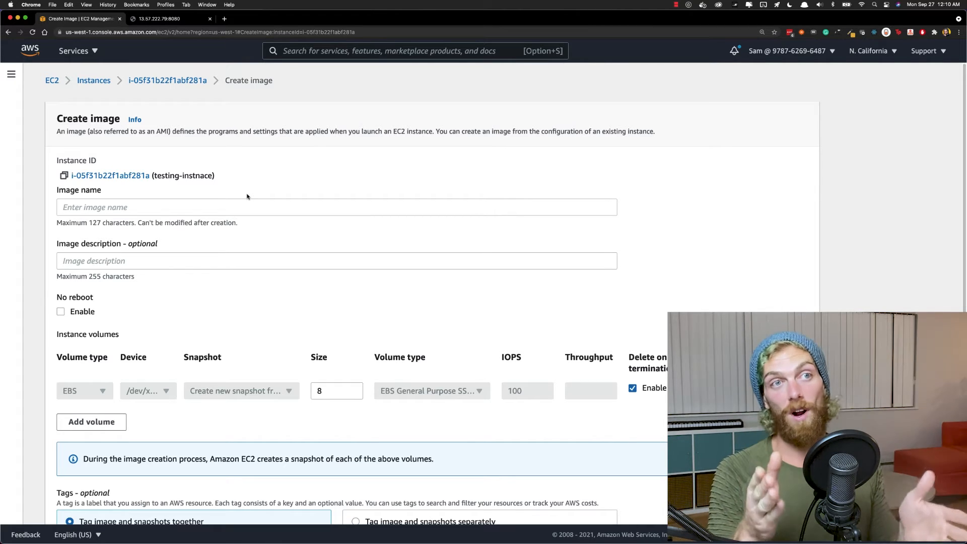
type("E")
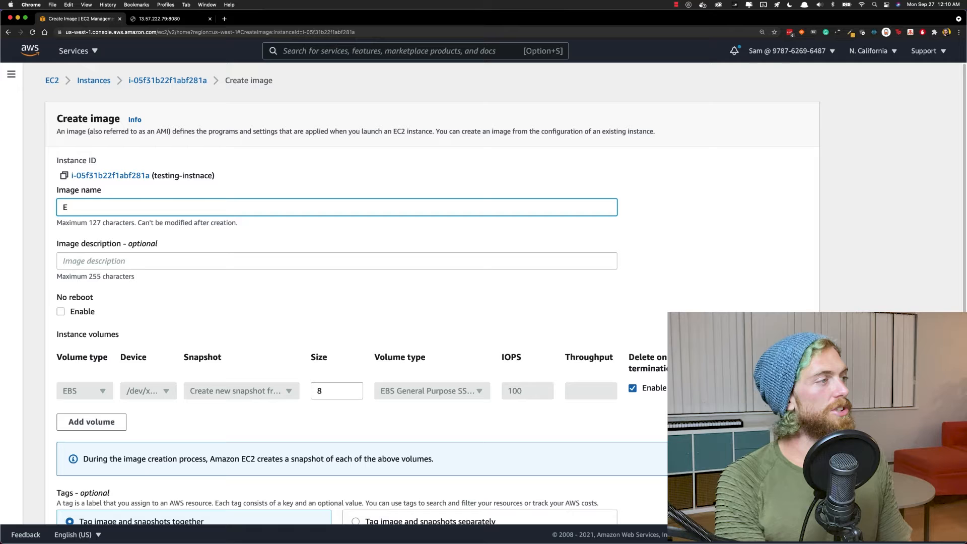
type("mojiImage")
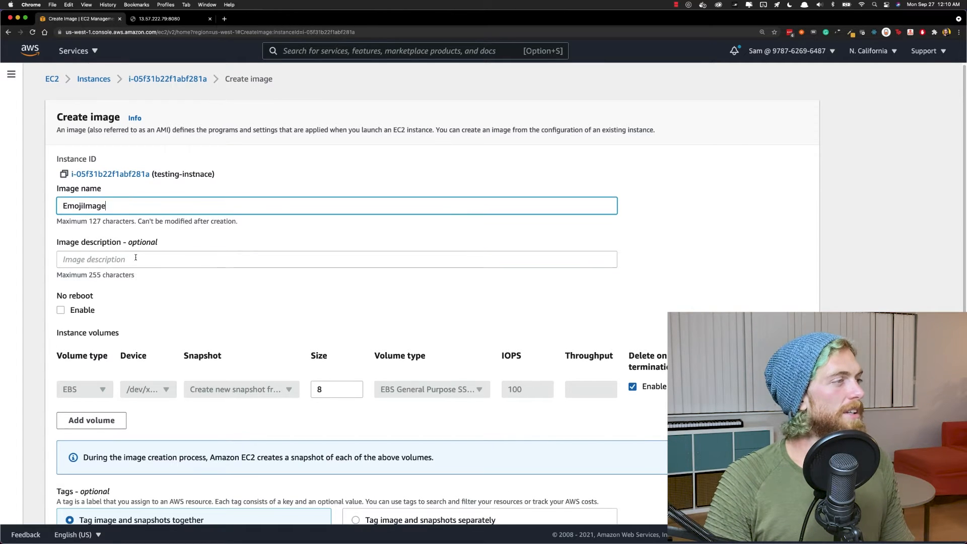
scroll("down", 3)
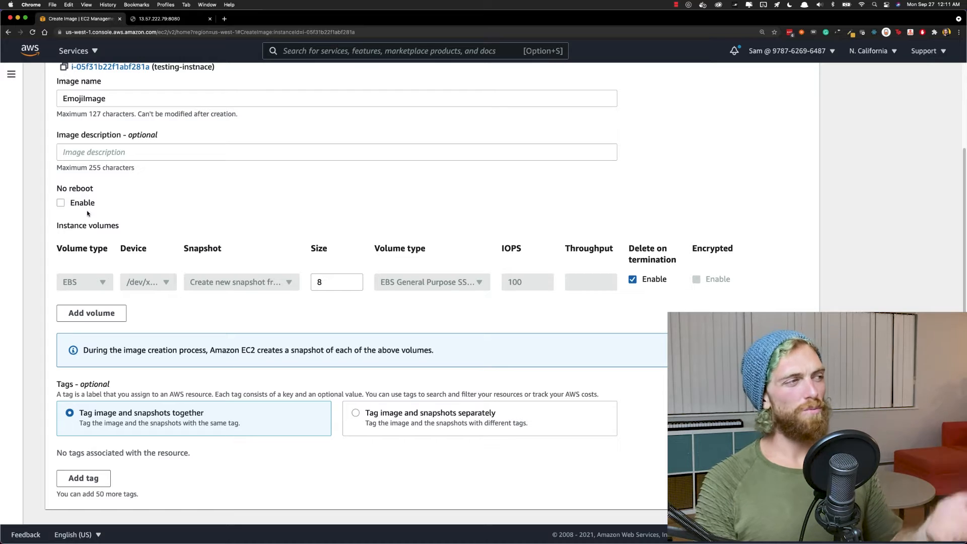
left_click(61, 203)
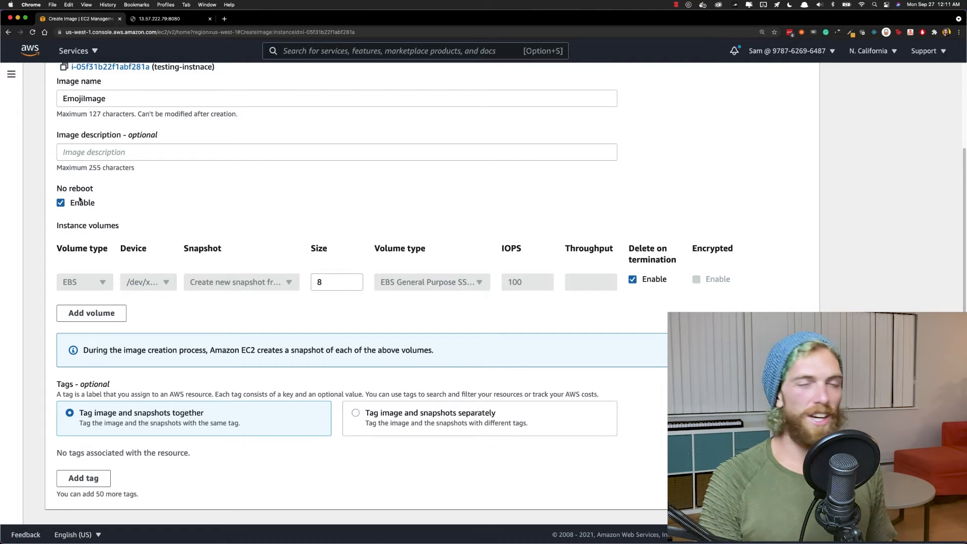
left_click(61, 203)
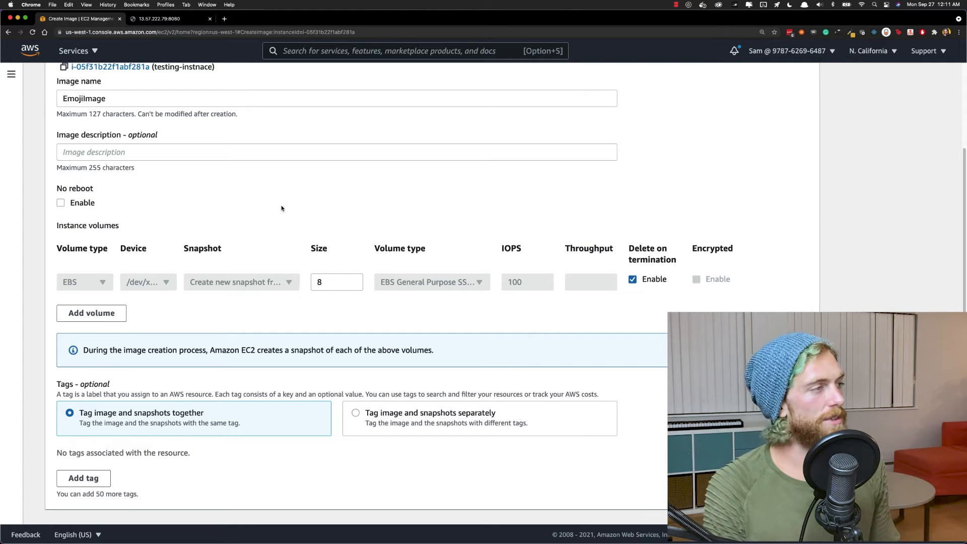
scroll("down", 3)
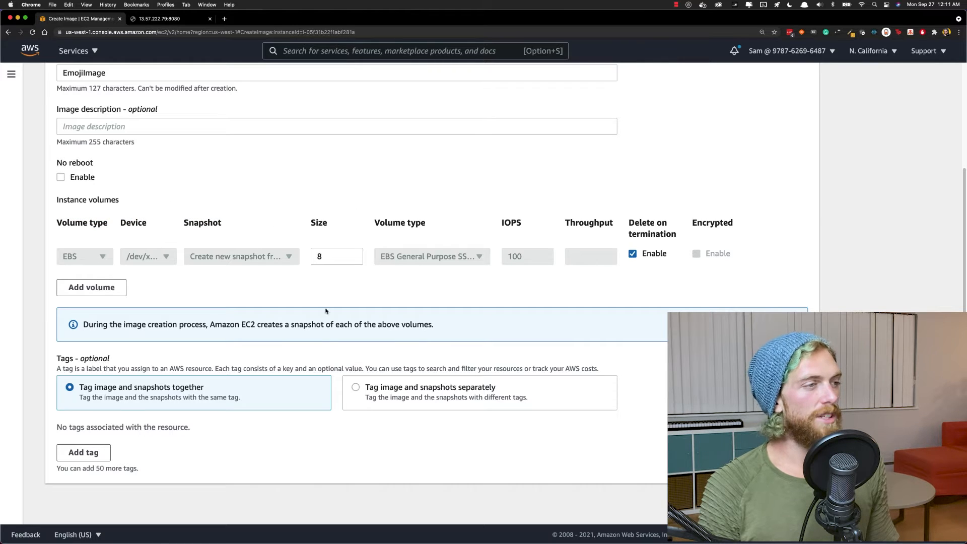
mouse_move(148, 241)
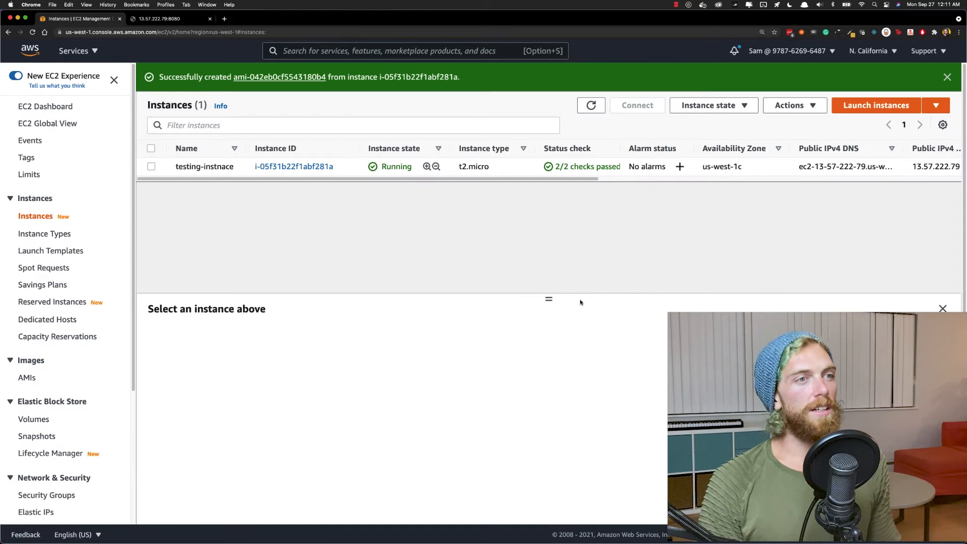
mouse_move(585, 290)
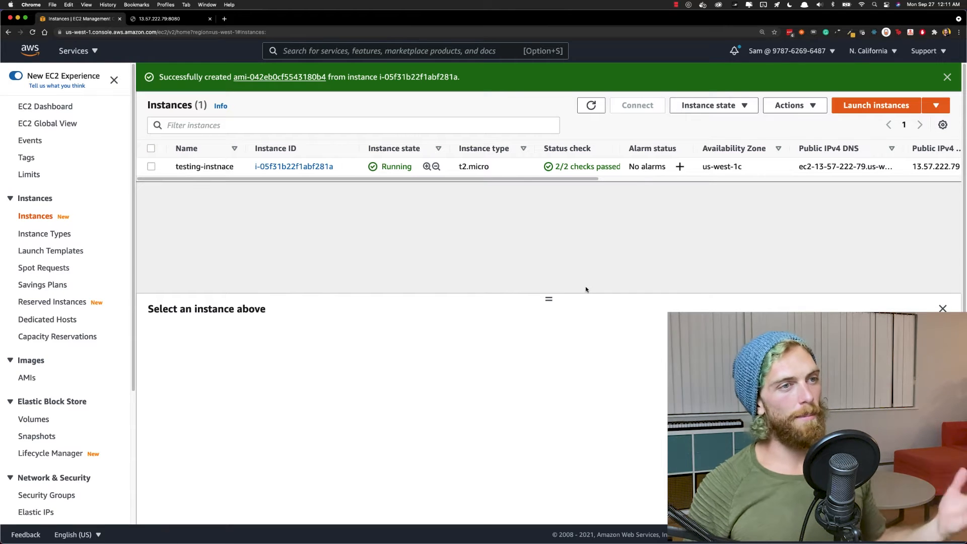
mouse_move(354, 246)
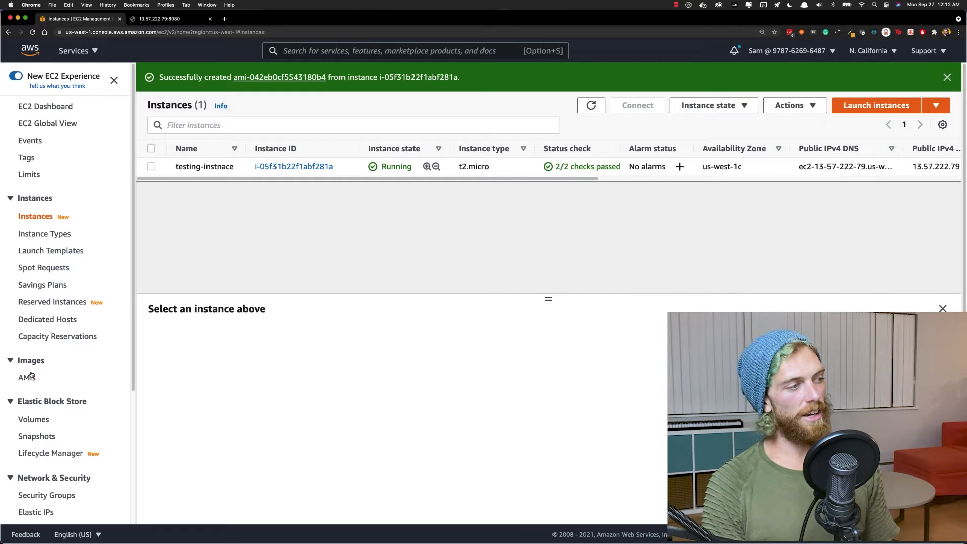
- View the AMIs list, where EmojiImage appears with pending status
left_click(27, 378)
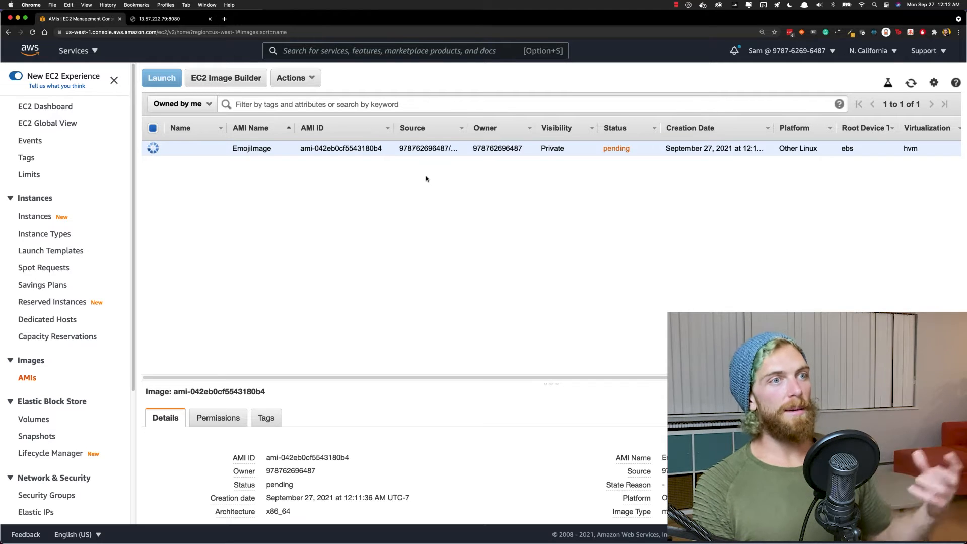
mouse_move(251, 183)
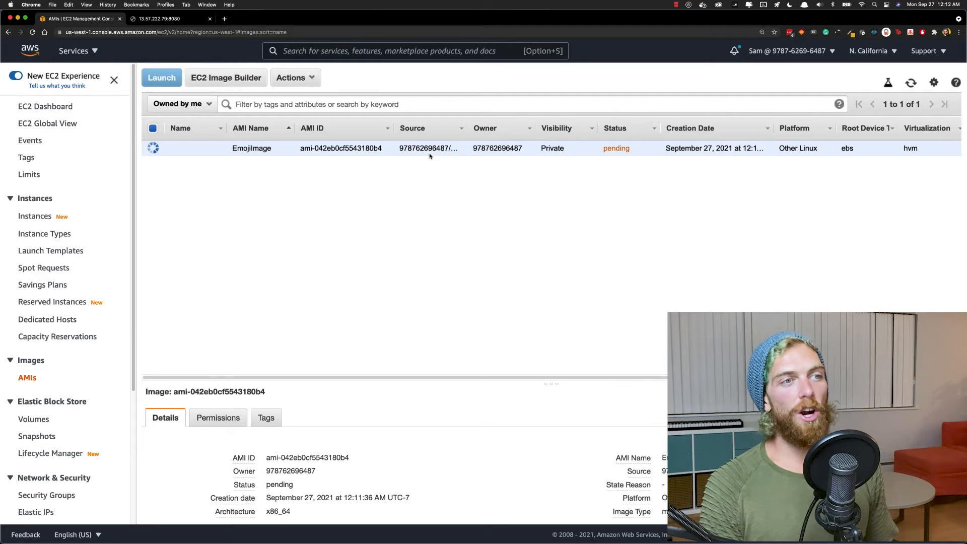
mouse_move(746, 174)
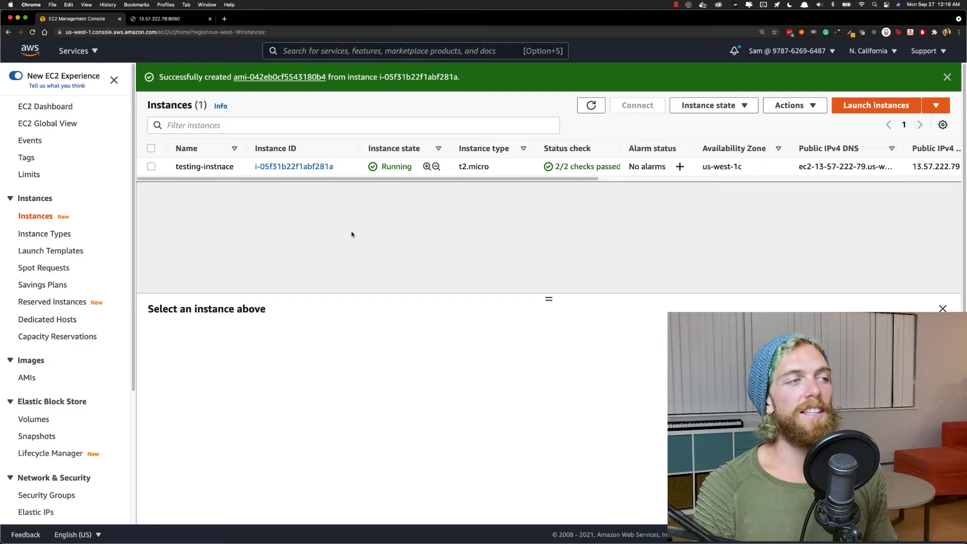
mouse_move(220, 194)
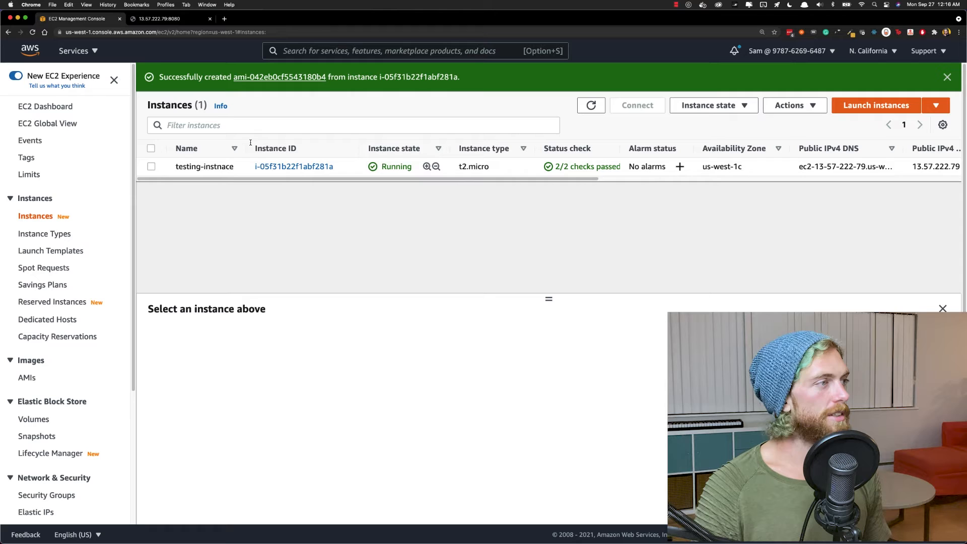
- Terminate testing-instnace via Instance state, confirm, and start launching a new instance
left_click(790, 105)
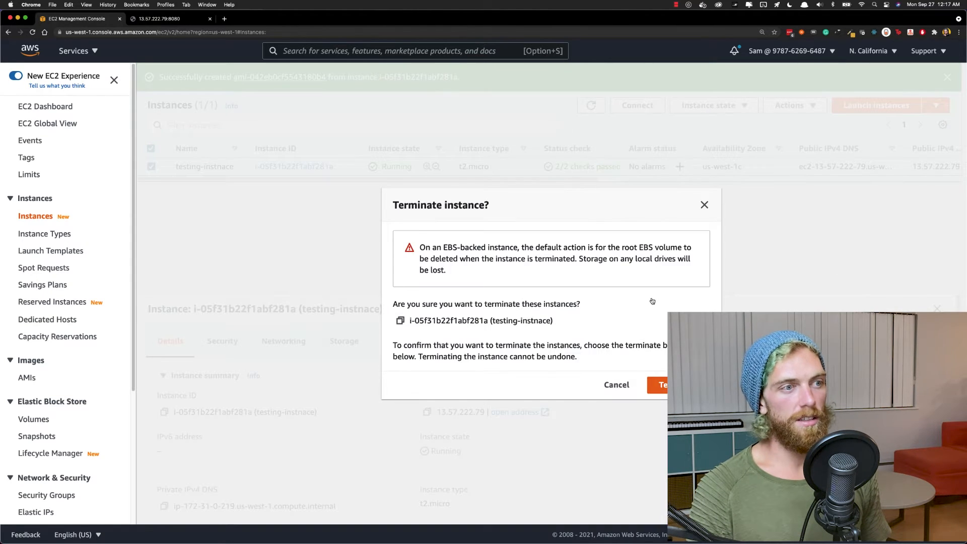
left_click(663, 384)
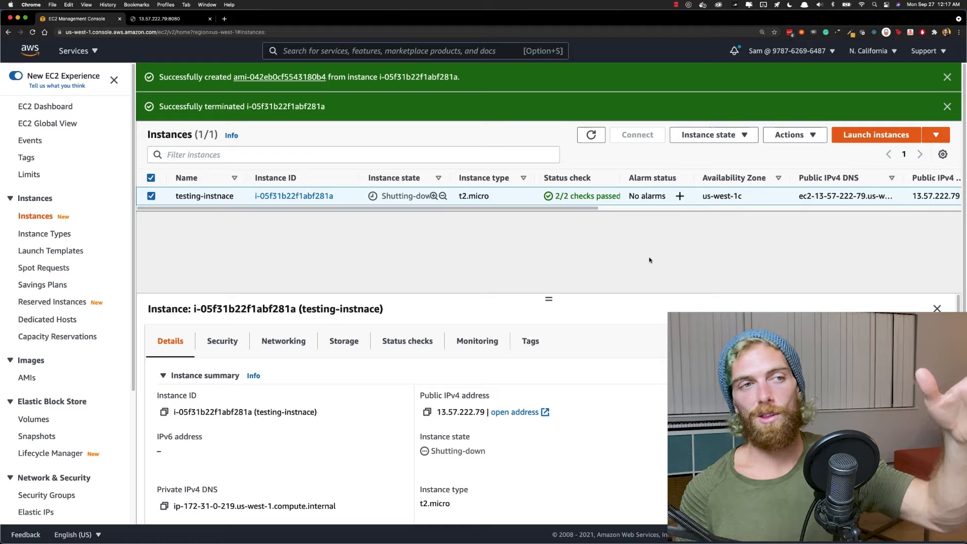
mouse_move(614, 223)
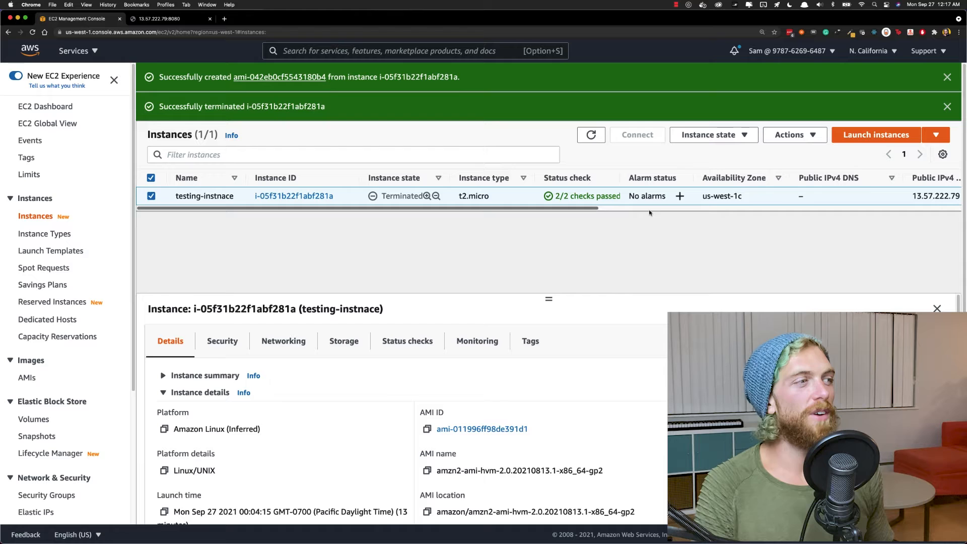
left_click(874, 134)
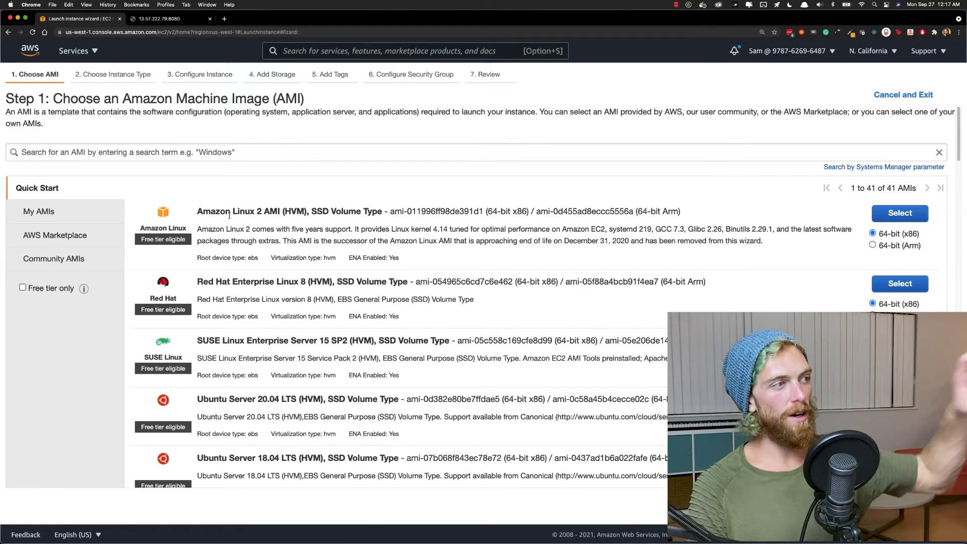
- Select EmojiImage under My AMIs as the new instance's image
scroll("down", 3)
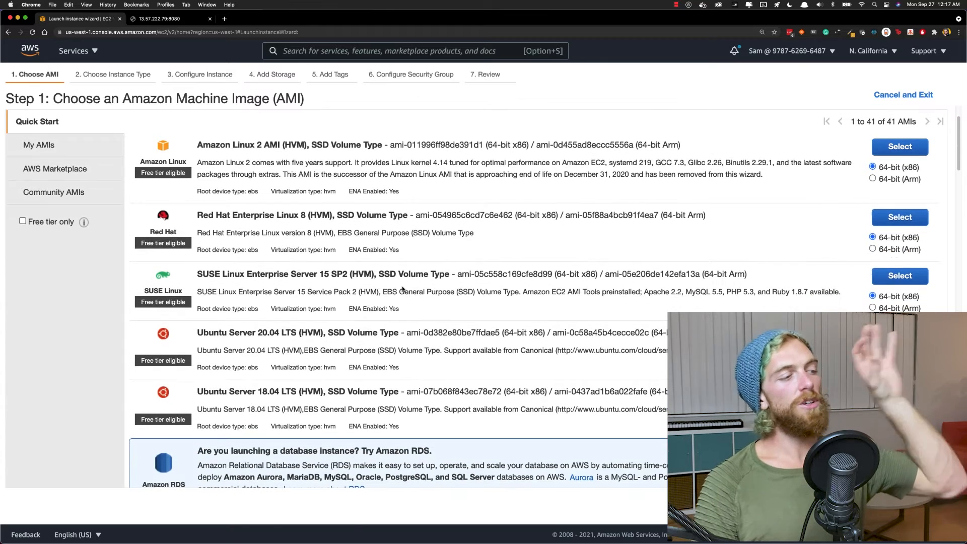
mouse_move(528, 254)
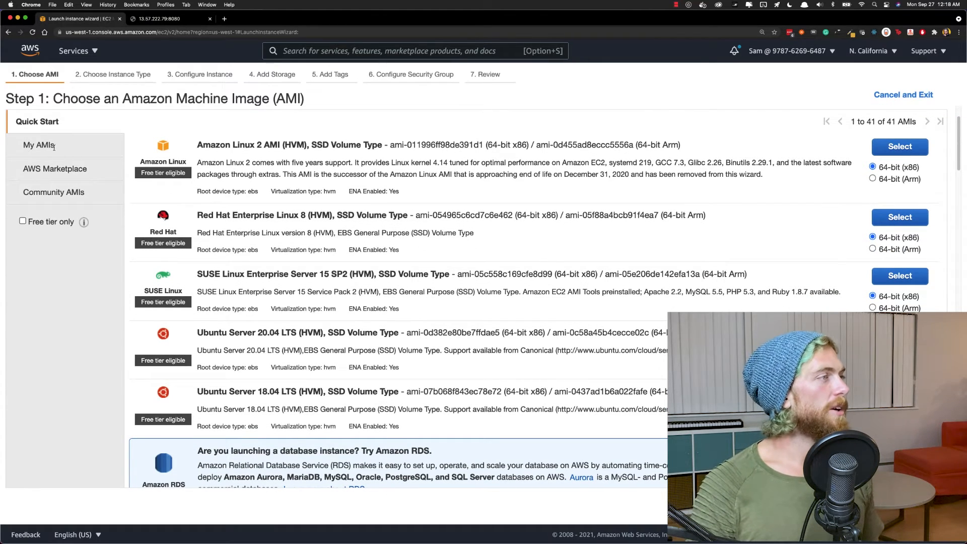
left_click(40, 145)
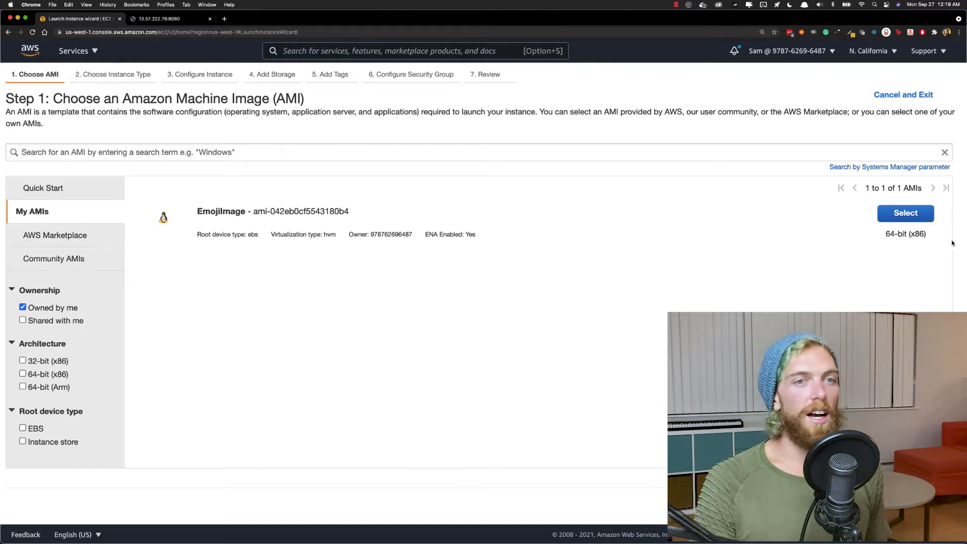
left_click(904, 212)
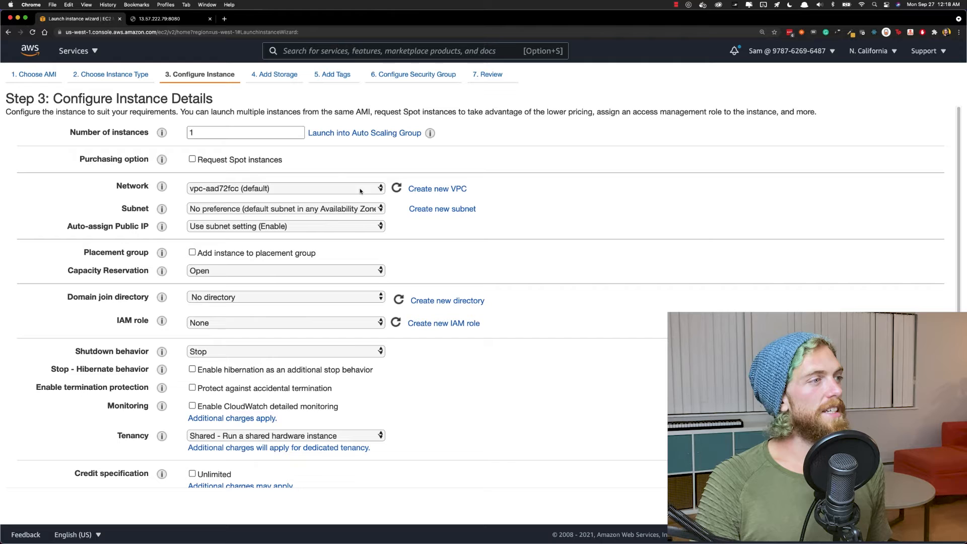
mouse_move(412, 225)
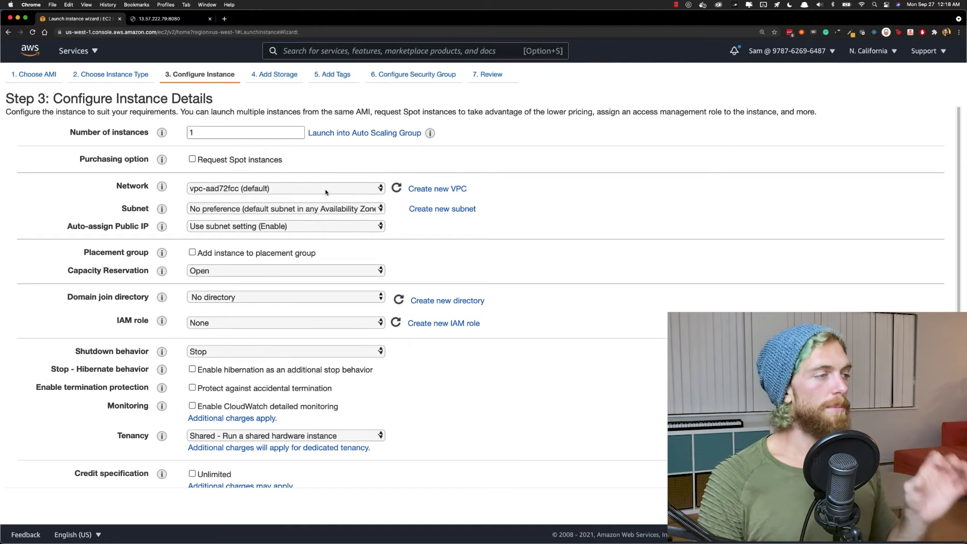
mouse_move(224, 150)
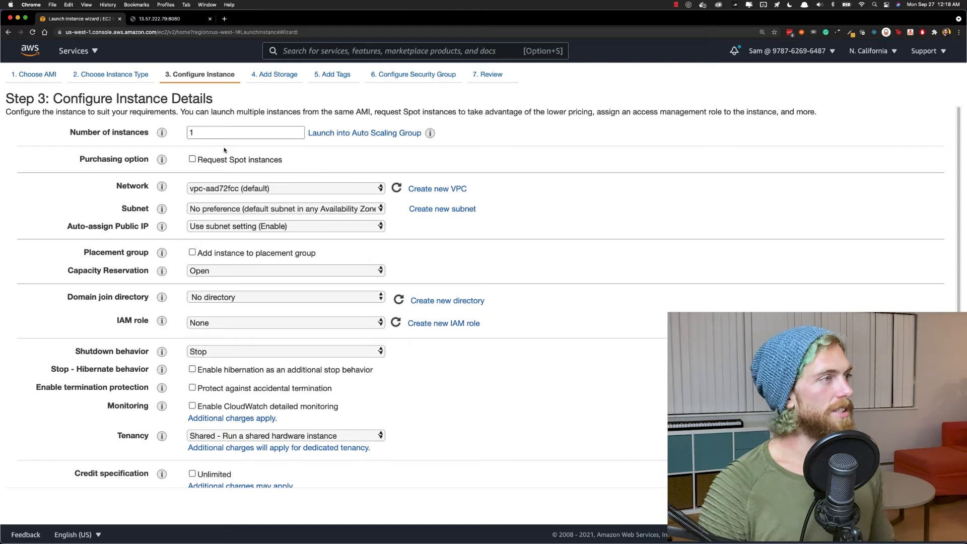
- Set the number of instances to 3 and keep IAM role None
type("3")
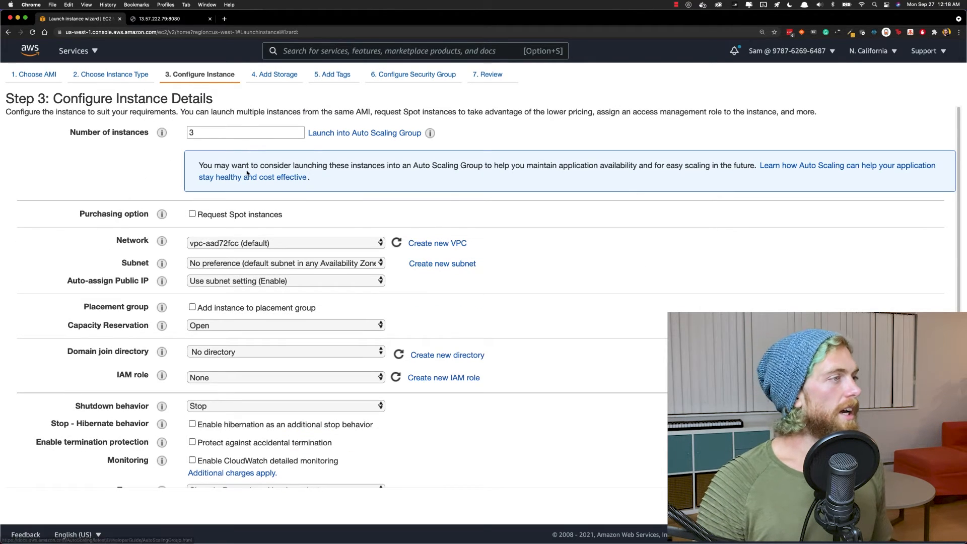
left_click_drag(214, 166, 486, 165)
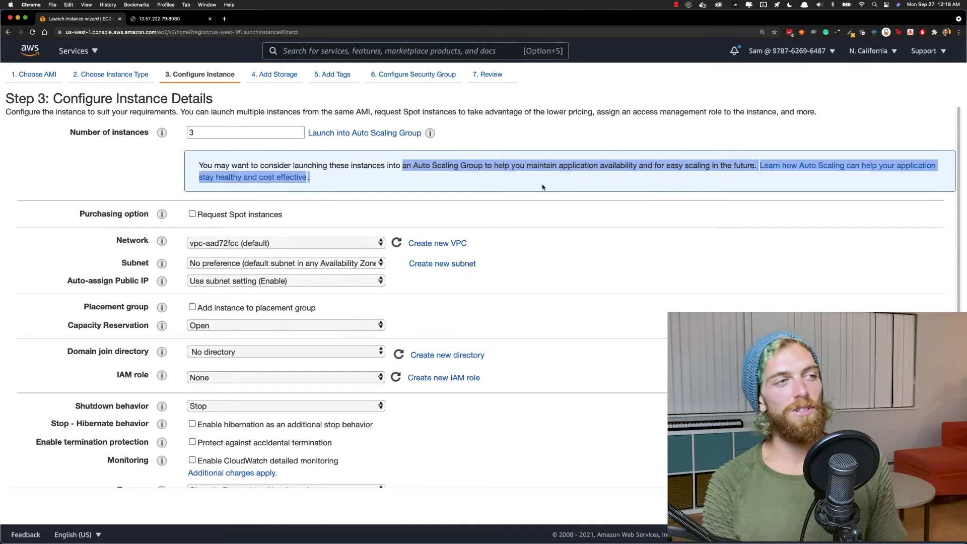
scroll("down", 3)
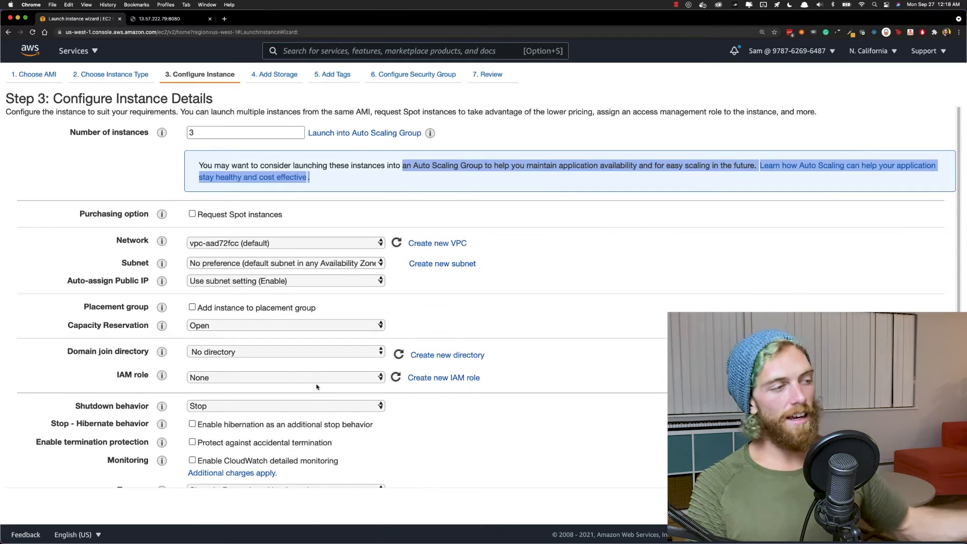
left_click(285, 377)
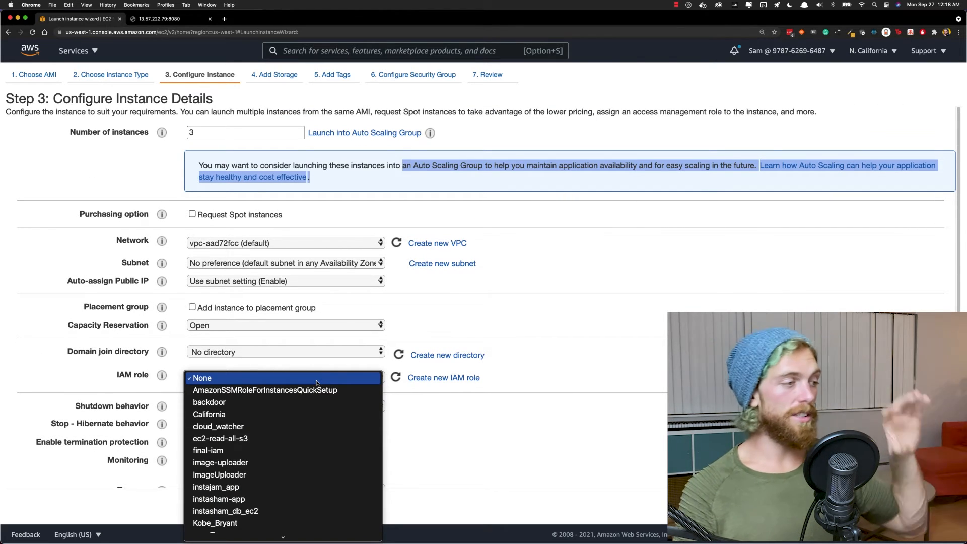
left_click(202, 378)
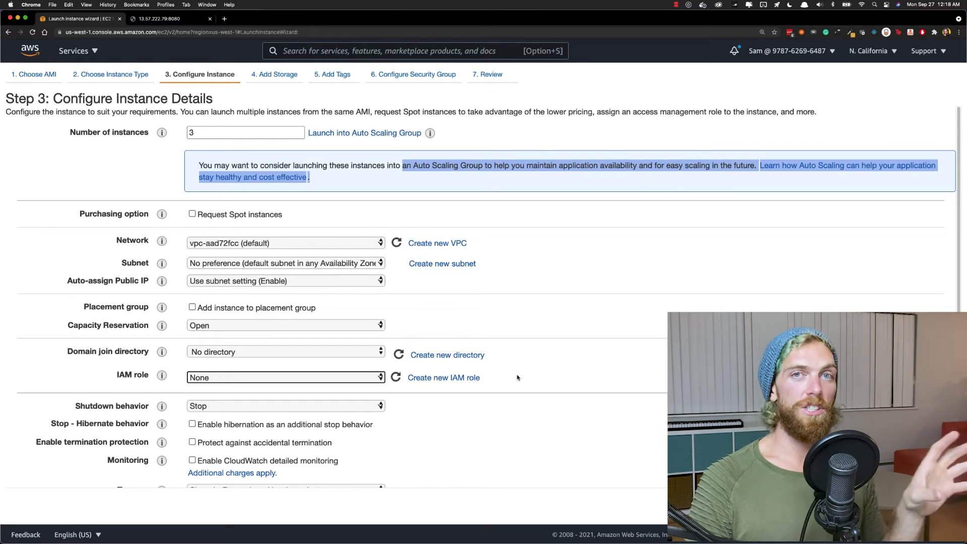
- Leave the remaining instance details at defaults and advance to the next launch step
scroll("down", 3)
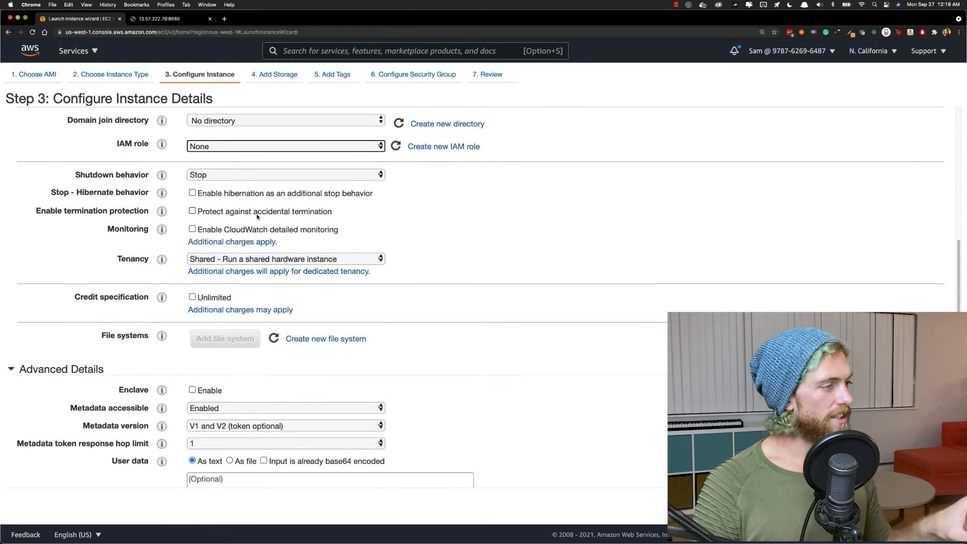
scroll("down", 3)
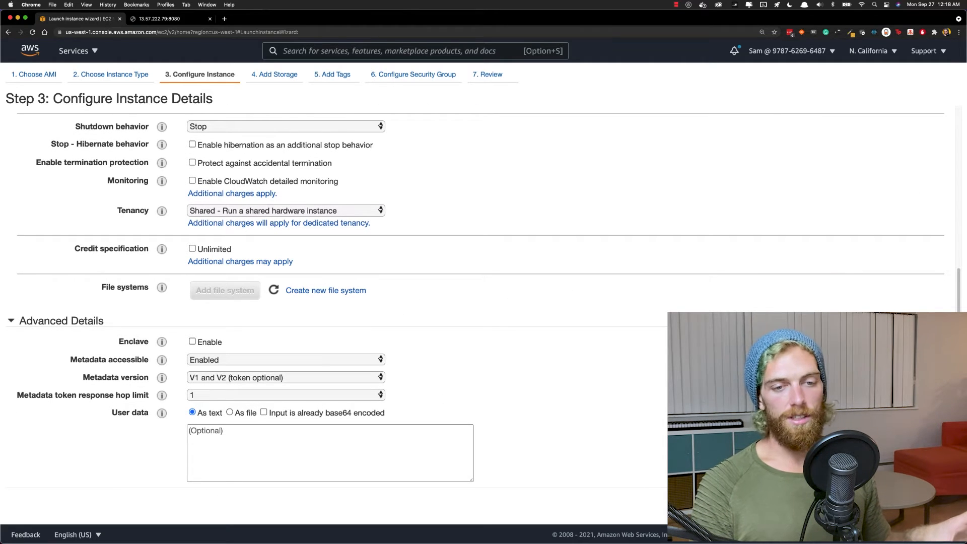
left_click(329, 73)
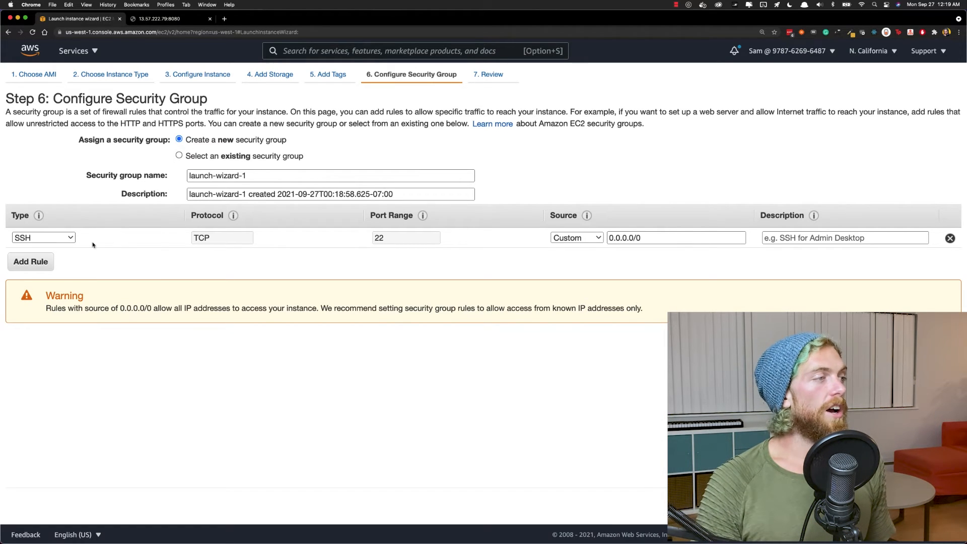
mouse_move(497, 226)
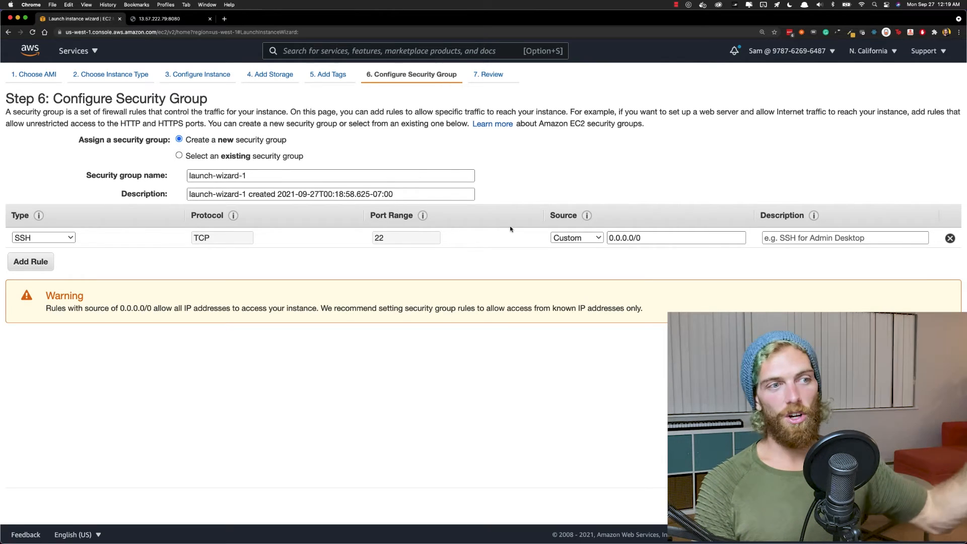
- Make the rule a Custom TCP Rule on port 8080 with custom source, then head to Services for VPC
left_click(43, 238)
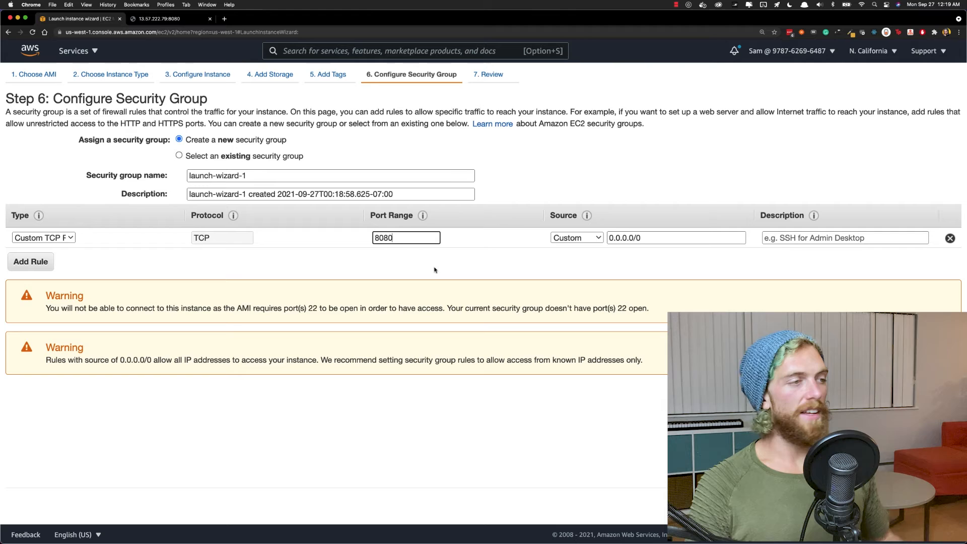
left_click(575, 238)
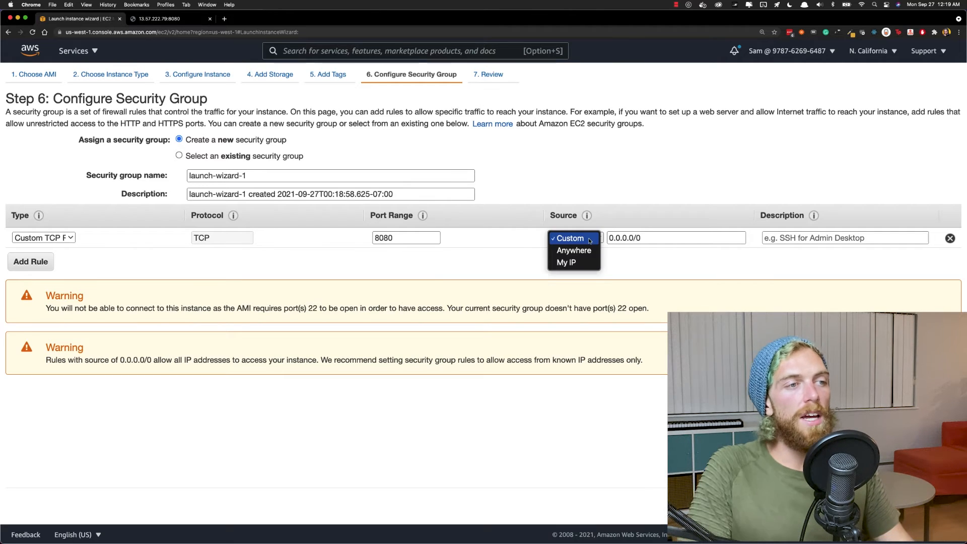
left_click(568, 238)
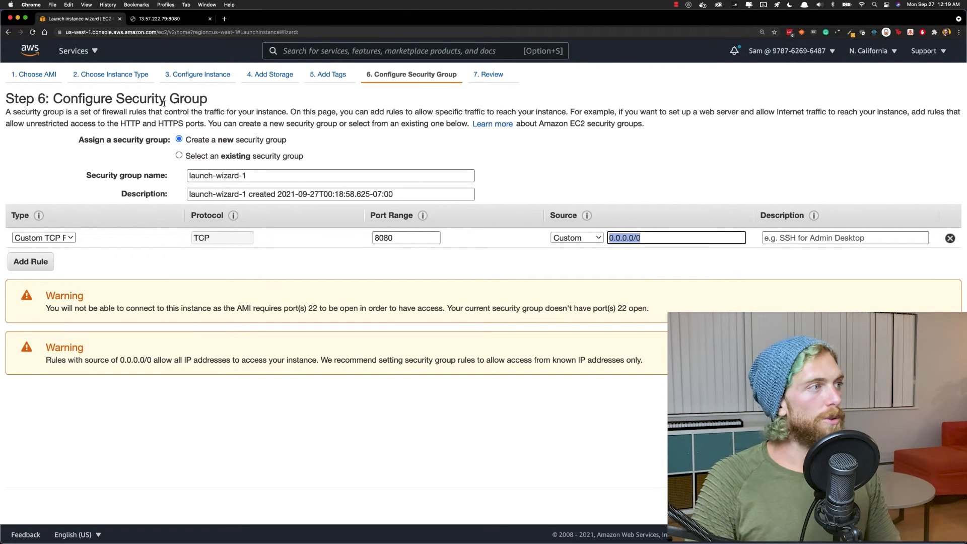
left_click(74, 50)
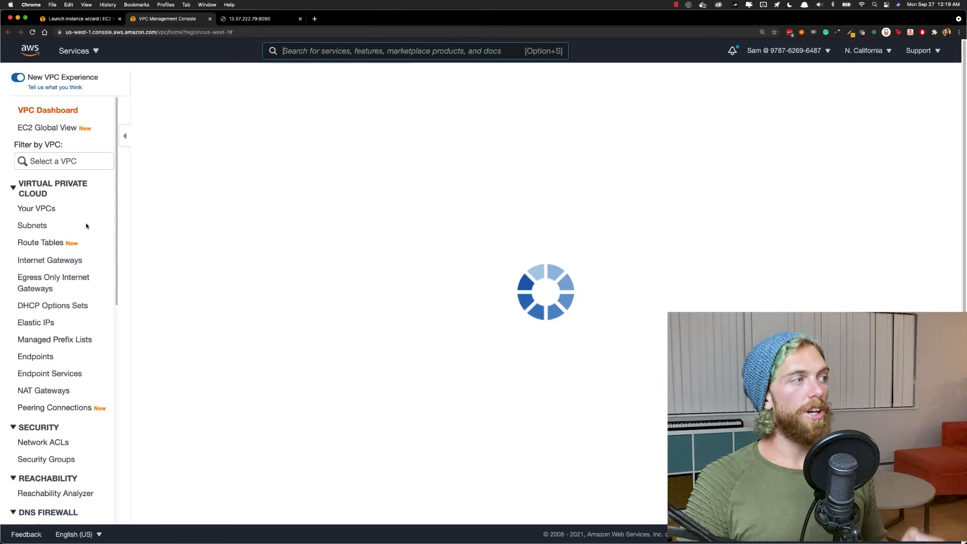
- In Your VPCs, select the default VPC's IPv4 CIDR 172.31.0.0/16 to copy it
left_click(36, 209)
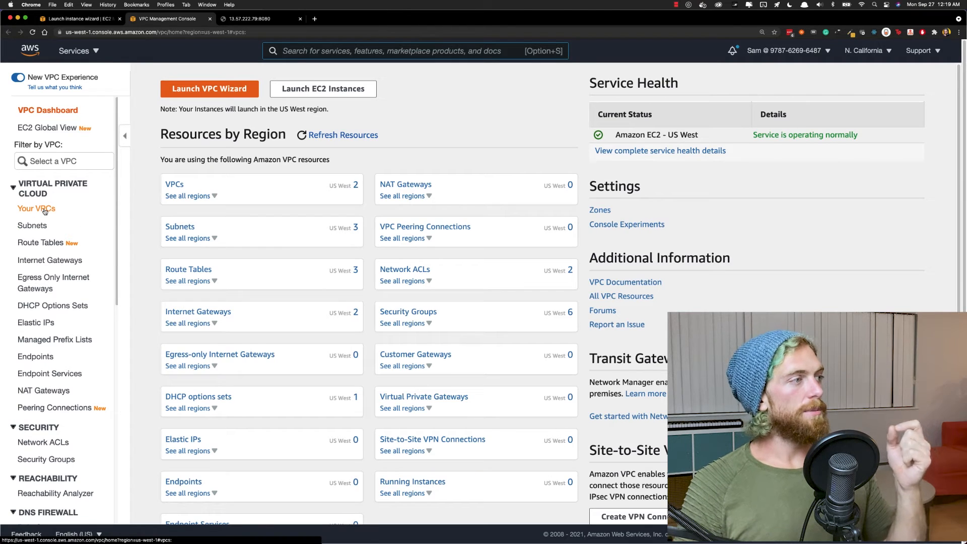
left_click(37, 209)
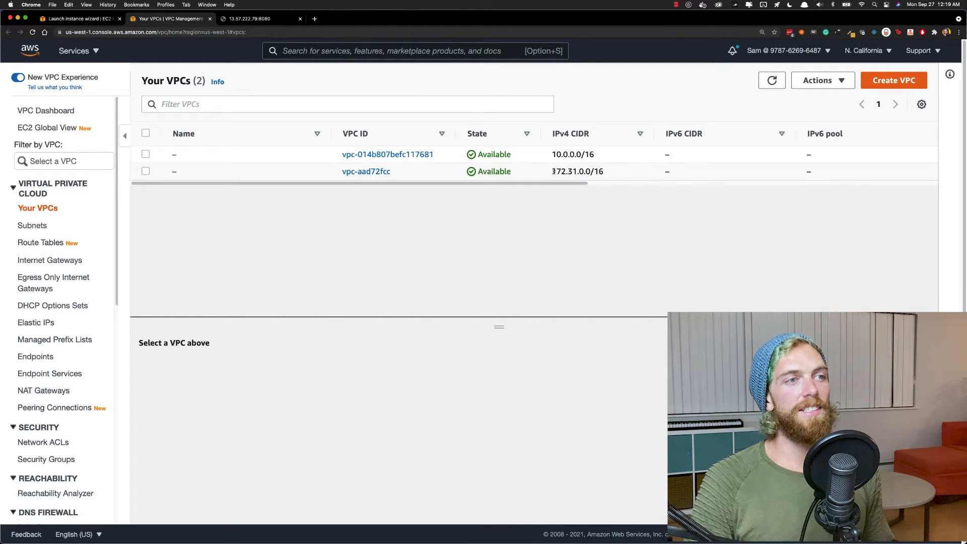
double_click(577, 172)
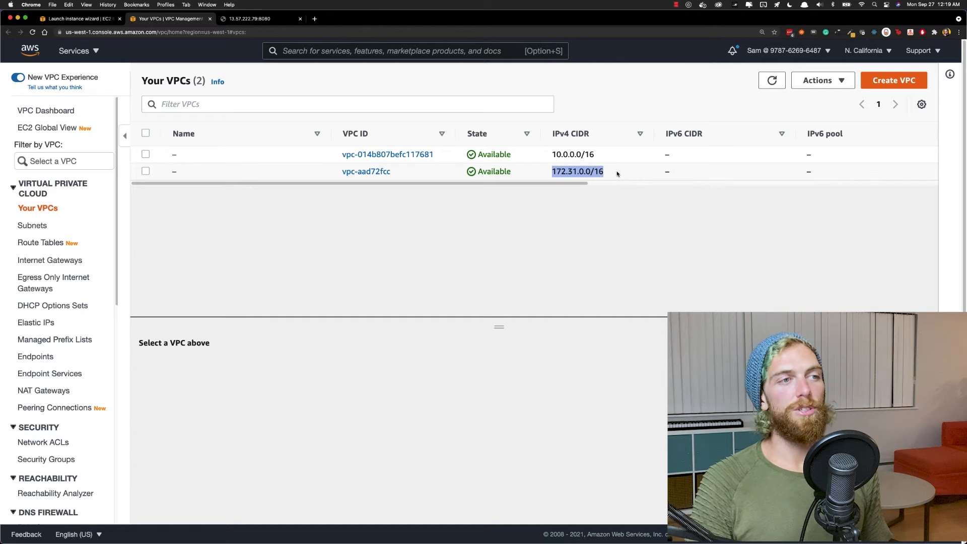
left_click(145, 171)
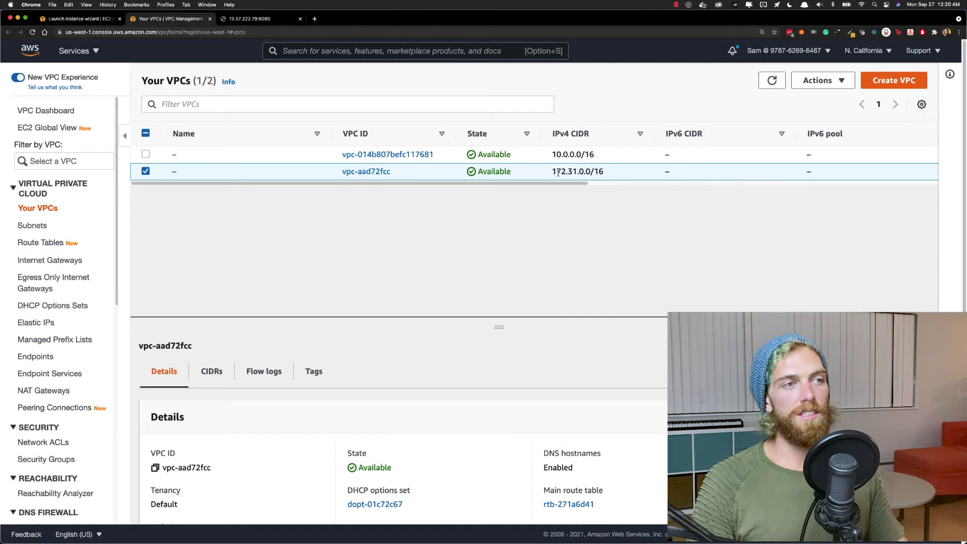
double_click(570, 171)
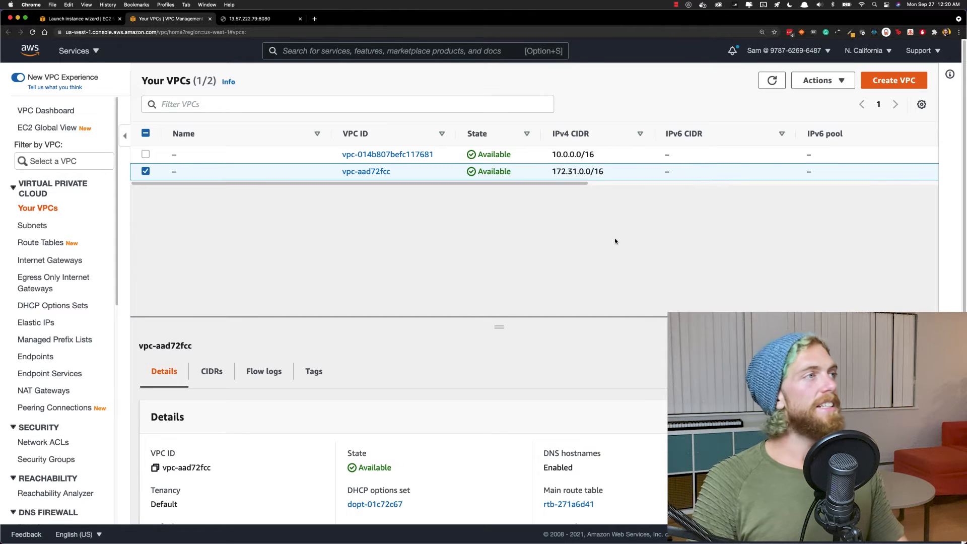
- Switch back to the launch wizard's security group step, closing the services overview
left_click(249, 18)
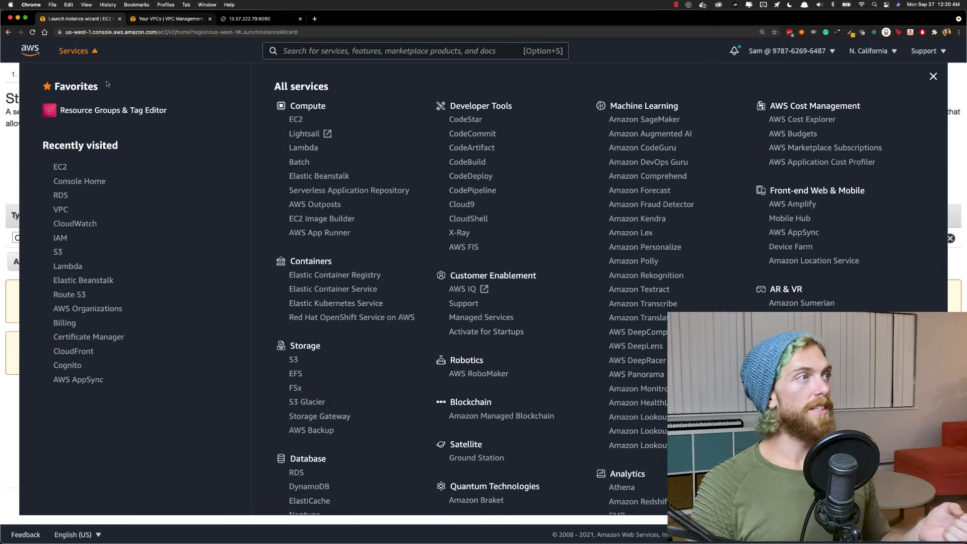
left_click(933, 75)
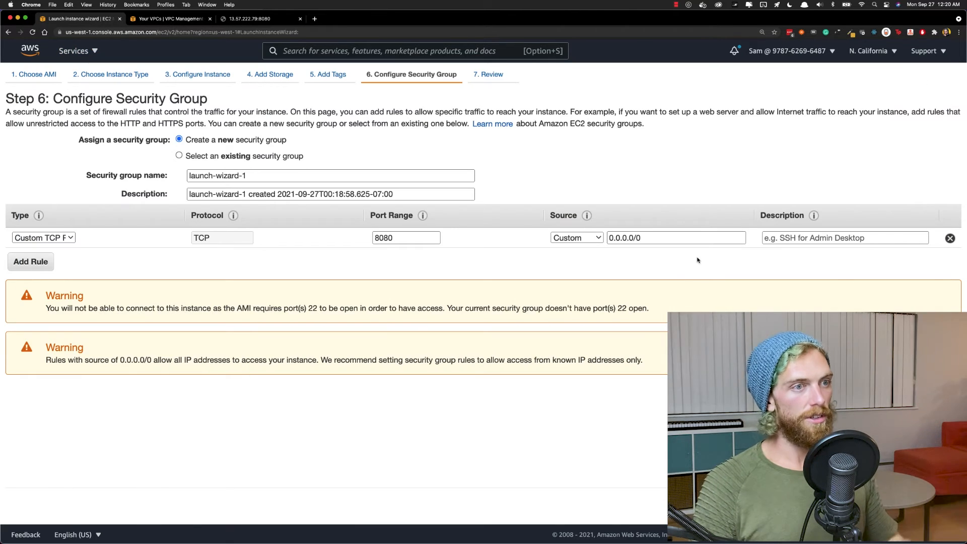
- Restrict the port 8080 rule's source to 172.31.0.0/16 and move to Review and Launch
type("172.31.0.0/16")
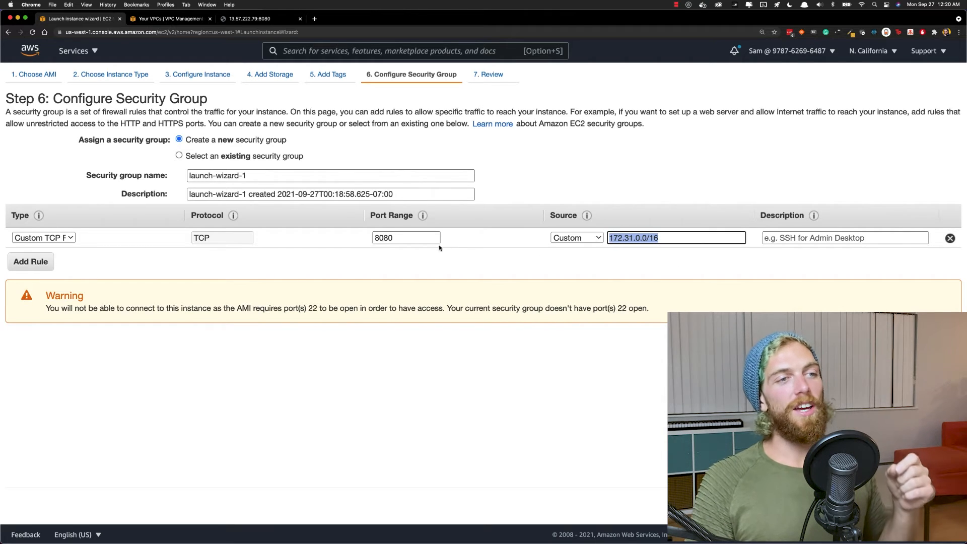
left_click(406, 238)
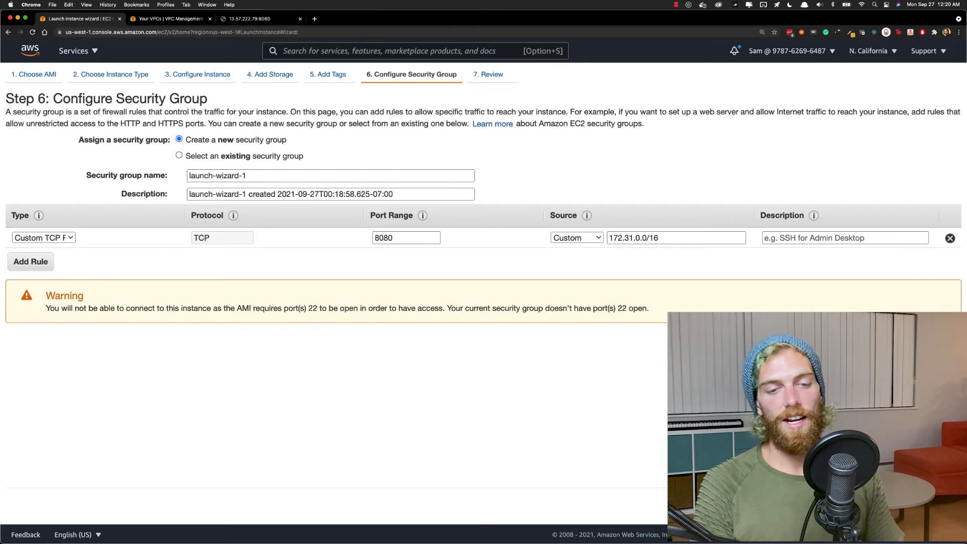
left_click(488, 74)
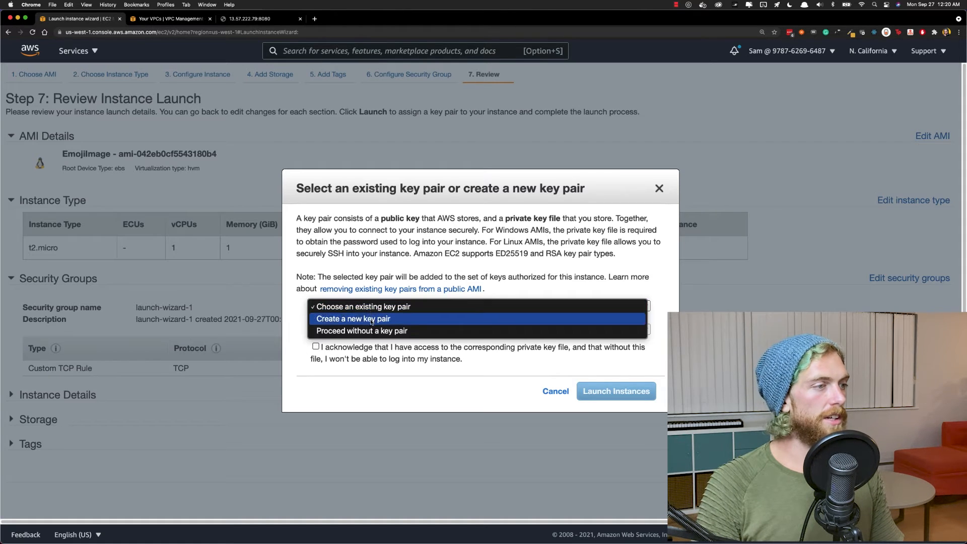
- Launch the three app instances without a key pair, then start another instance launch
left_click(362, 331)
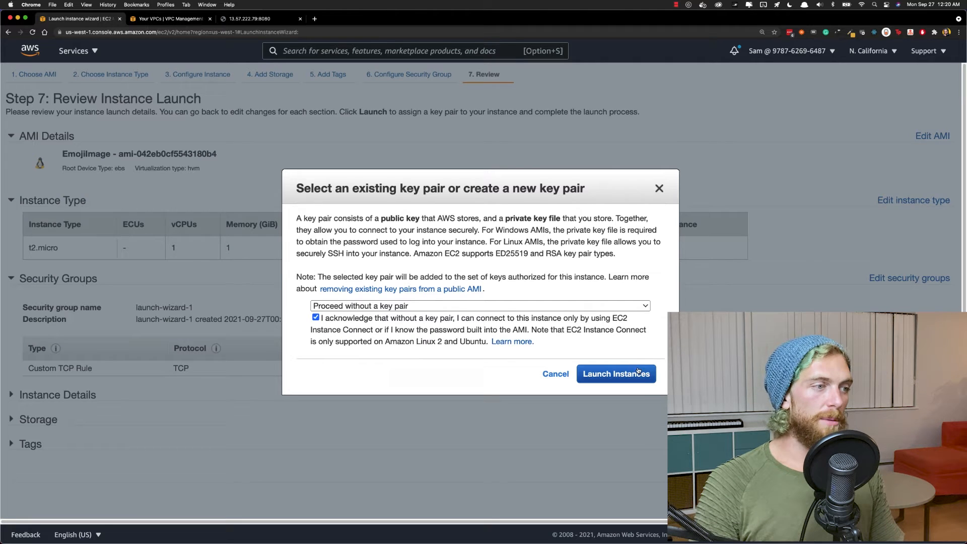
left_click(615, 373)
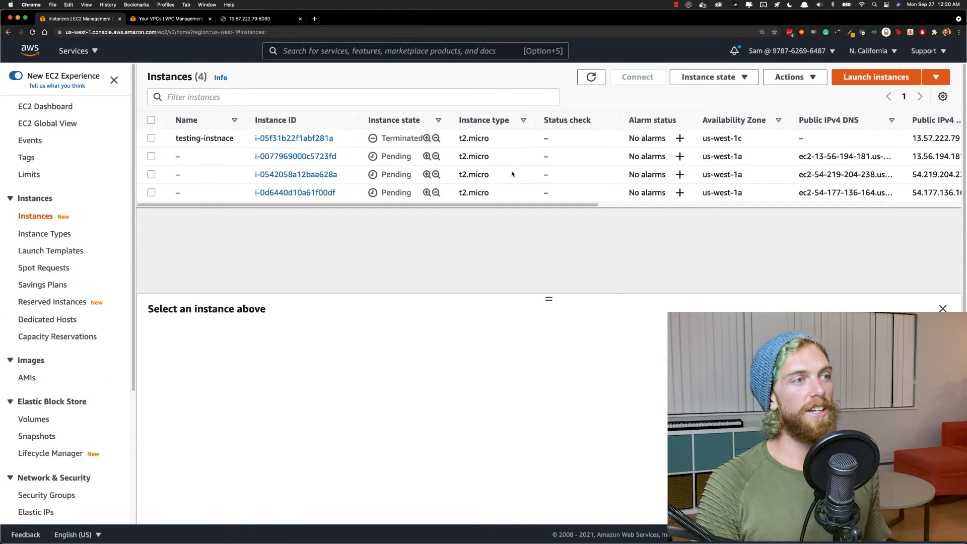
mouse_move(810, 203)
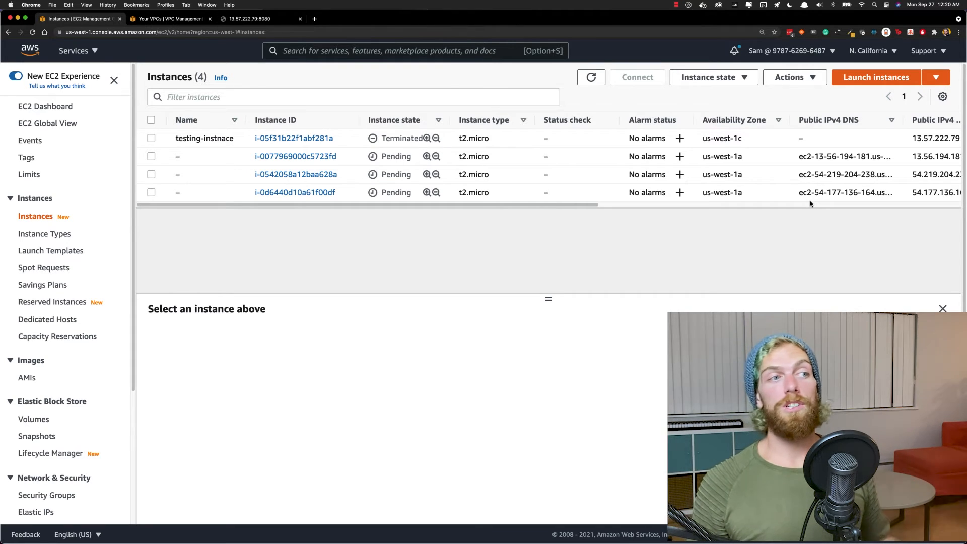
mouse_move(887, 88)
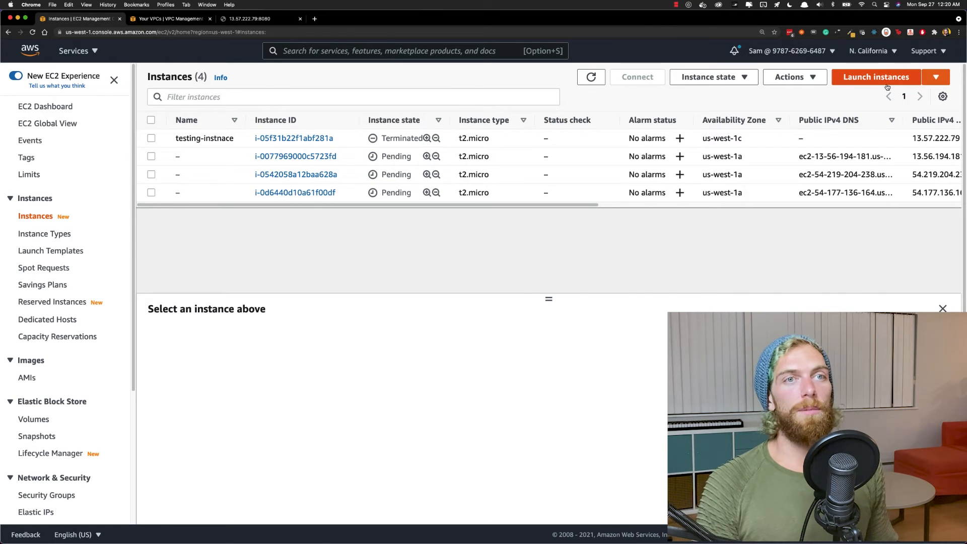
left_click(875, 77)
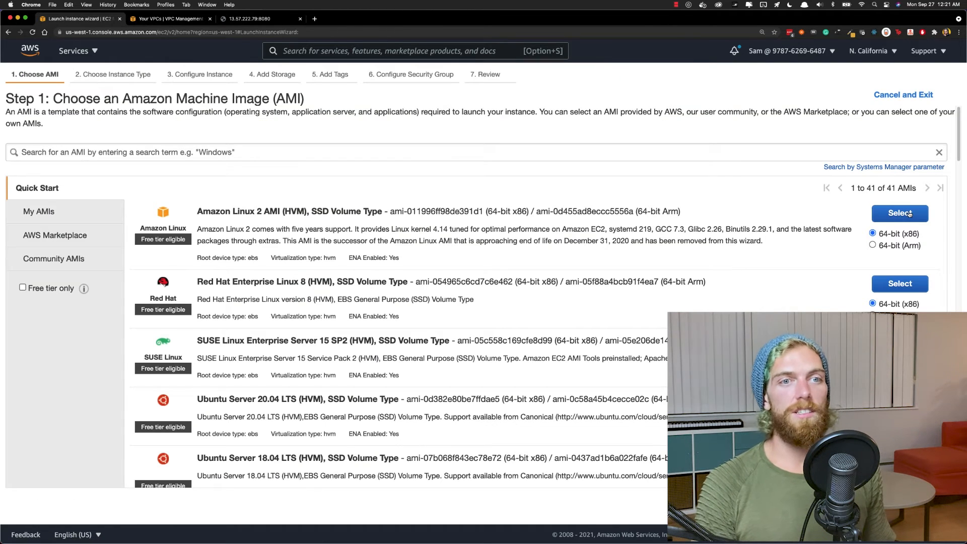
- Choose the Amazon Linux 2 image and name the new security group 'load balancer'
left_click(900, 213)
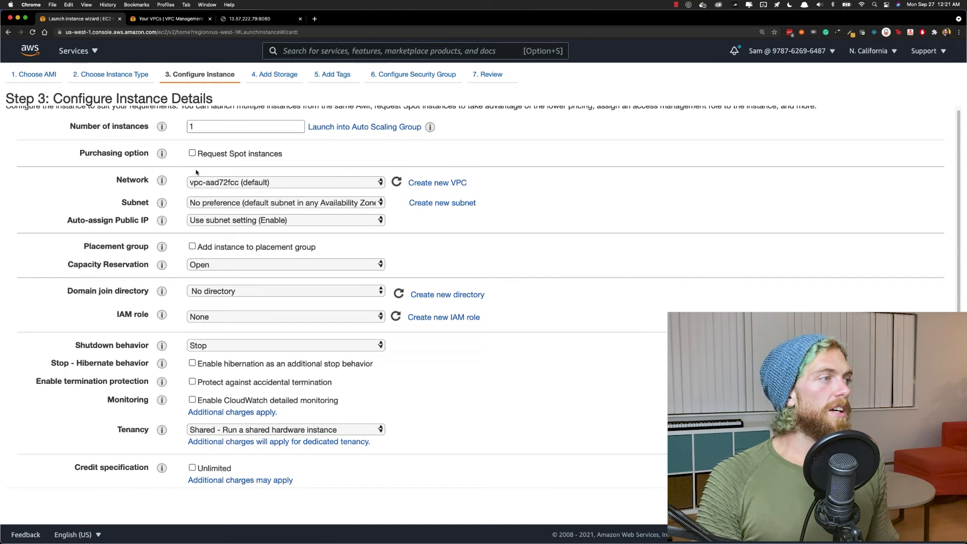
scroll("down", 3)
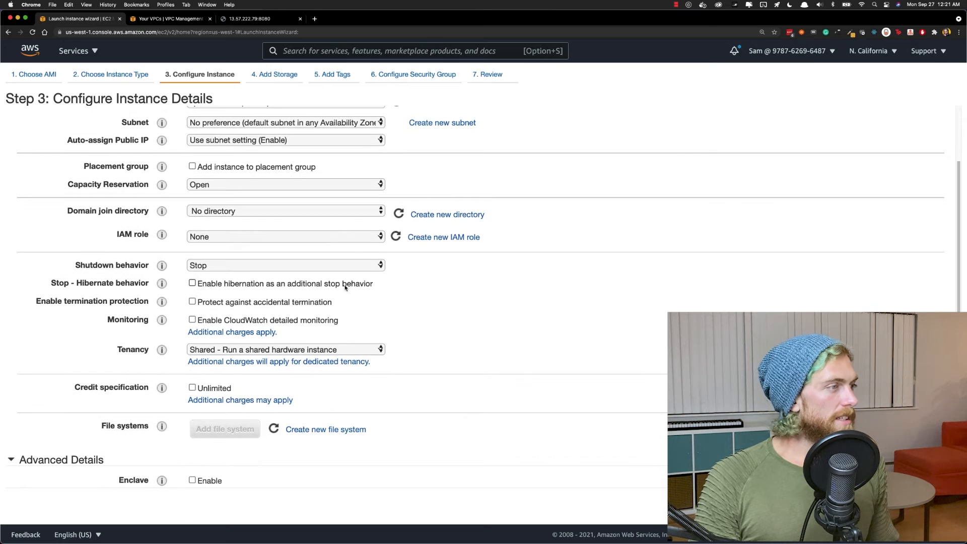
left_click(329, 74)
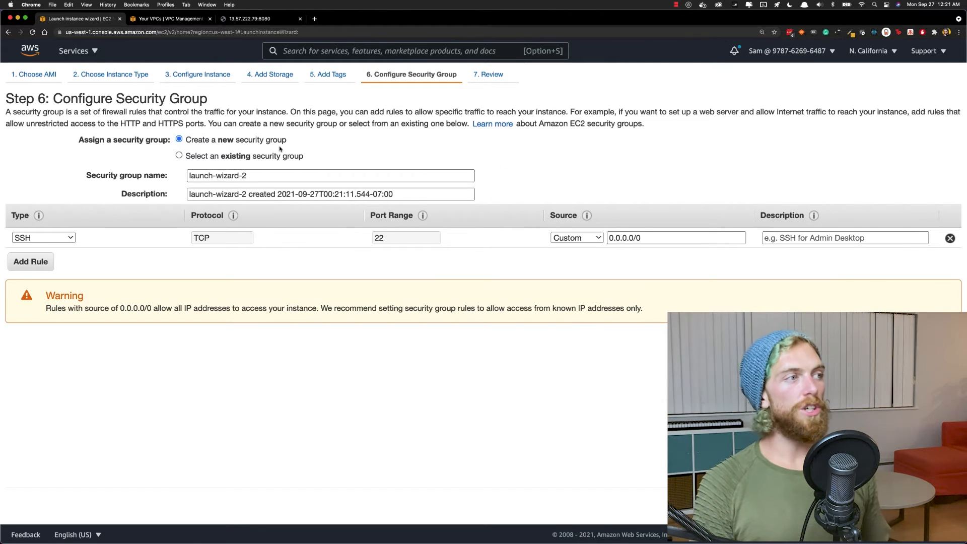
mouse_move(270, 161)
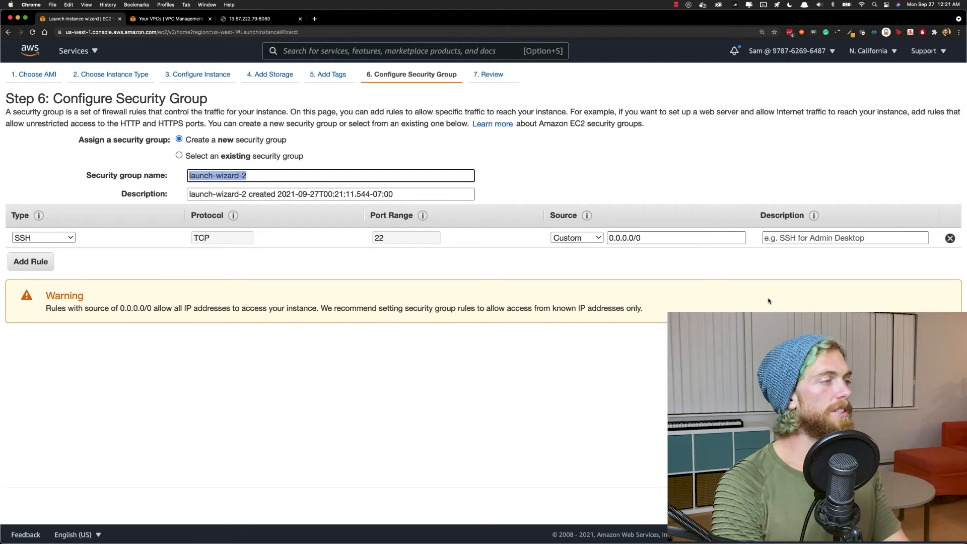
type("load balancer")
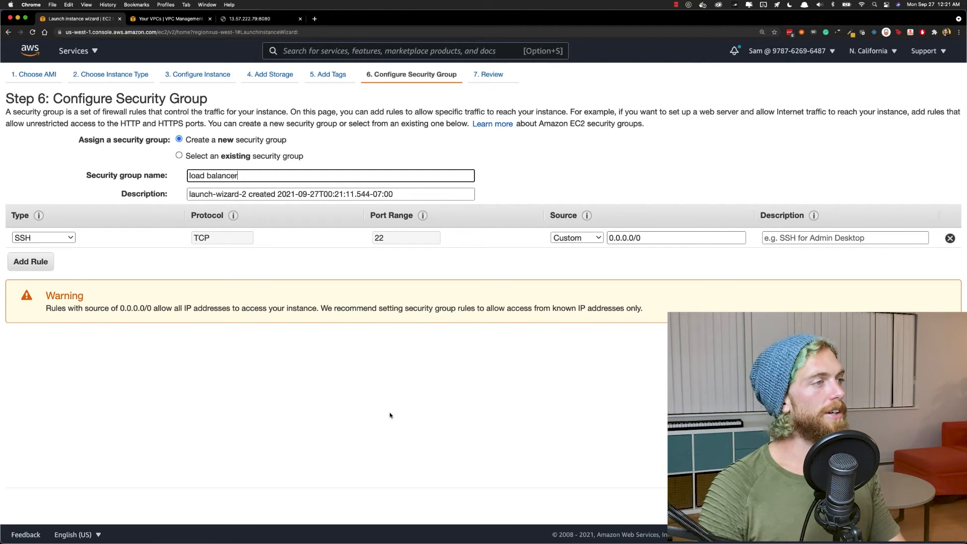
- Add HTTP and HTTPS inbound rules alongside SSH, then go to Review and Launch
left_click(30, 262)
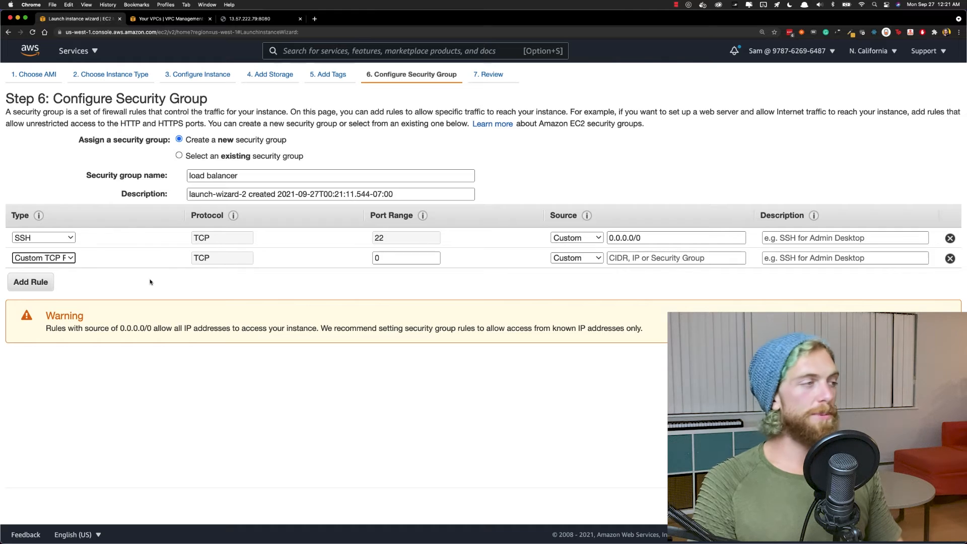
left_click(44, 256)
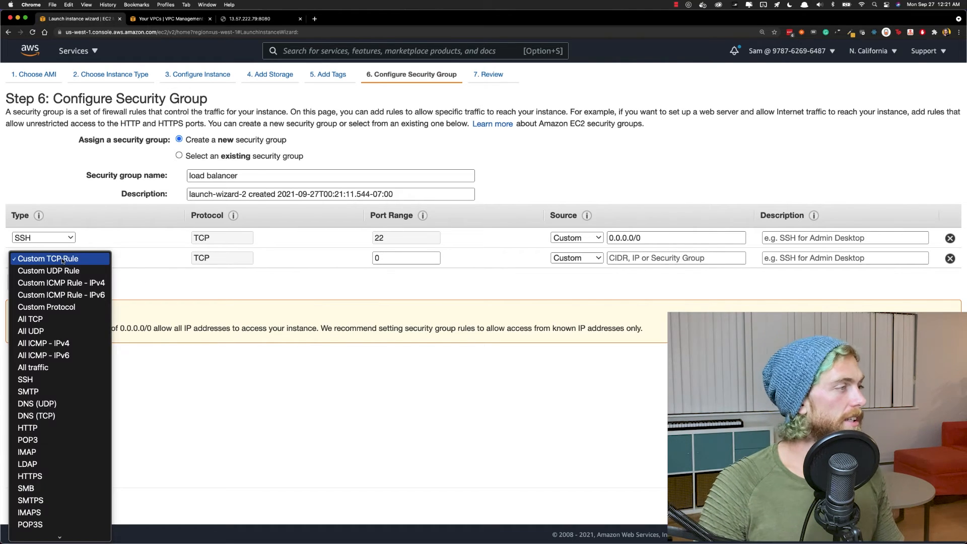
mouse_move(27, 464)
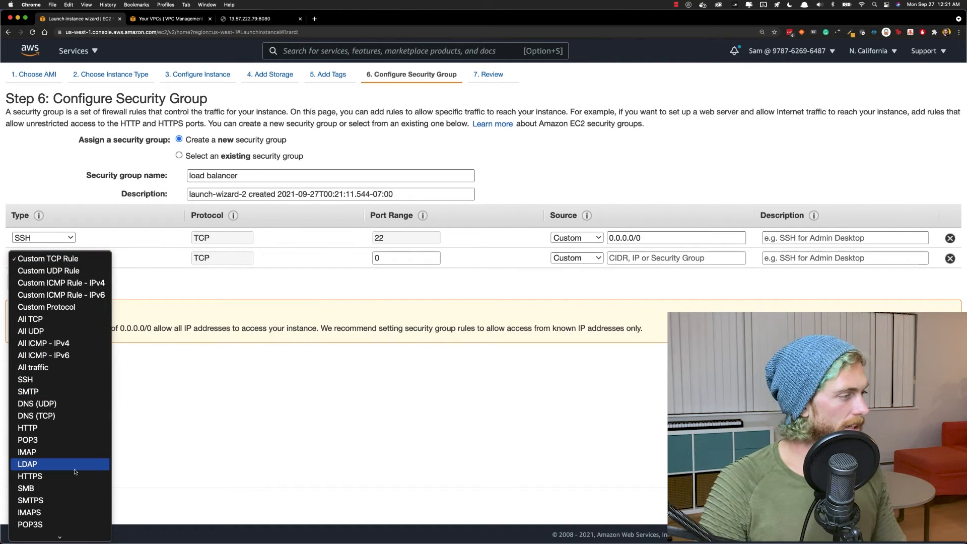
mouse_move(64, 501)
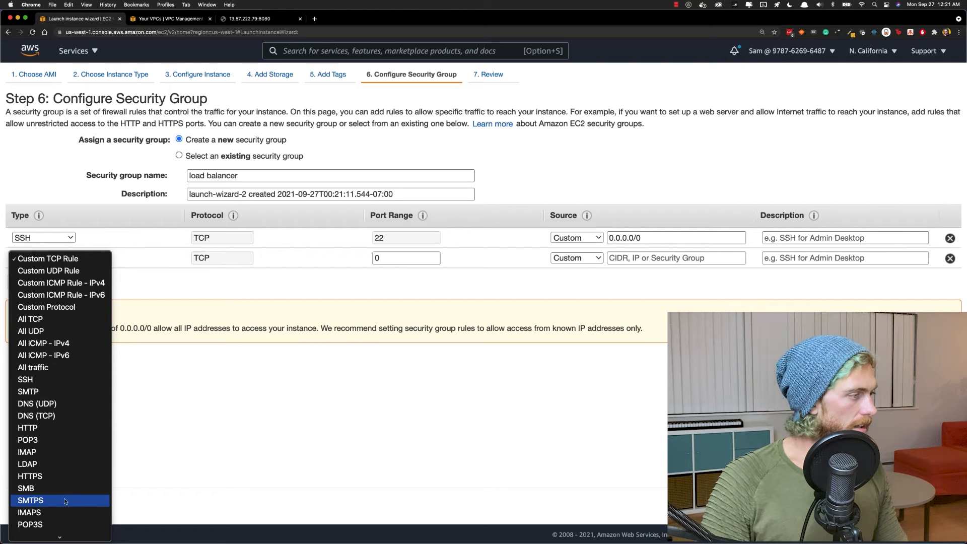
left_click(27, 427)
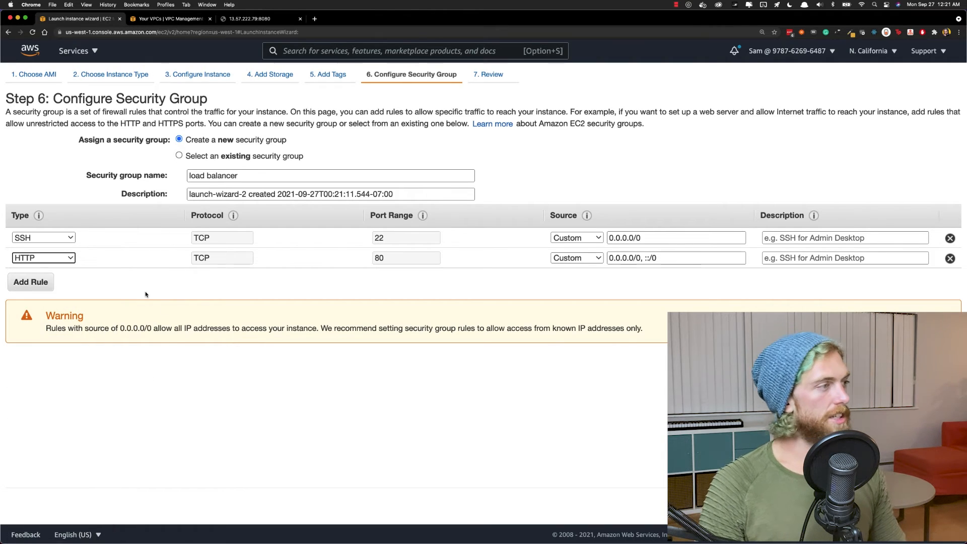
left_click(29, 282)
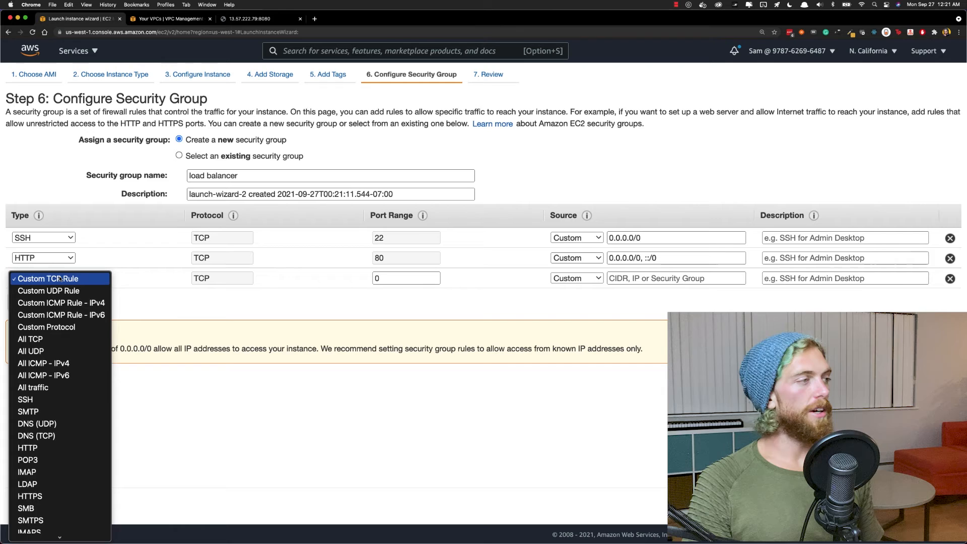
left_click(30, 495)
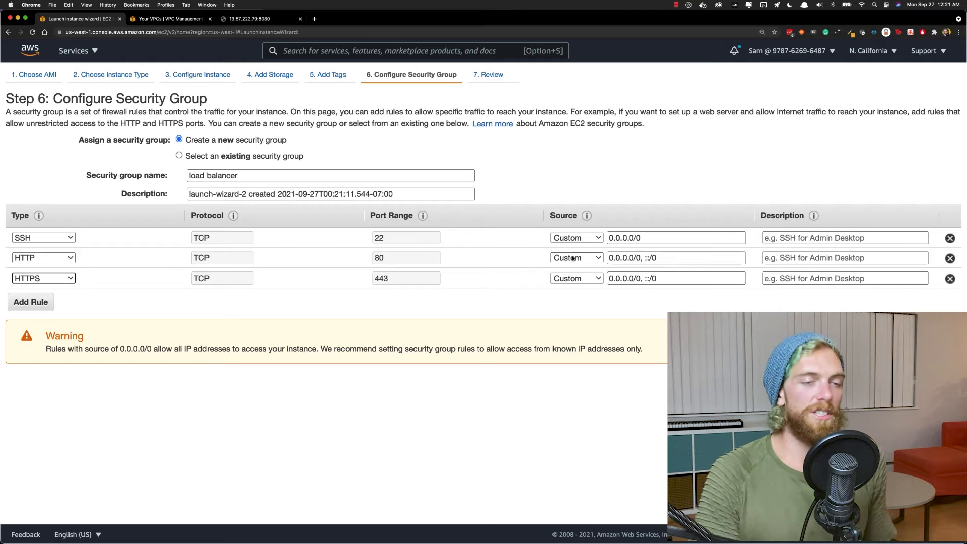
left_click(488, 74)
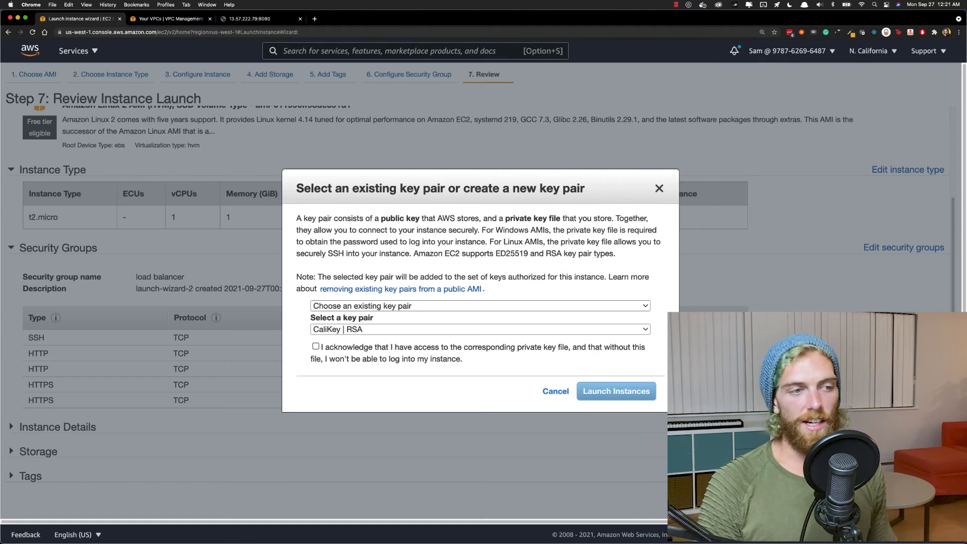
- Launch with the CaliKey key pair acknowledged and name the new instance 'lb'
left_click(315, 345)
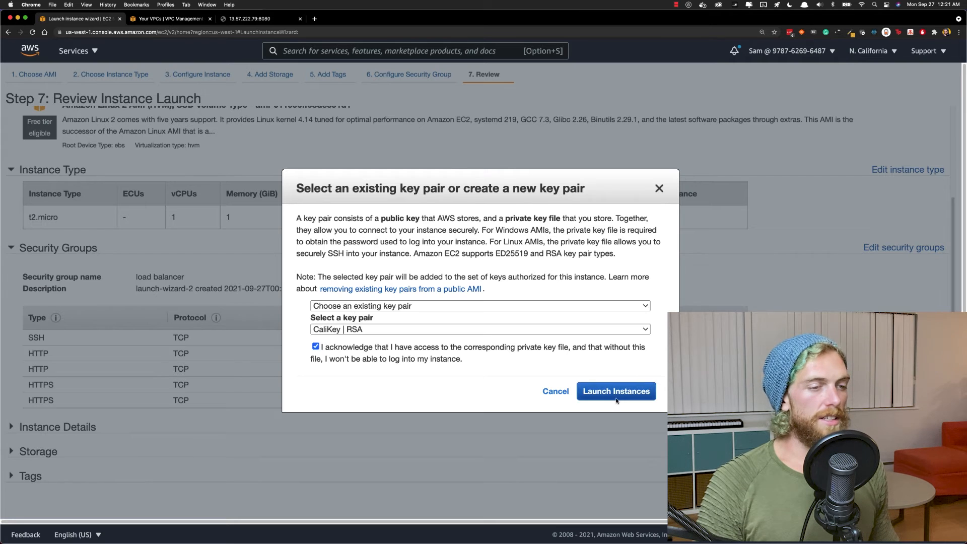
left_click(615, 391)
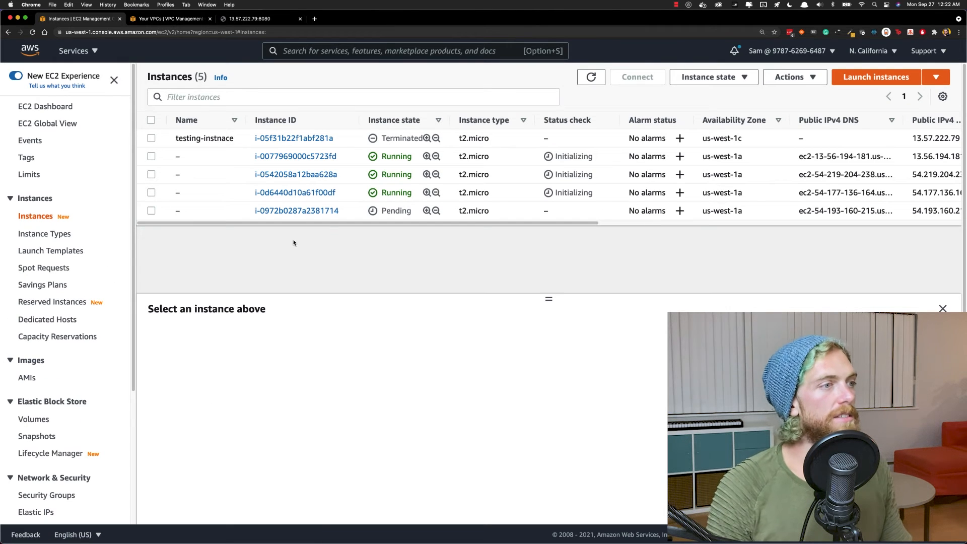
left_click(151, 210)
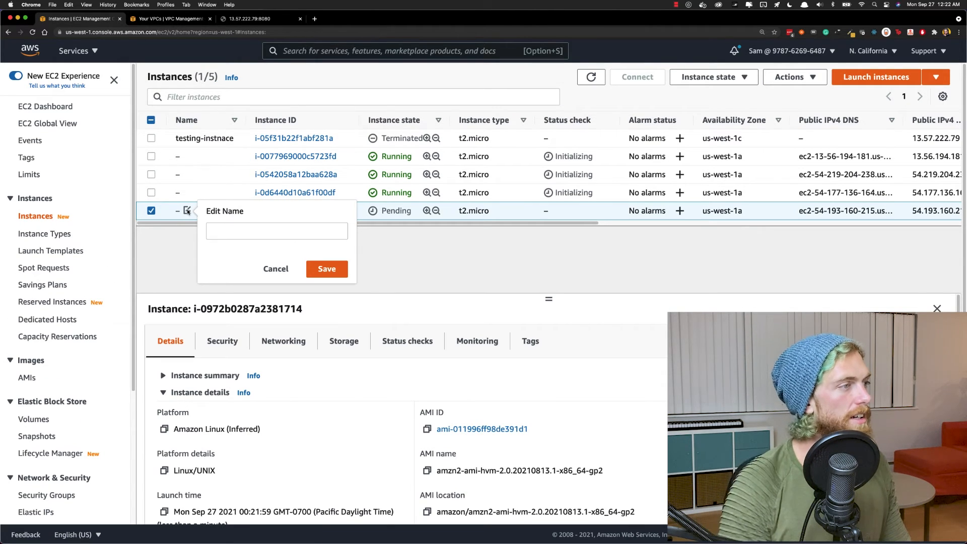
type("lb")
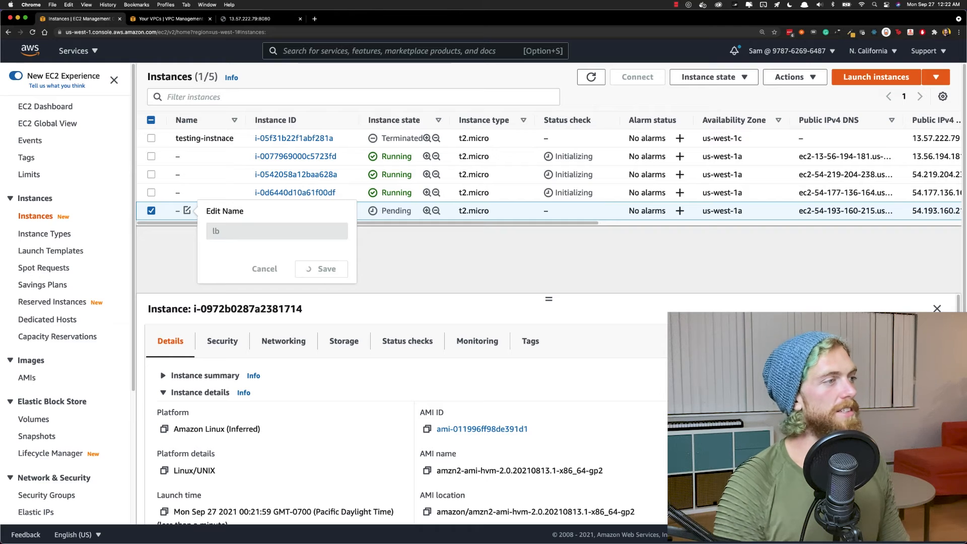
left_click(320, 269)
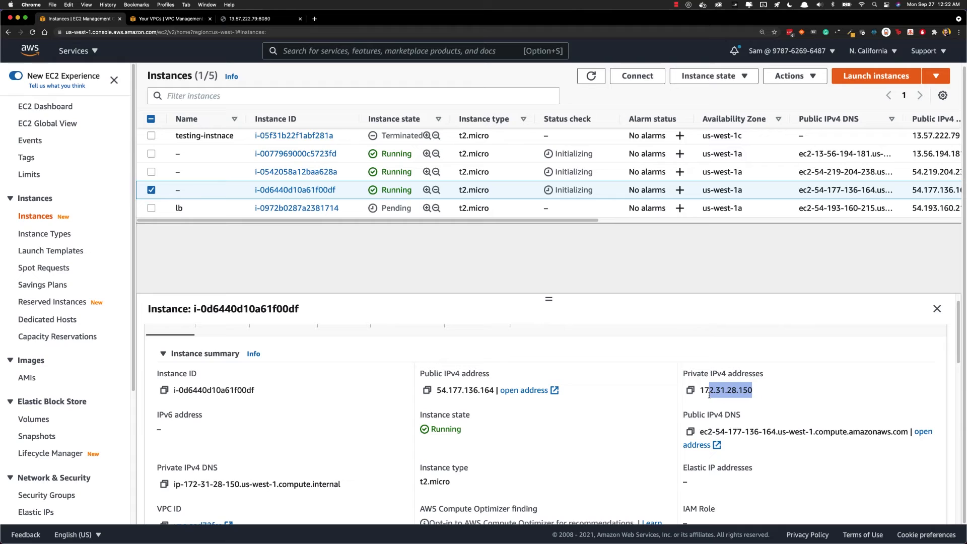
- Copy an app instance's private IPv4 address and view the lb instance's public address
double_click(726, 389)
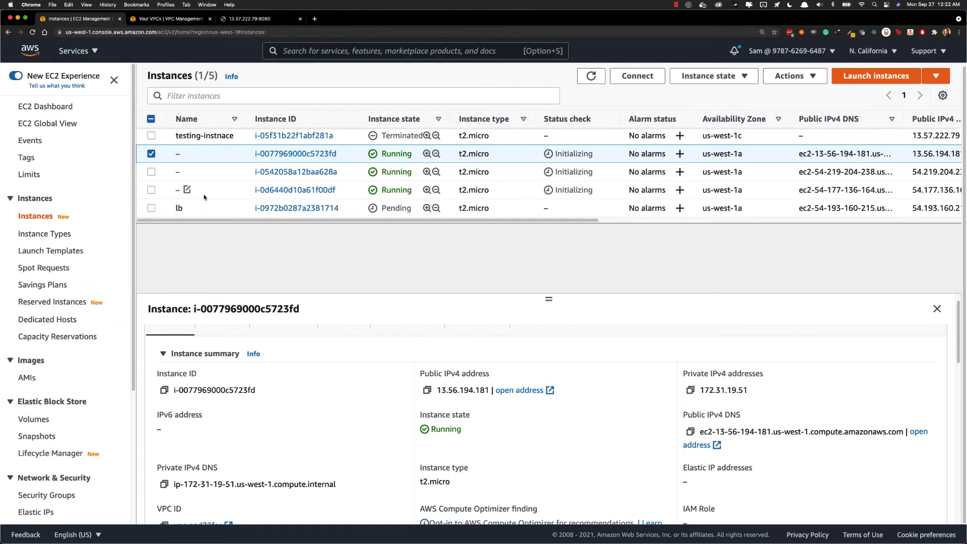
left_click(179, 208)
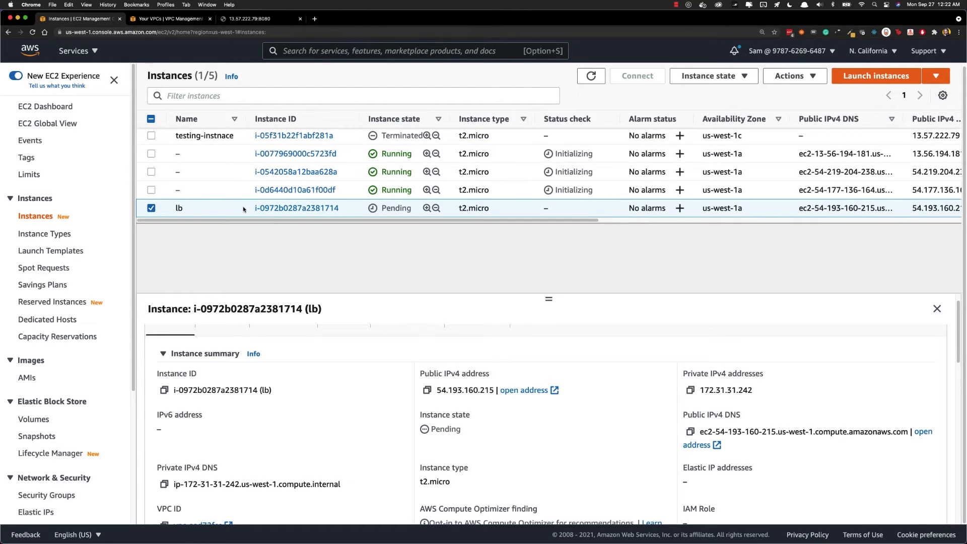
mouse_move(187, 153)
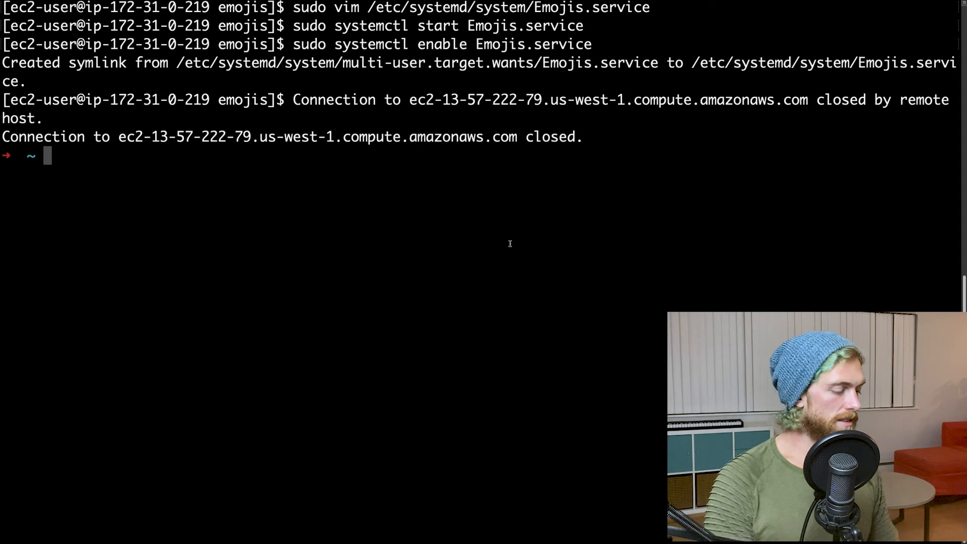
- SSH into the lb instance with CaliKey.pem as ec2-user and scroll to the nginx server block
type("ssh -i \"~/.ssh/CaliKey.pem\" ec2-user@ec2-")
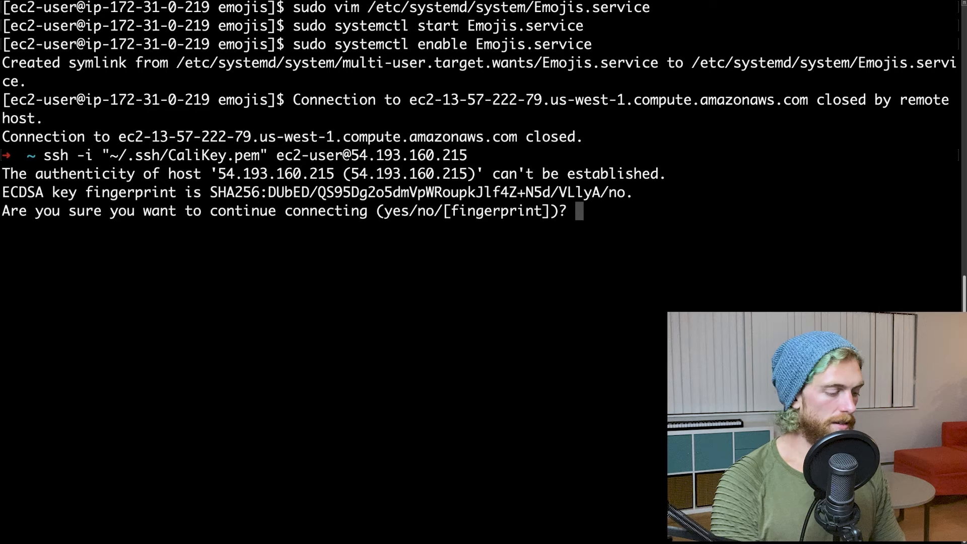
type("yes")
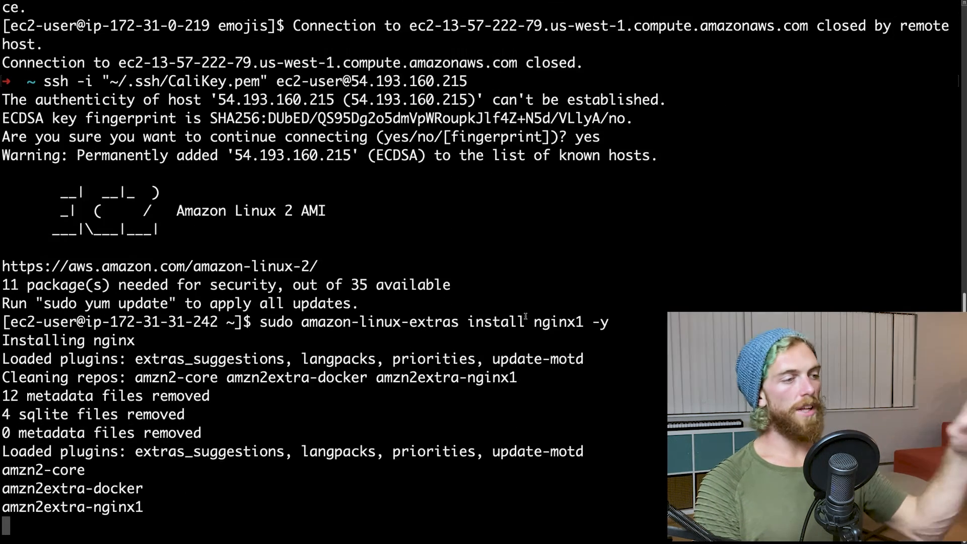
scroll("down", 3)
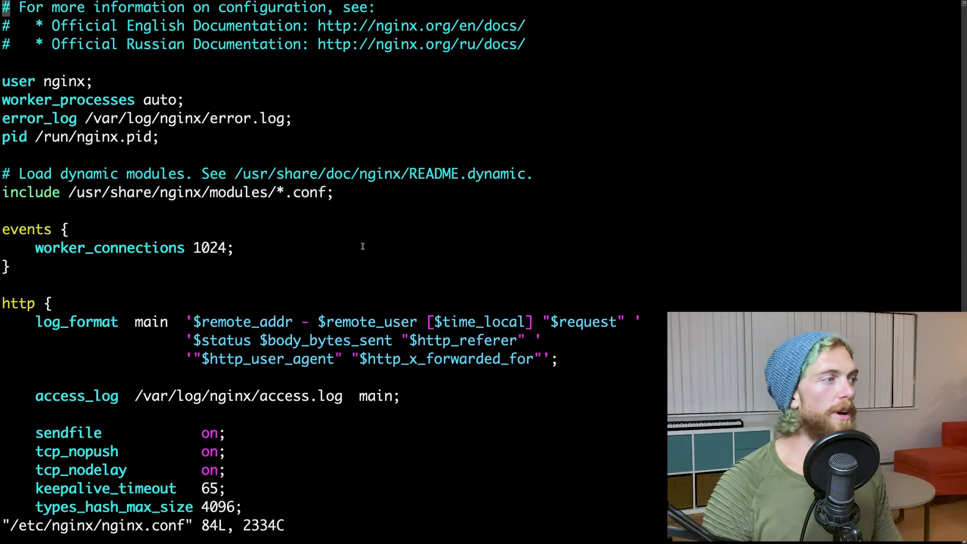
scroll("down", 3)
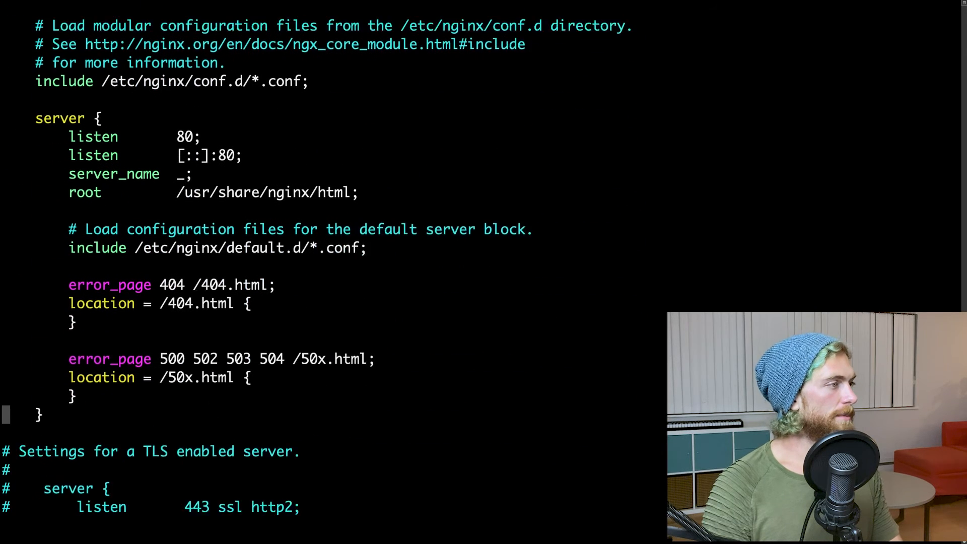
scroll("down", 3)
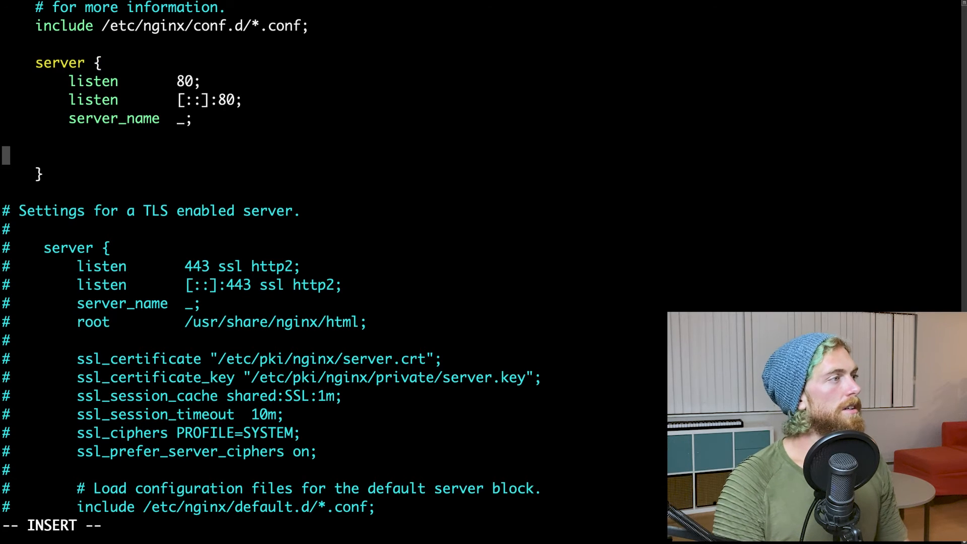
type("l")
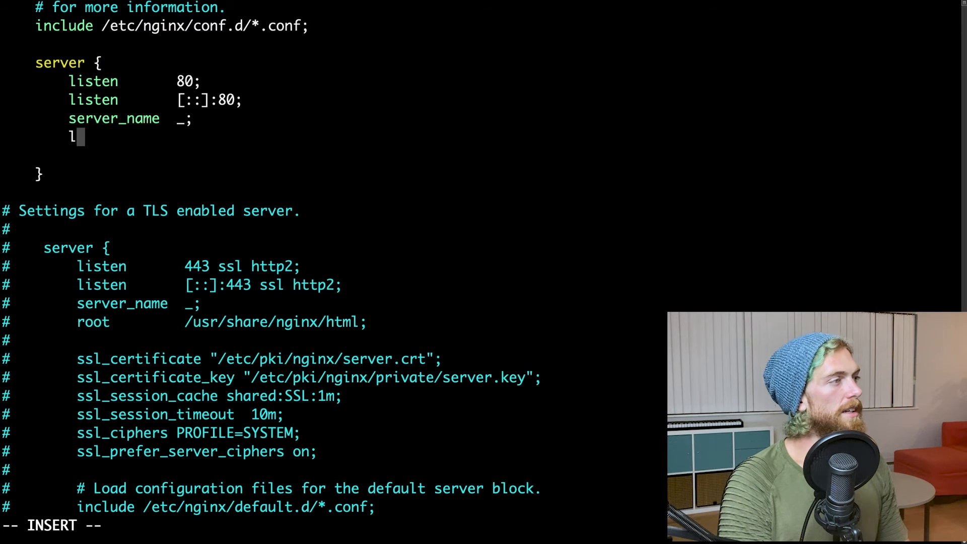
type("ocation /")
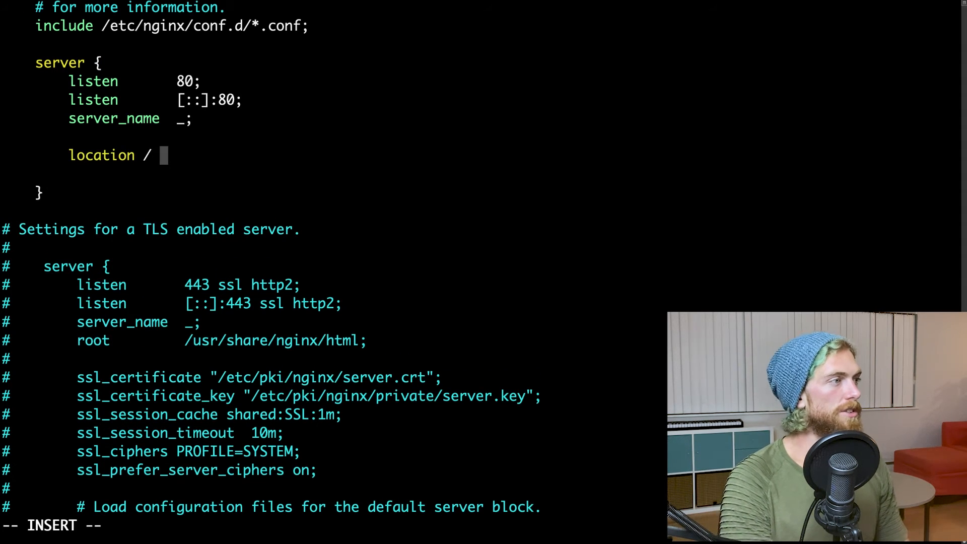
type("{")
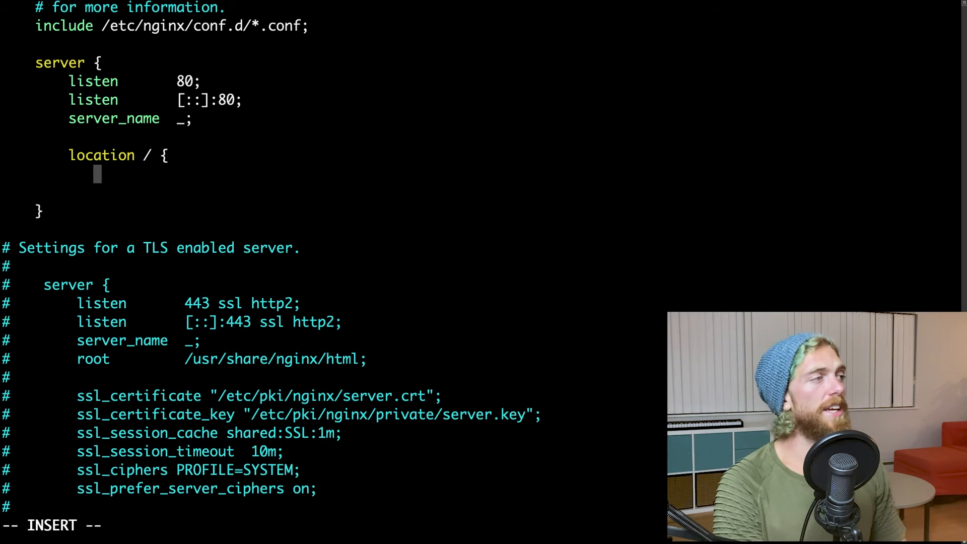
type("proxy_pa")
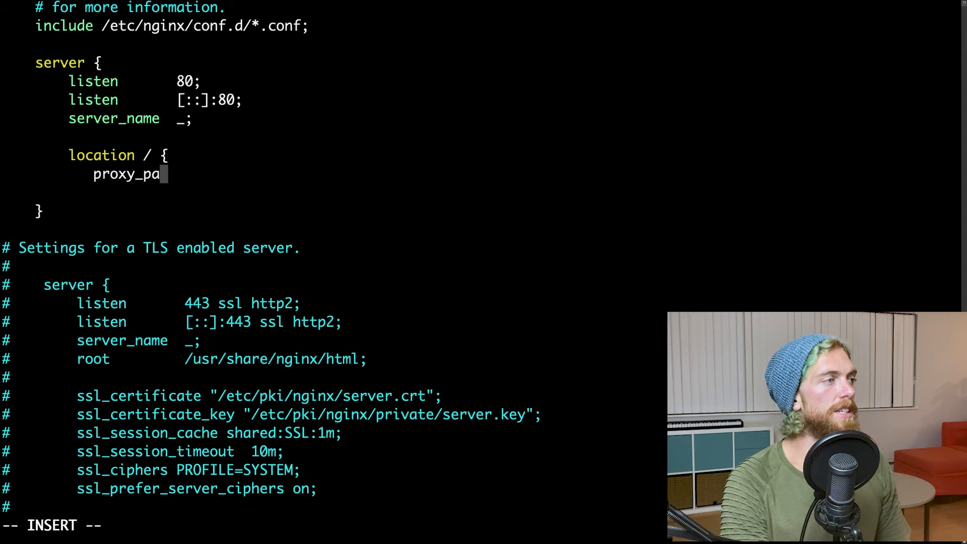
type("ss http:/")
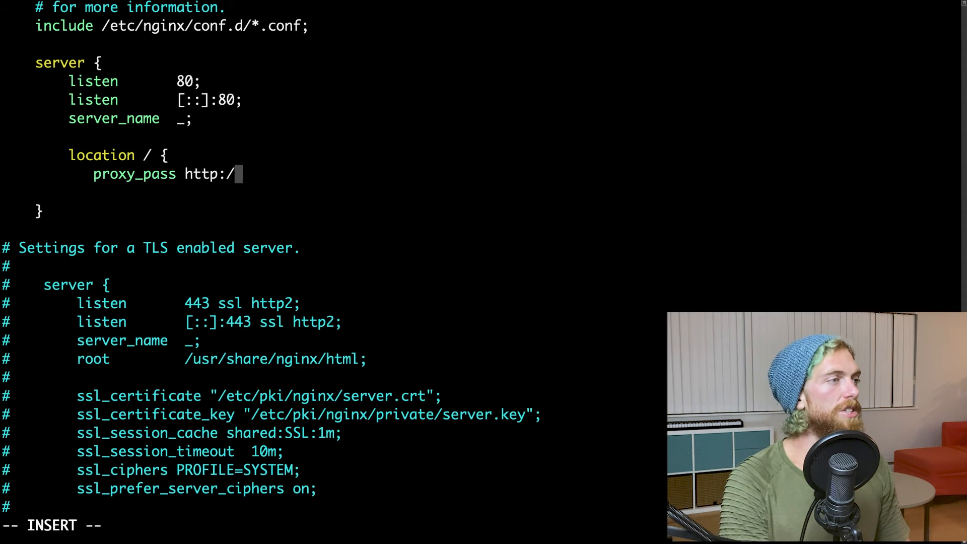
type("/ap")
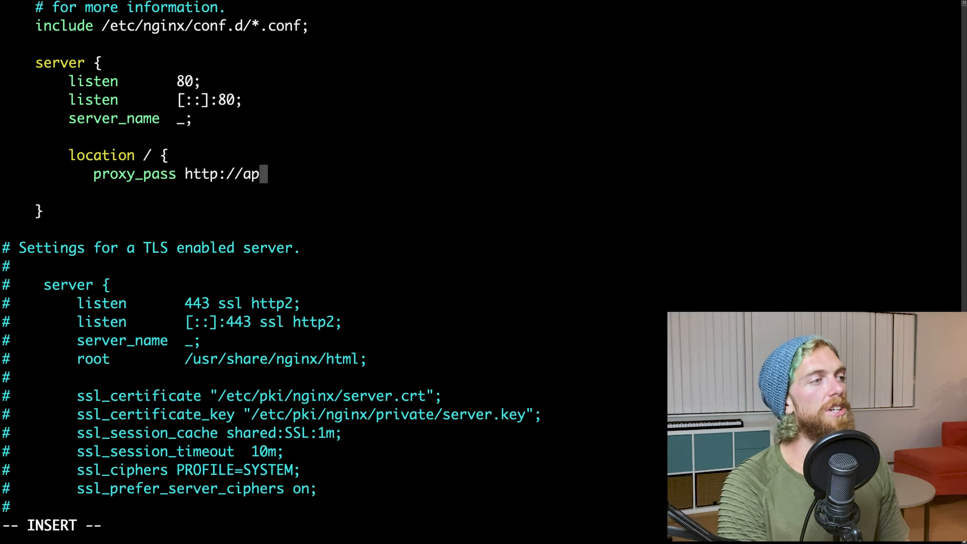
type("plication")
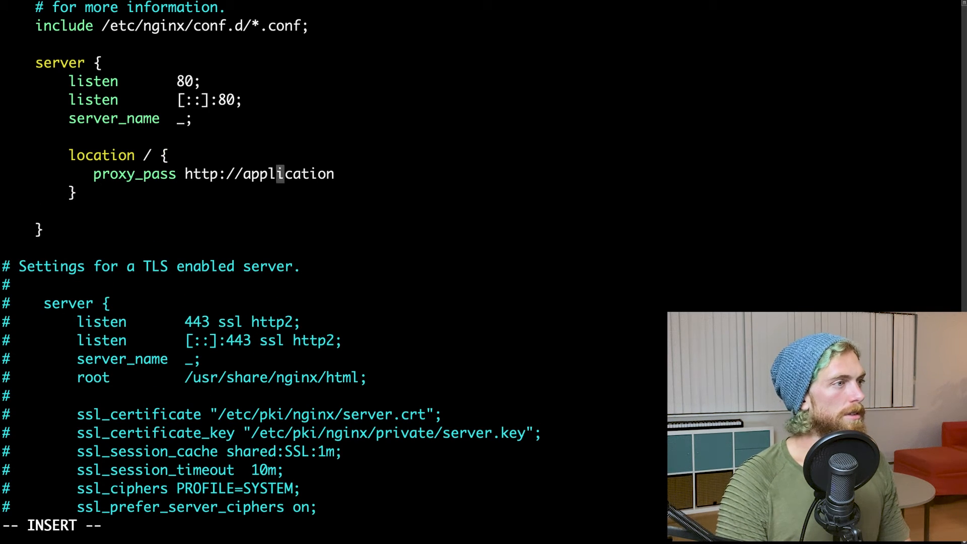
type(";")
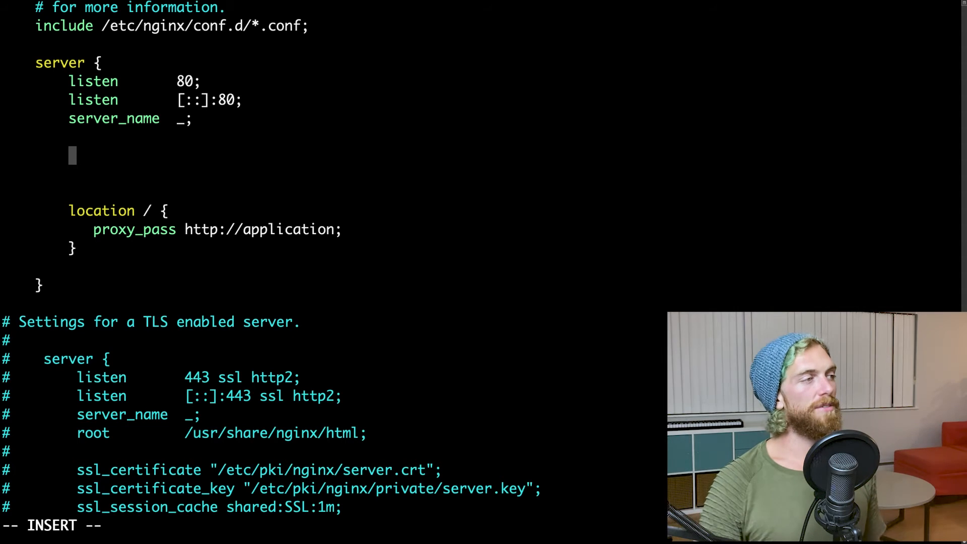
- Write upstream application { ... } listing the app private IPs on port 8080
type("upstream applicat")
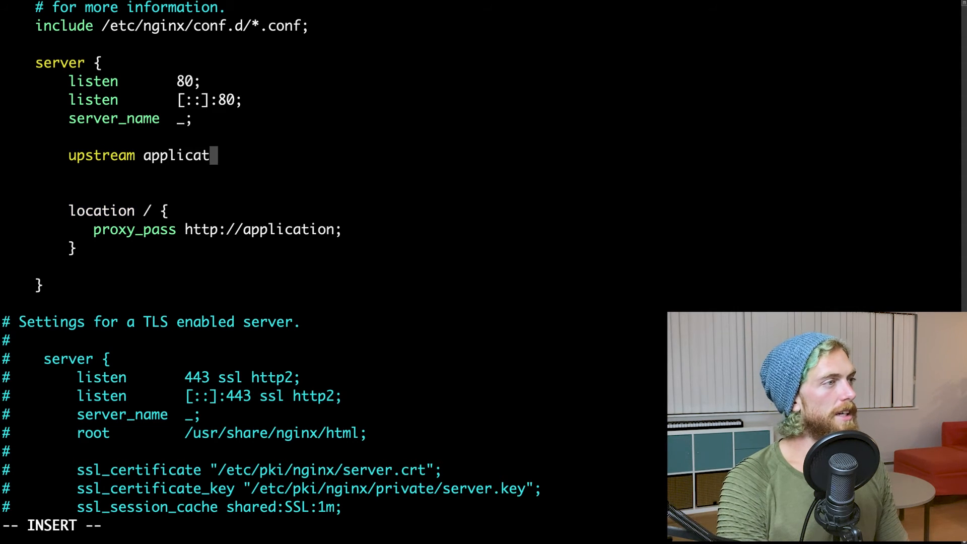
type("ion {")
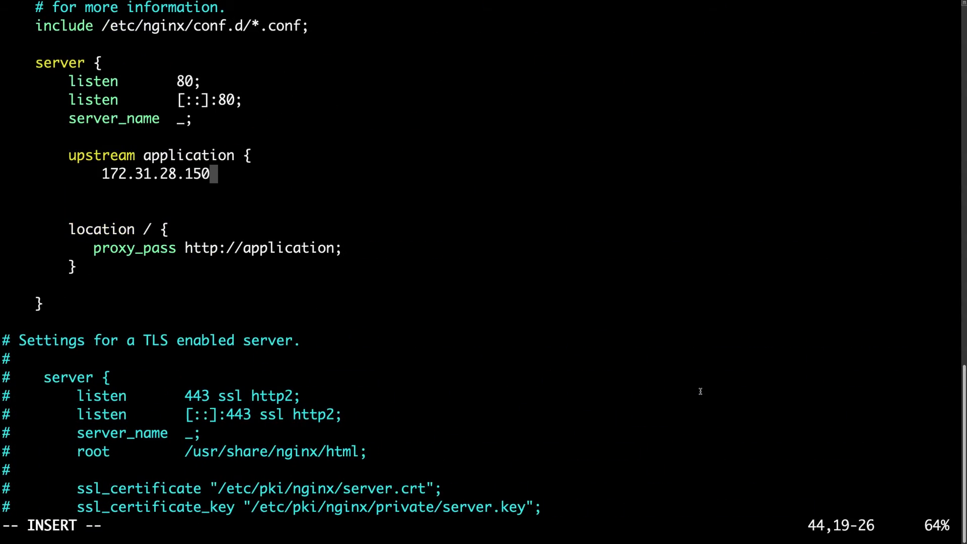
type(":8080;")
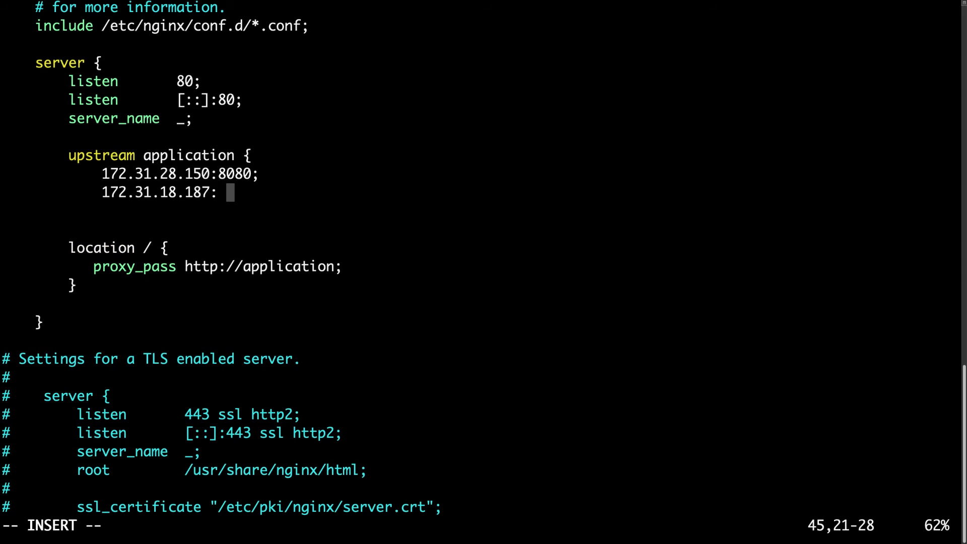
type("8080")
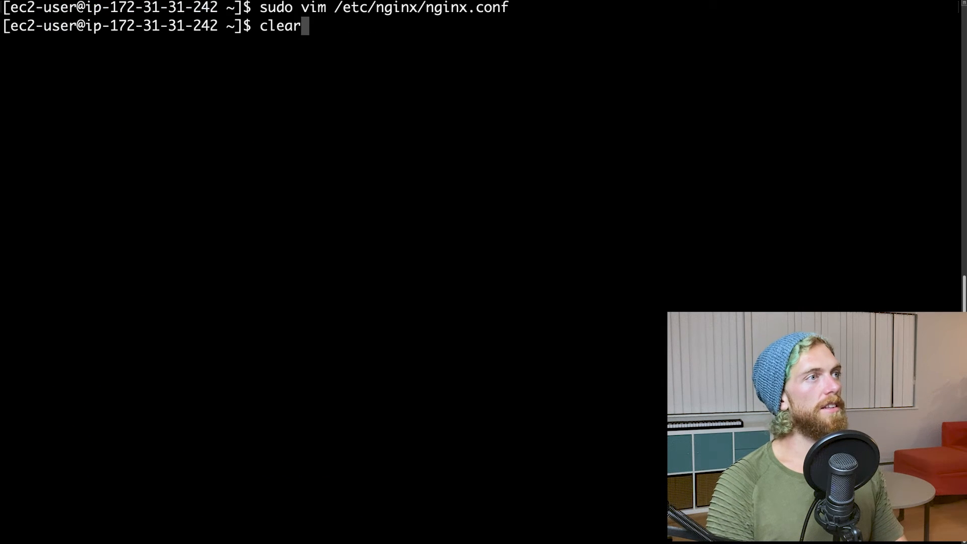
- Attempt to start nginx with systemctl and reopen nginx.conf after it fails
type("sudo systemctl start nginx")
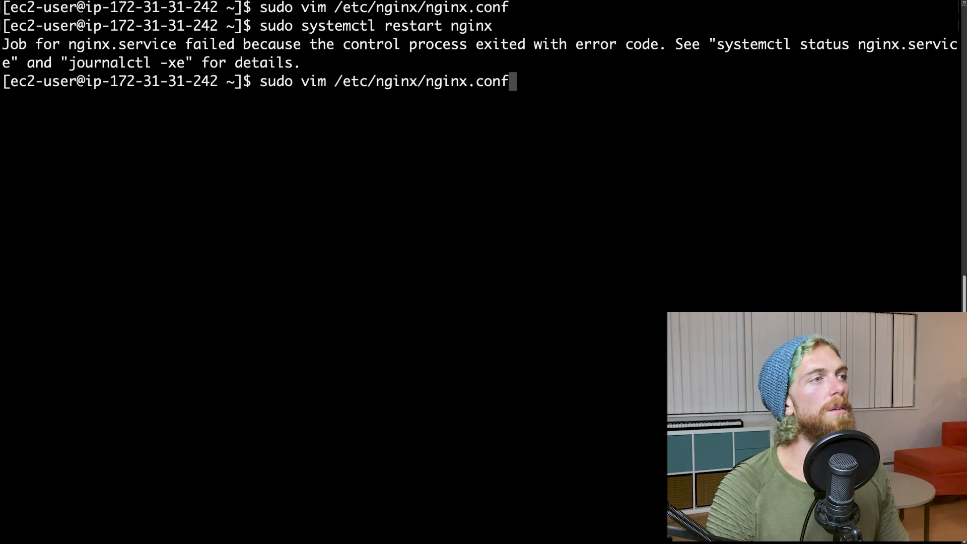
key("Enter")
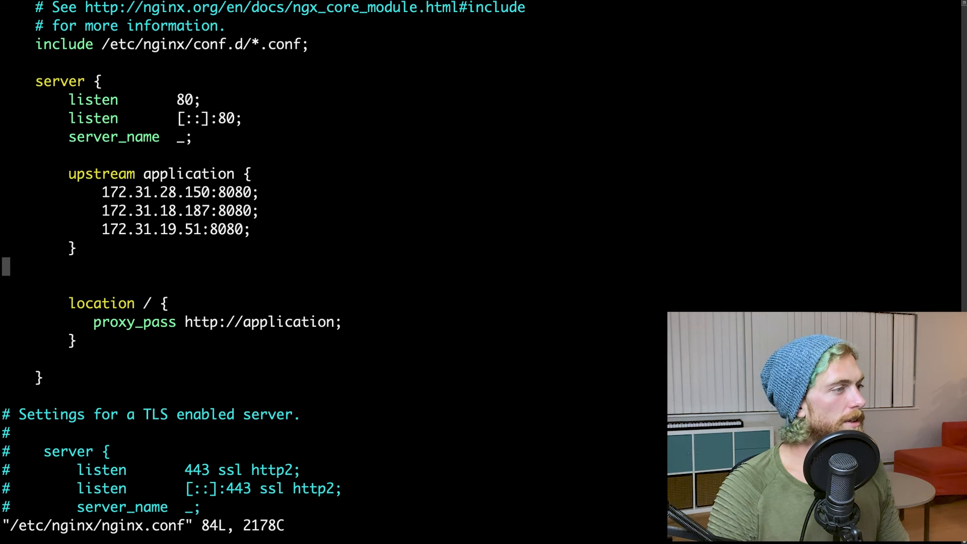
scroll("up", 3)
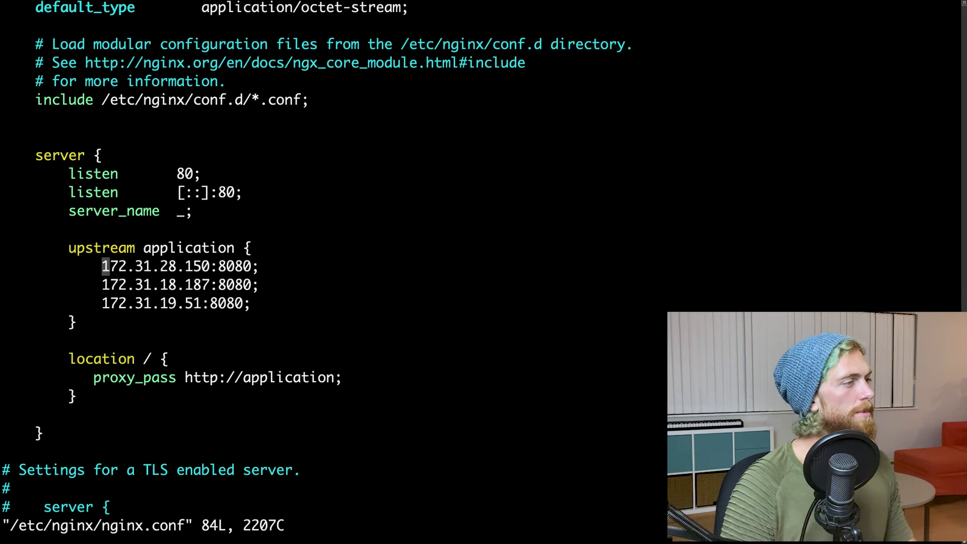
- Prefix each of the three upstream app addresses with 'server'
key("i")
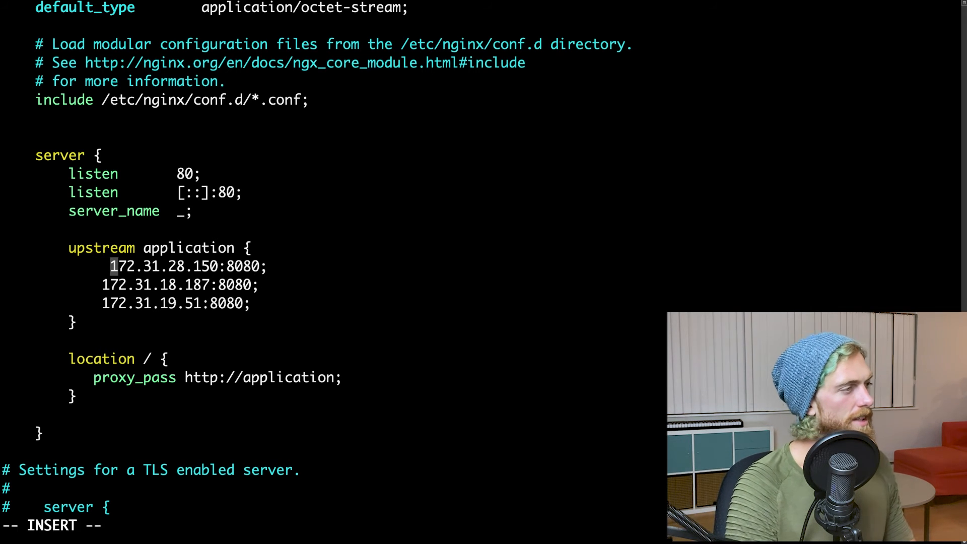
type("server")
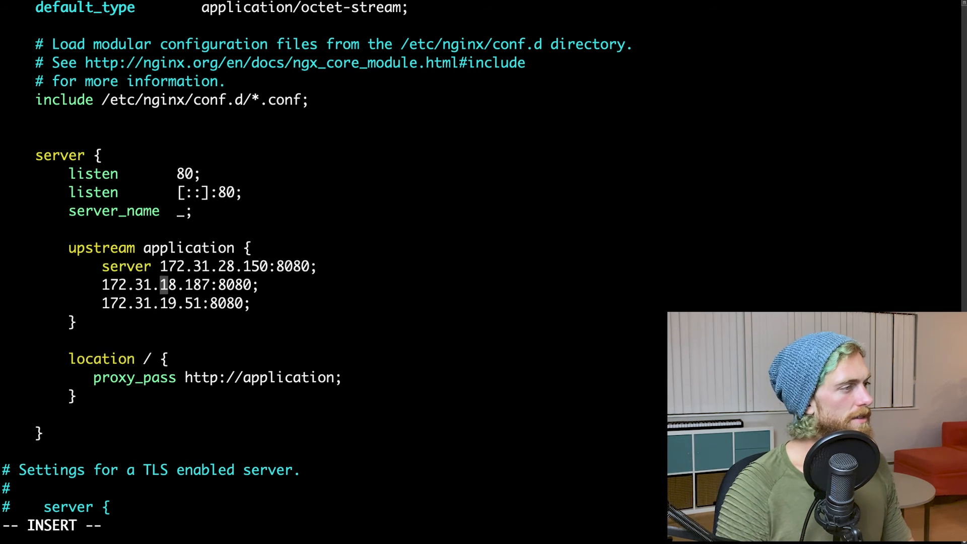
type("server")
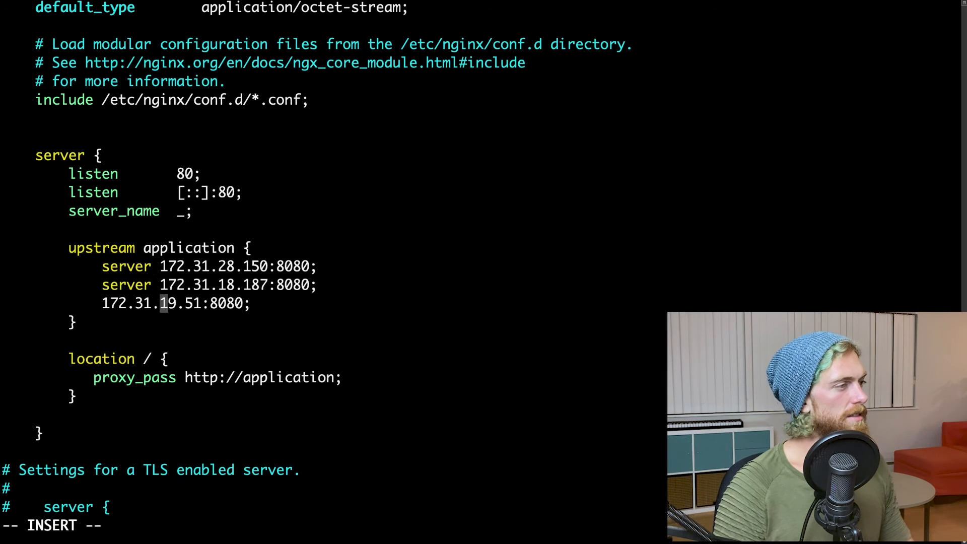
type("server")
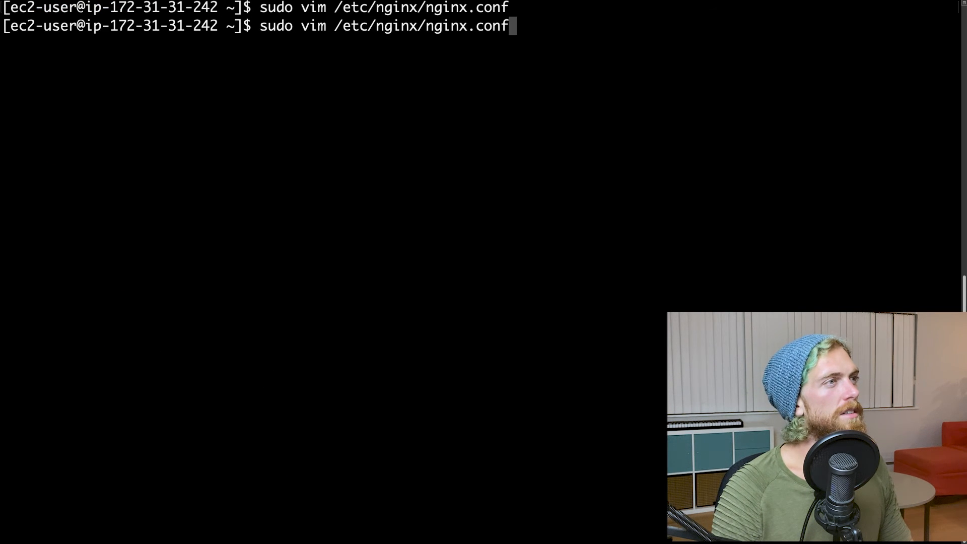
- Restart nginx with the relocated upstream block and verify with curl localhost
type("sudo systemctl restart nginx")
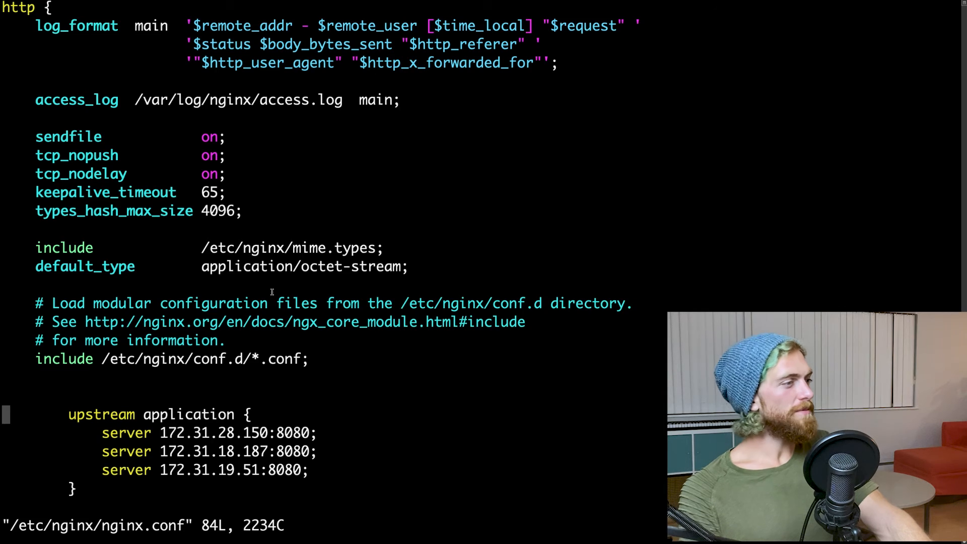
scroll("down", 3)
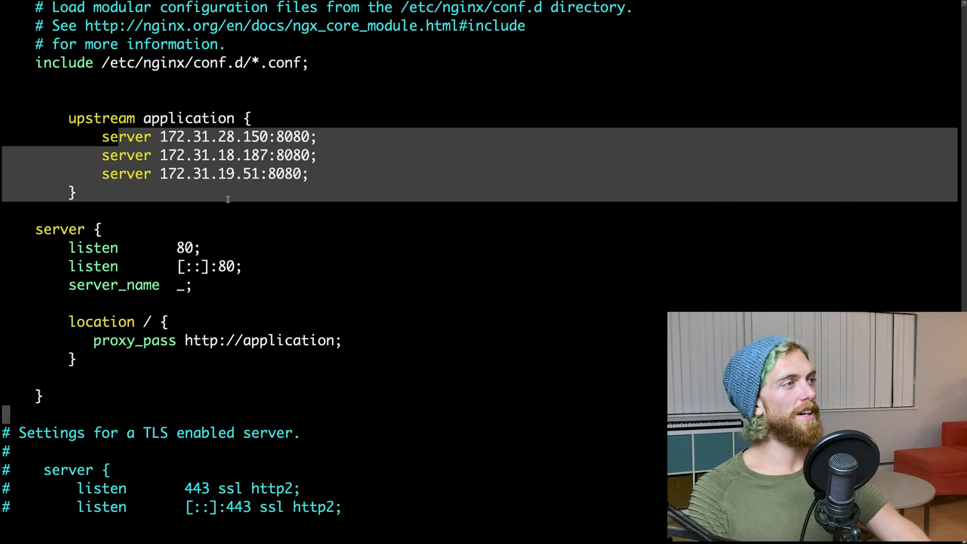
double_click(126, 156)
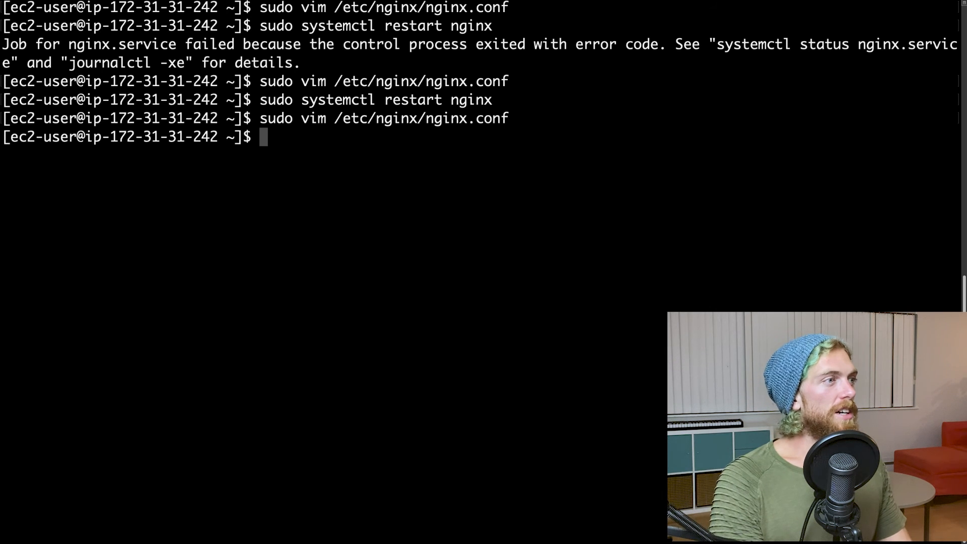
type("curl localhost")
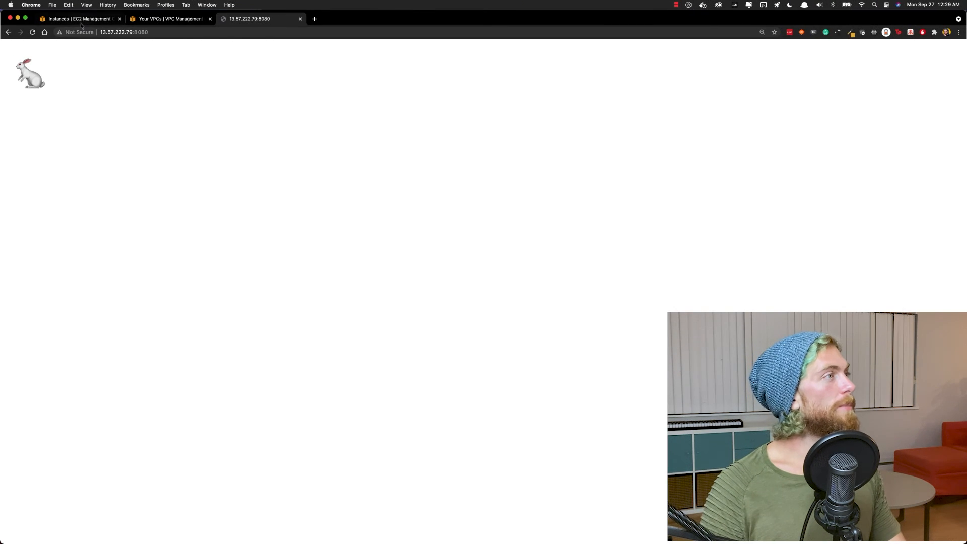
- Load the lb instance's address 54.193.160.215, zoom in, and reload to get a different animal
left_click(74, 18)
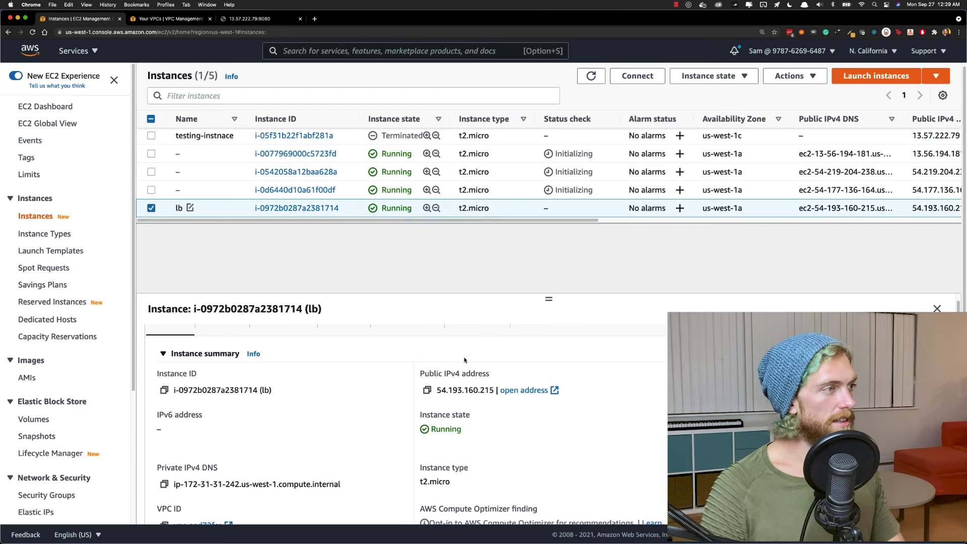
double_click(465, 390)
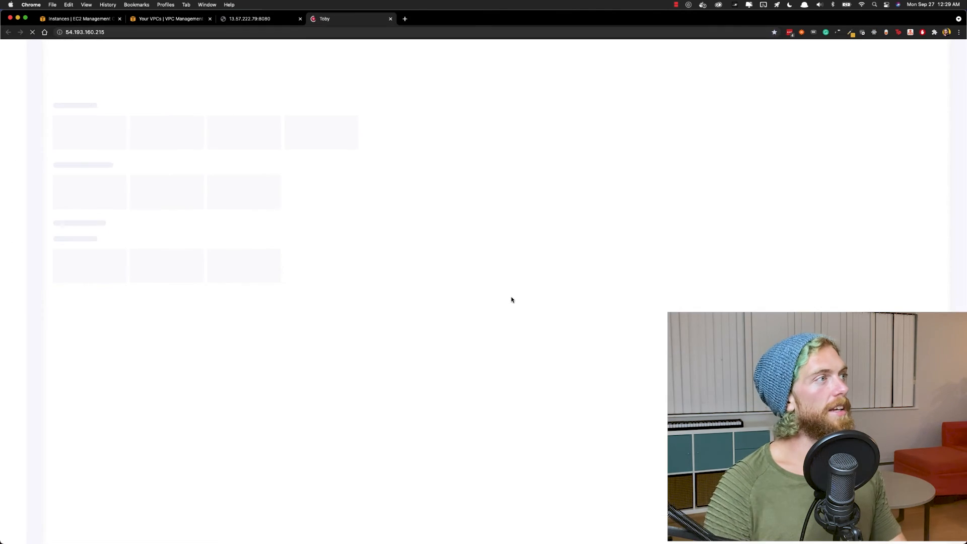
key("cmd+plus")
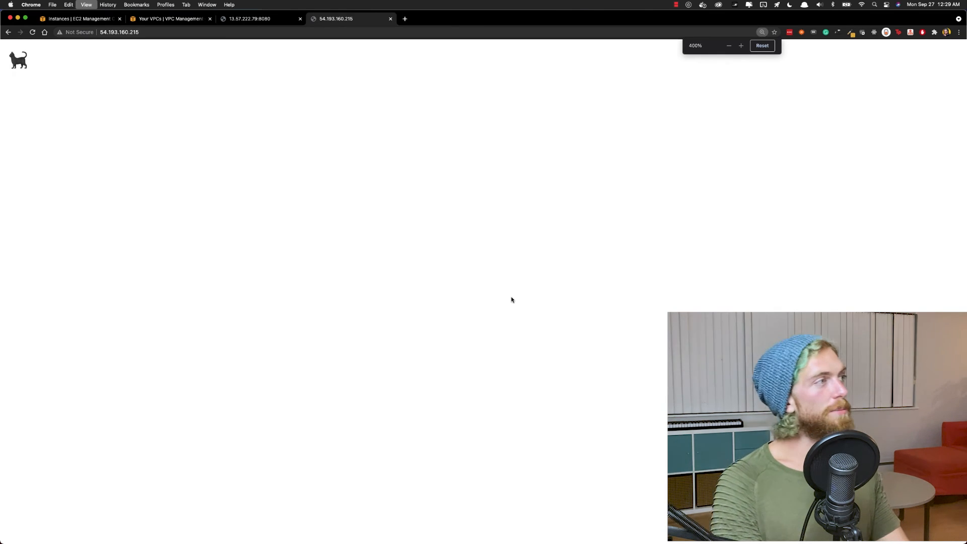
left_click(740, 46)
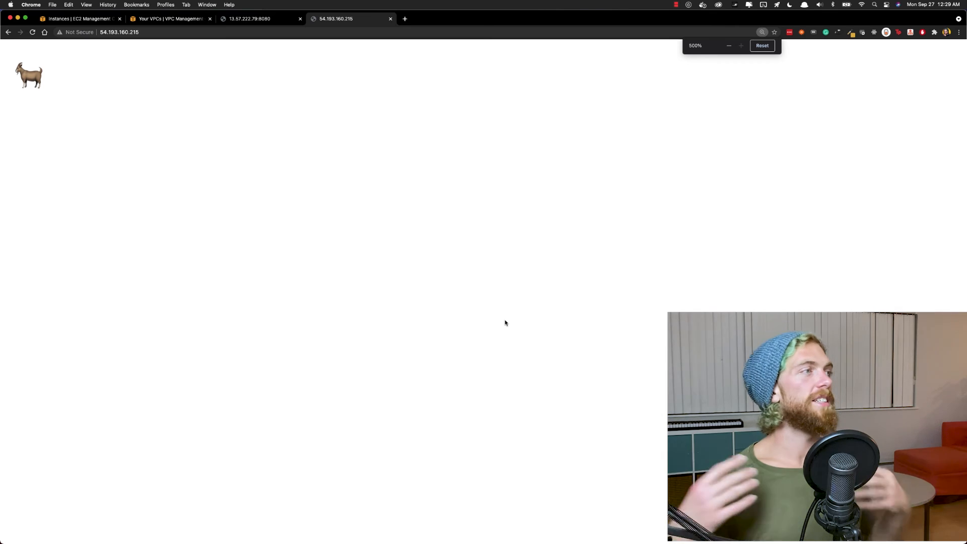
left_click(763, 45)
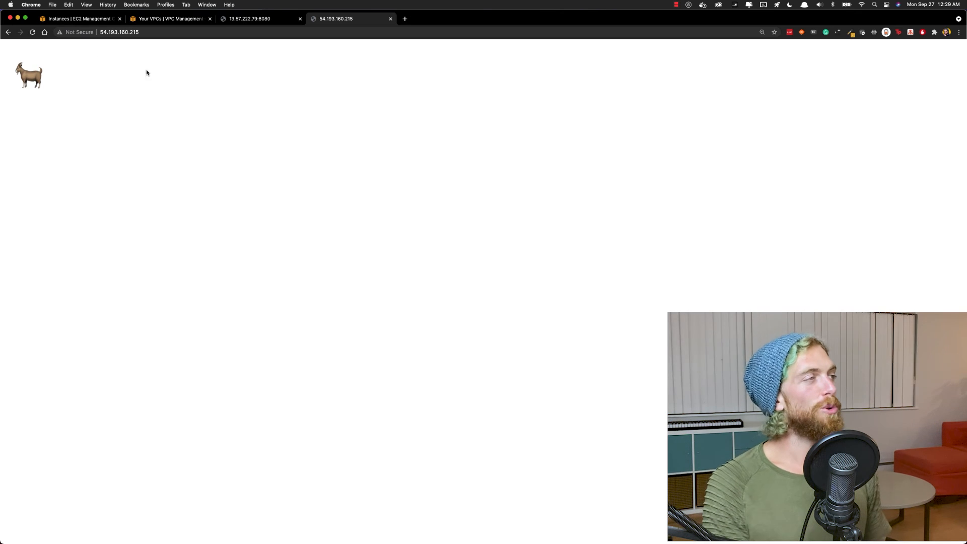
left_click(77, 19)
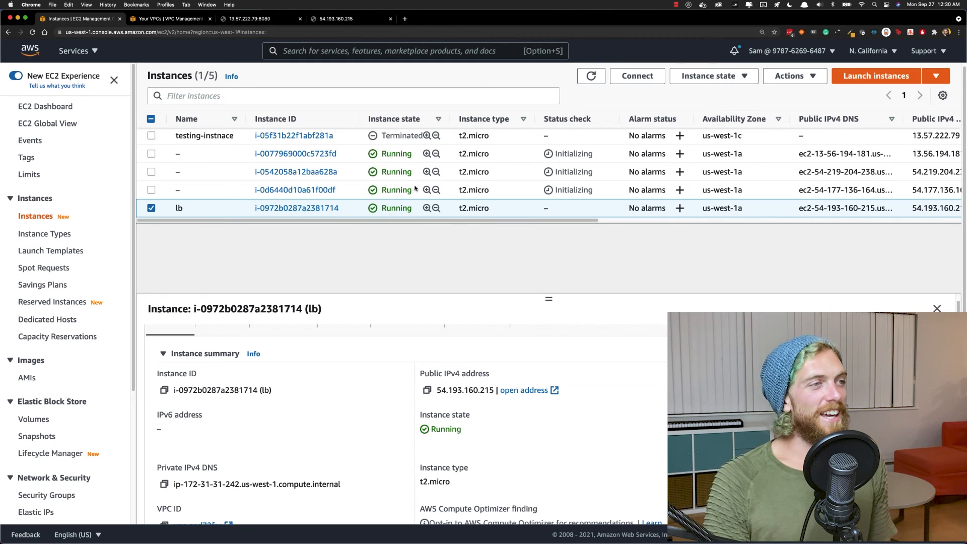
- Request 54.193.160.215/ec2 and dismiss the disk space warning over the JSON reply
left_click(345, 18)
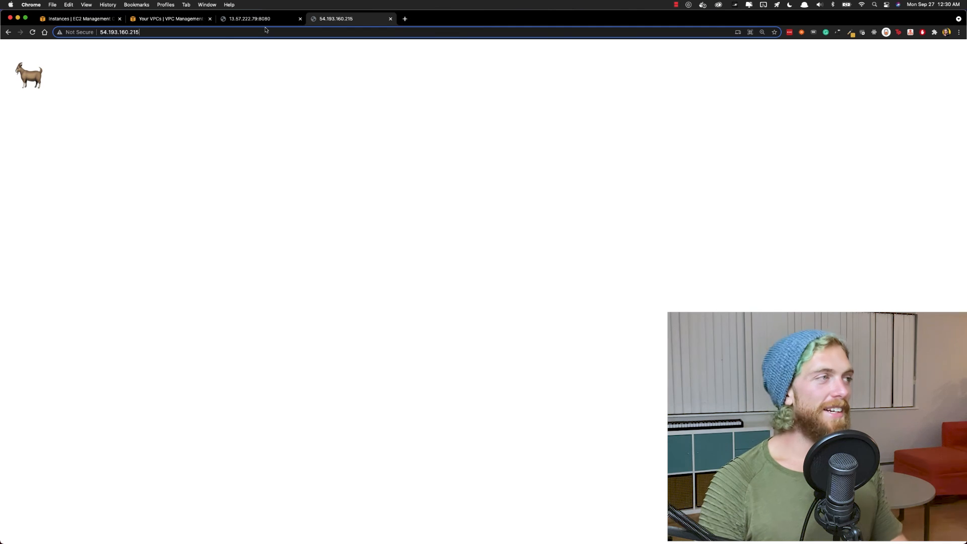
type("/ec2")
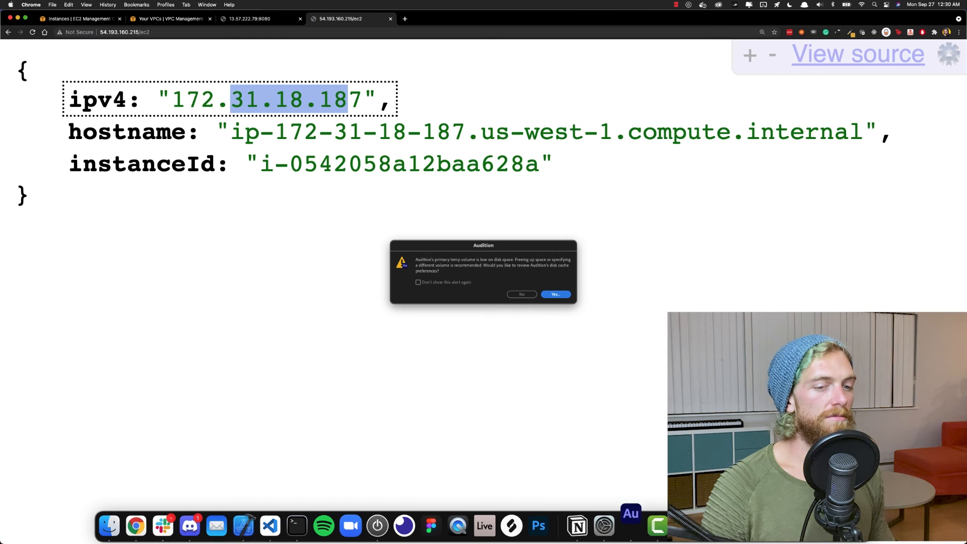
left_click(554, 294)
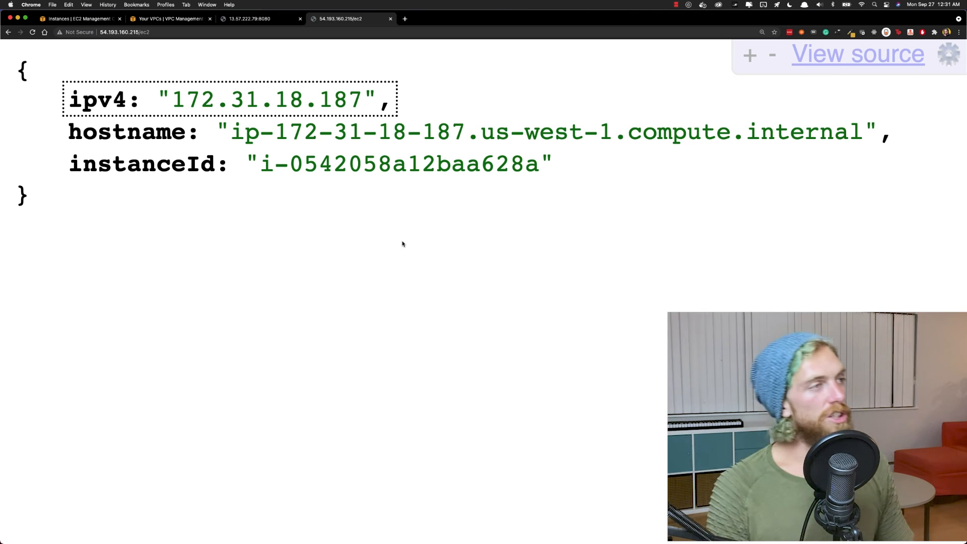
mouse_move(455, 232)
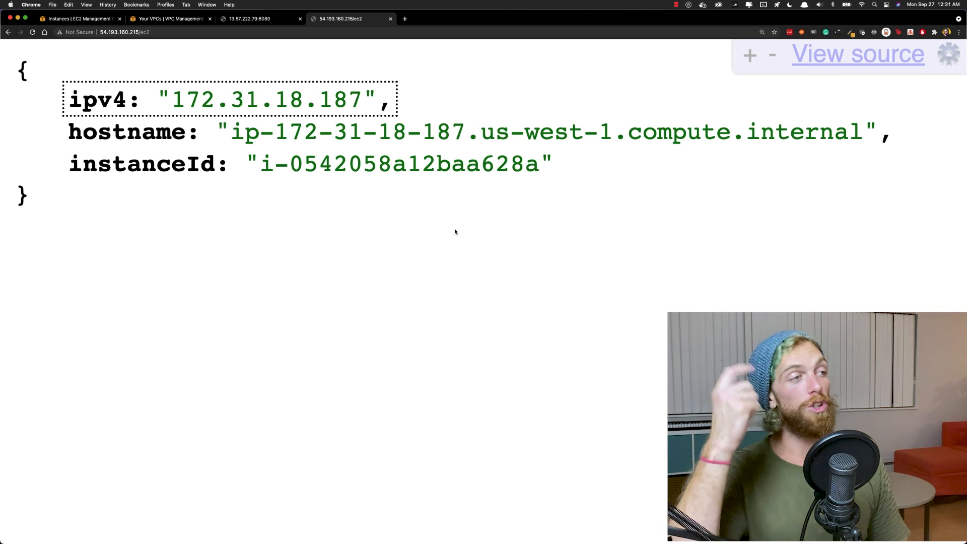